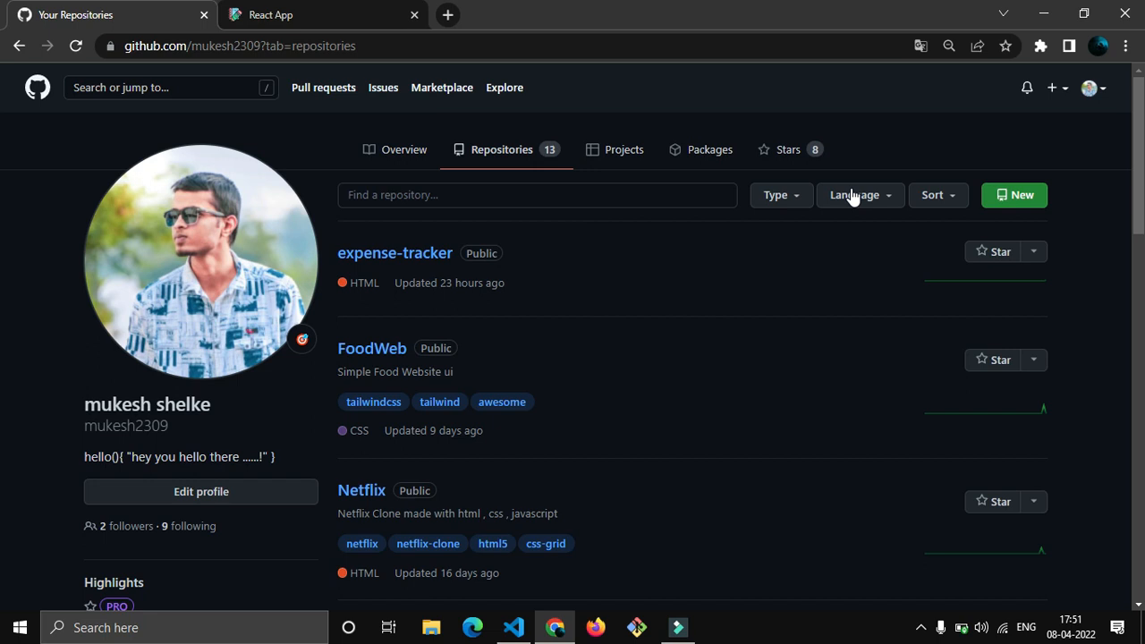
{"action": "mouse_move", "coordinate": [1083, 193]}
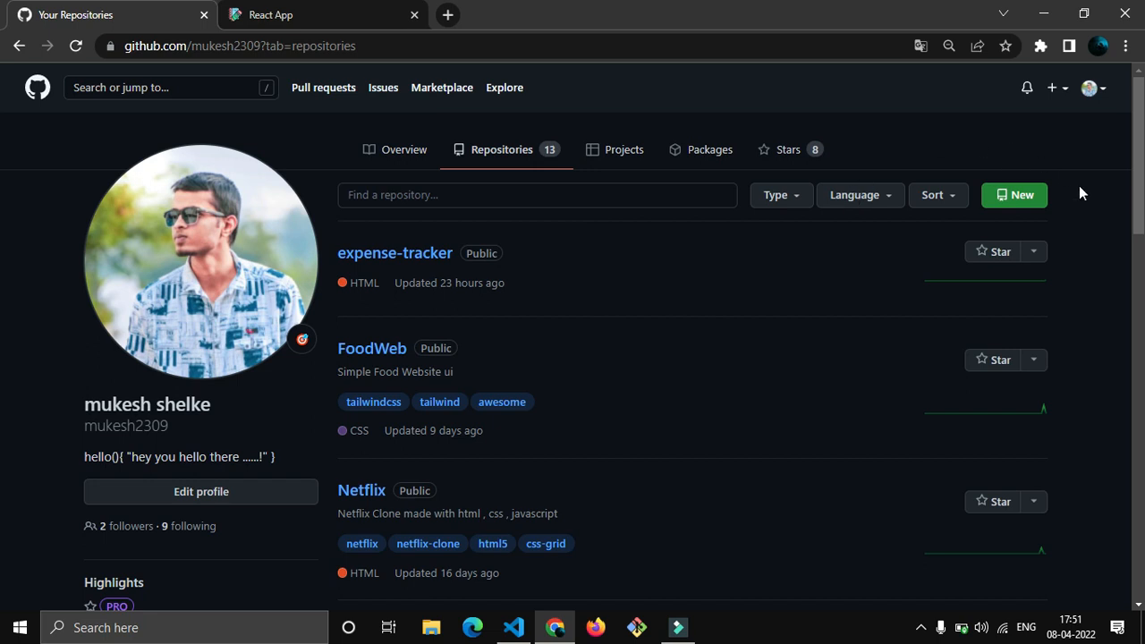
{"action": "mouse_move", "coordinate": [1099, 219]}
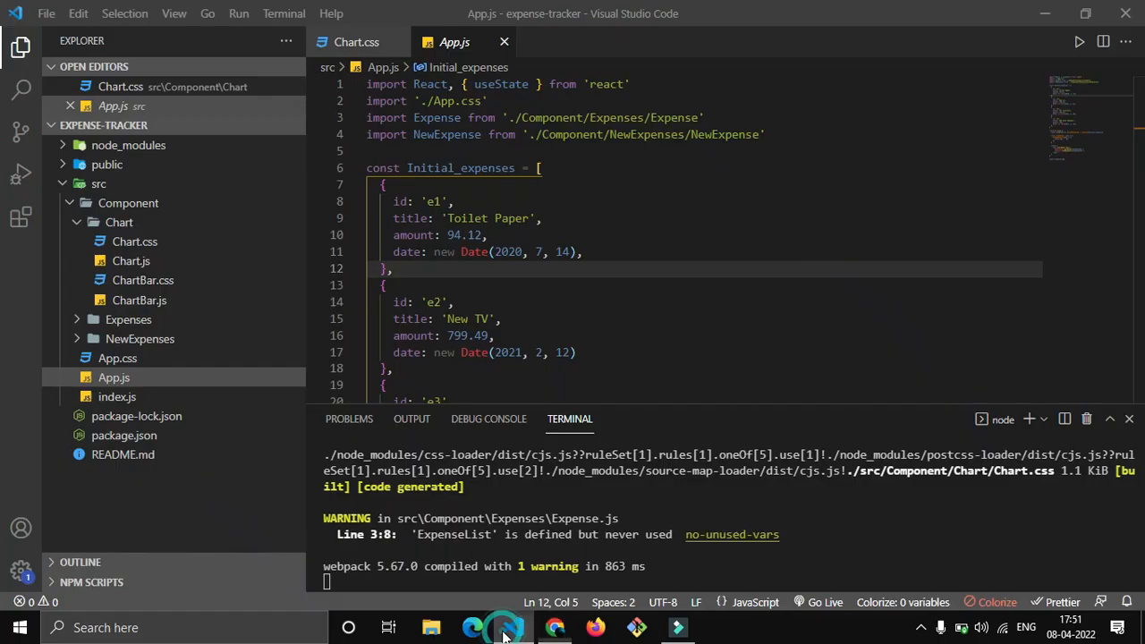
{"action": "mouse_move", "coordinate": [111, 145]}
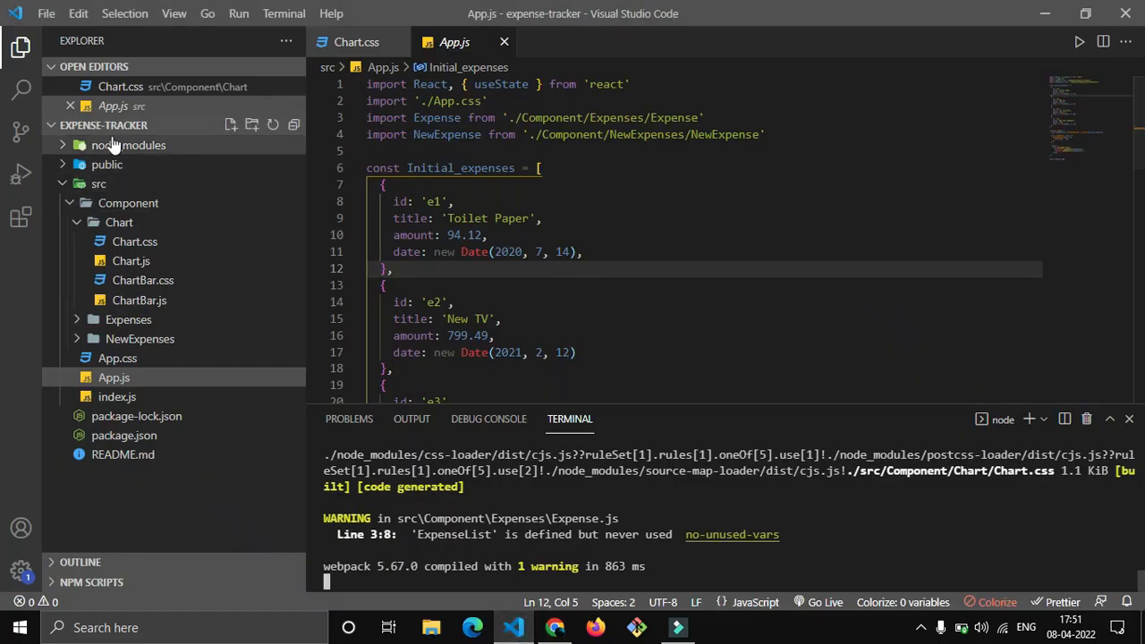
{"action": "mouse_move", "coordinate": [229, 325]}
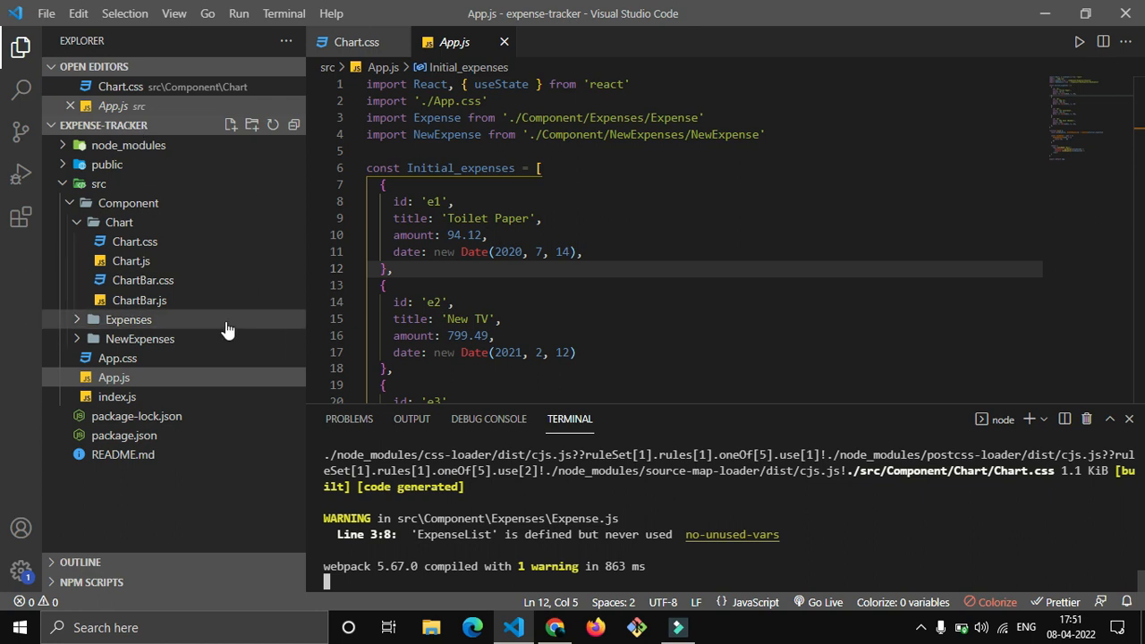
Switch to the running expense-tracker app and bring up its add-expense form.
{"action": "left_click", "coordinate": [544, 218]}
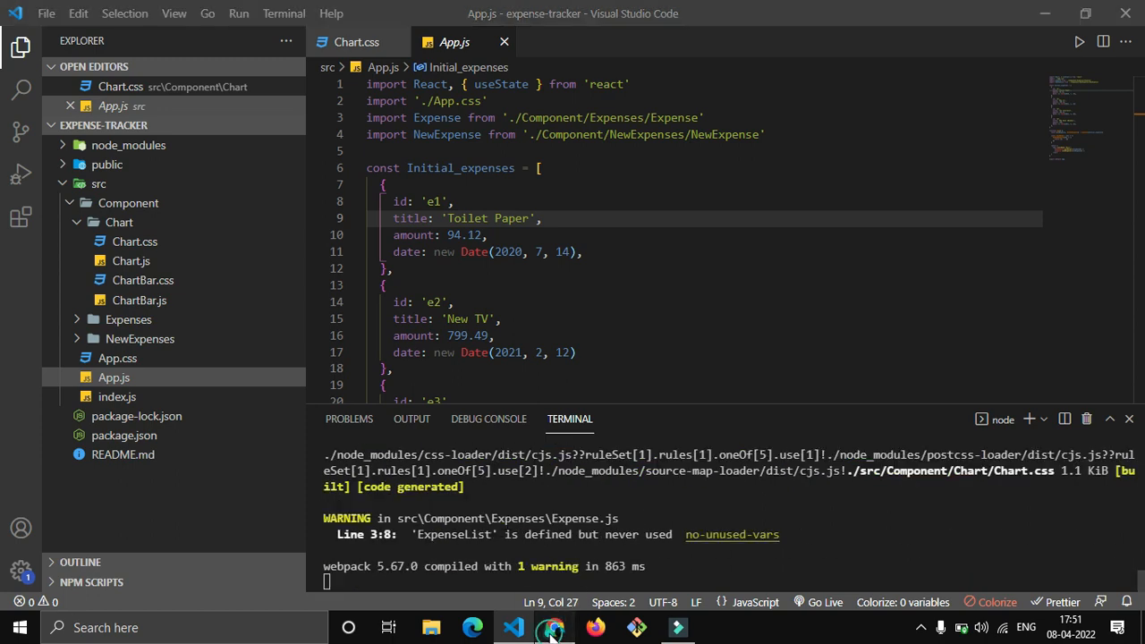
{"action": "left_click", "coordinate": [554, 627]}
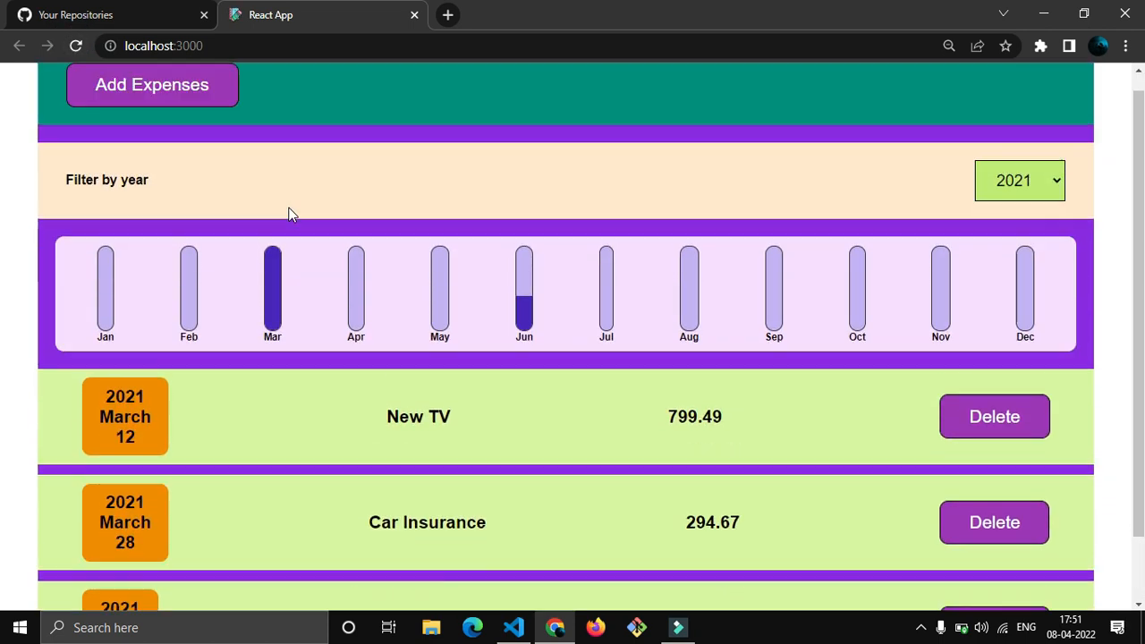
{"action": "left_click", "coordinate": [150, 84]}
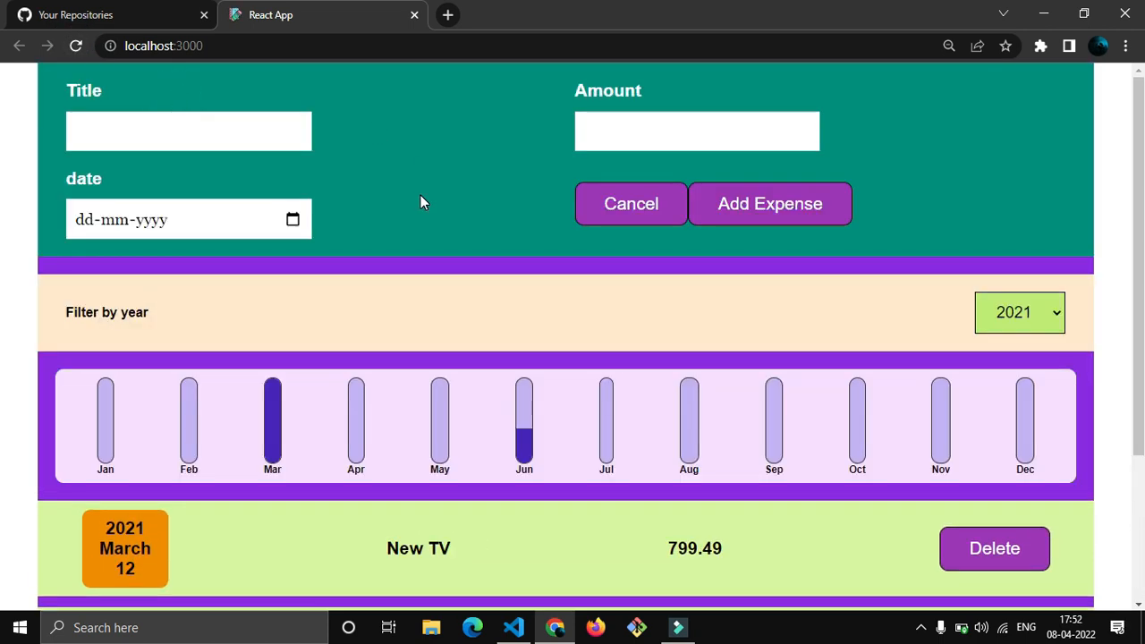
{"action": "mouse_move", "coordinate": [599, 558]}
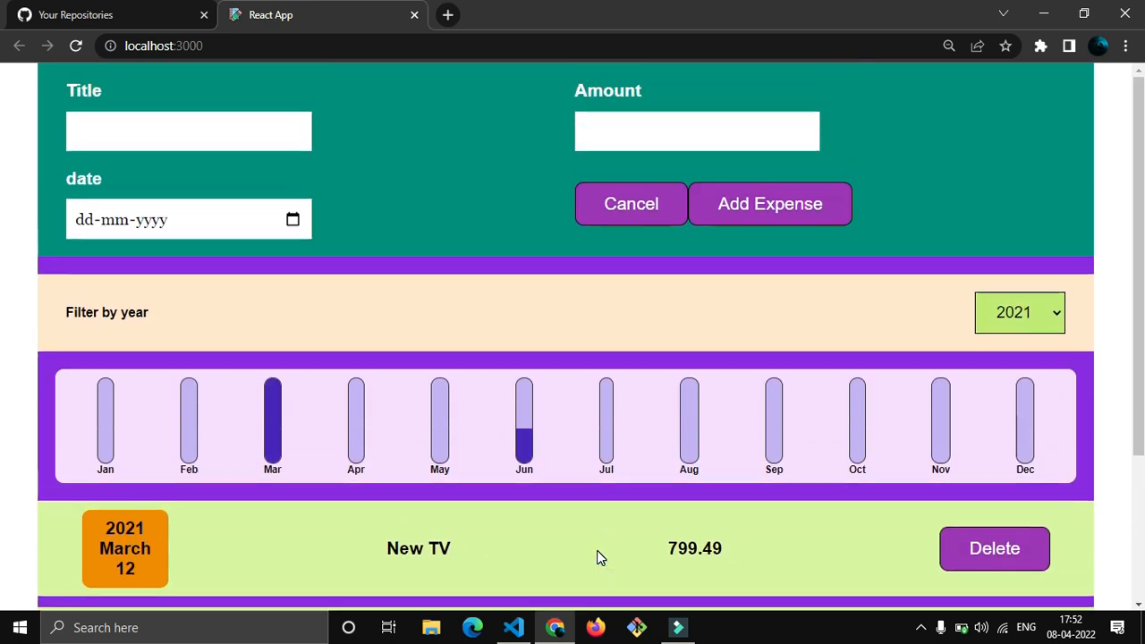
Back in the editor, start a new Git Bash terminal from the terminal profiles list.
{"action": "left_click", "coordinate": [512, 626]}
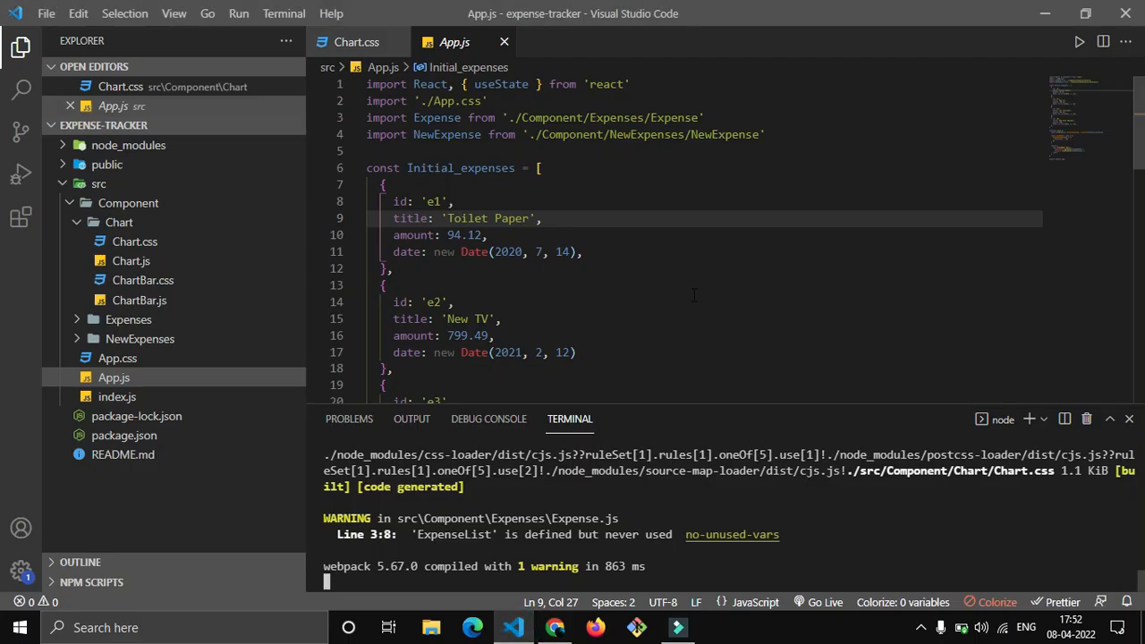
{"action": "left_click", "coordinate": [455, 301]}
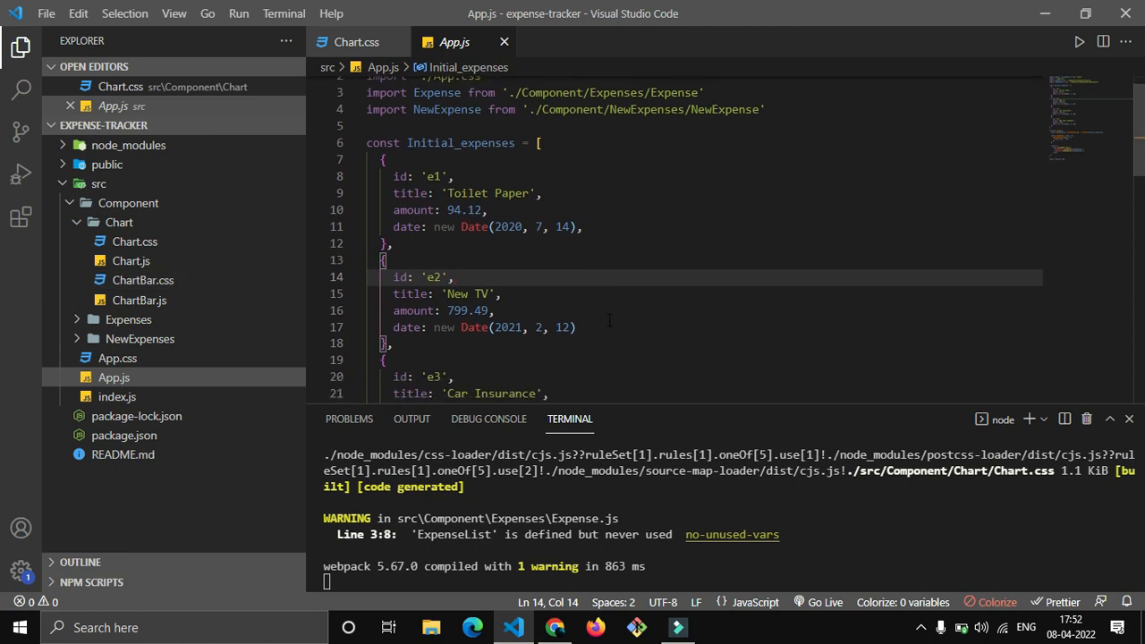
{"action": "mouse_move", "coordinate": [761, 319]}
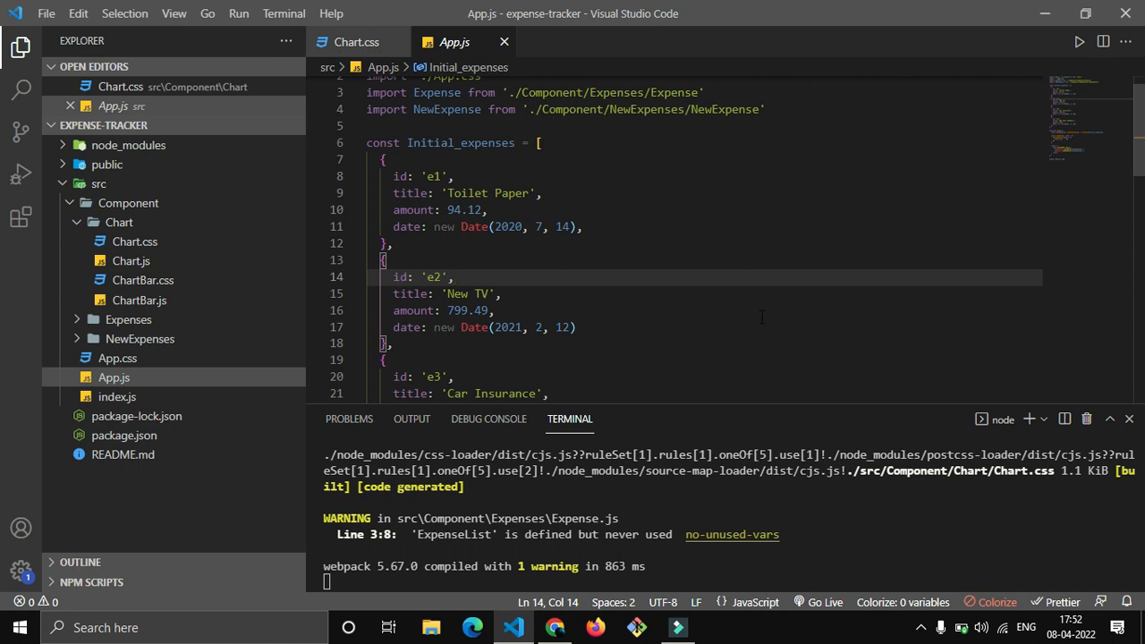
{"action": "left_click", "coordinate": [1043, 418]}
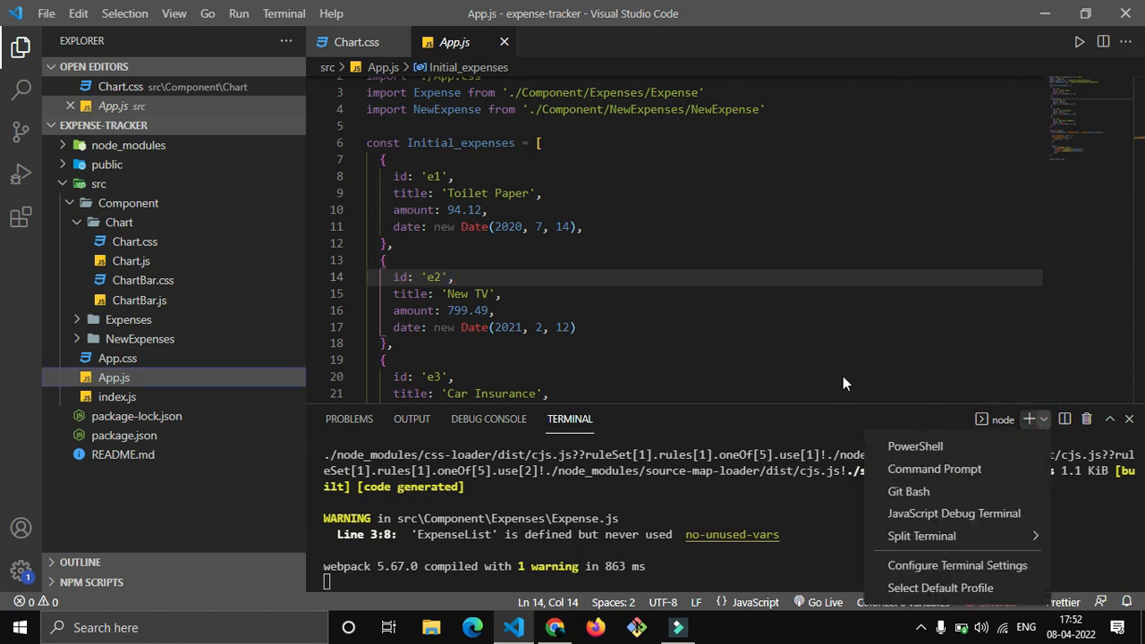
{"action": "mouse_move", "coordinate": [909, 490]}
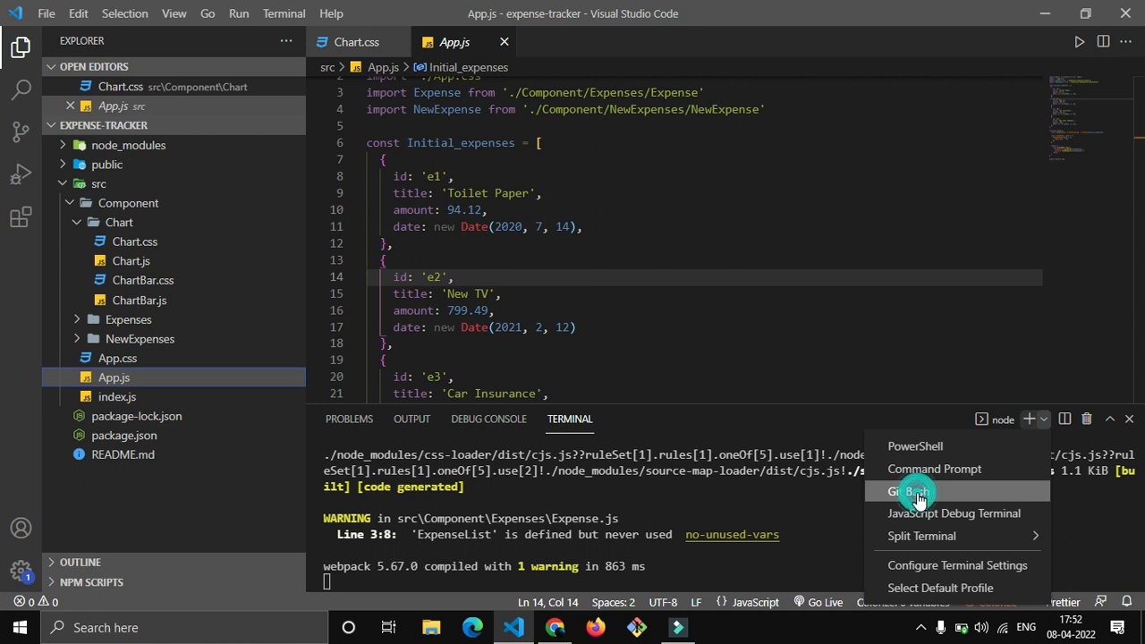
{"action": "left_click", "coordinate": [905, 491]}
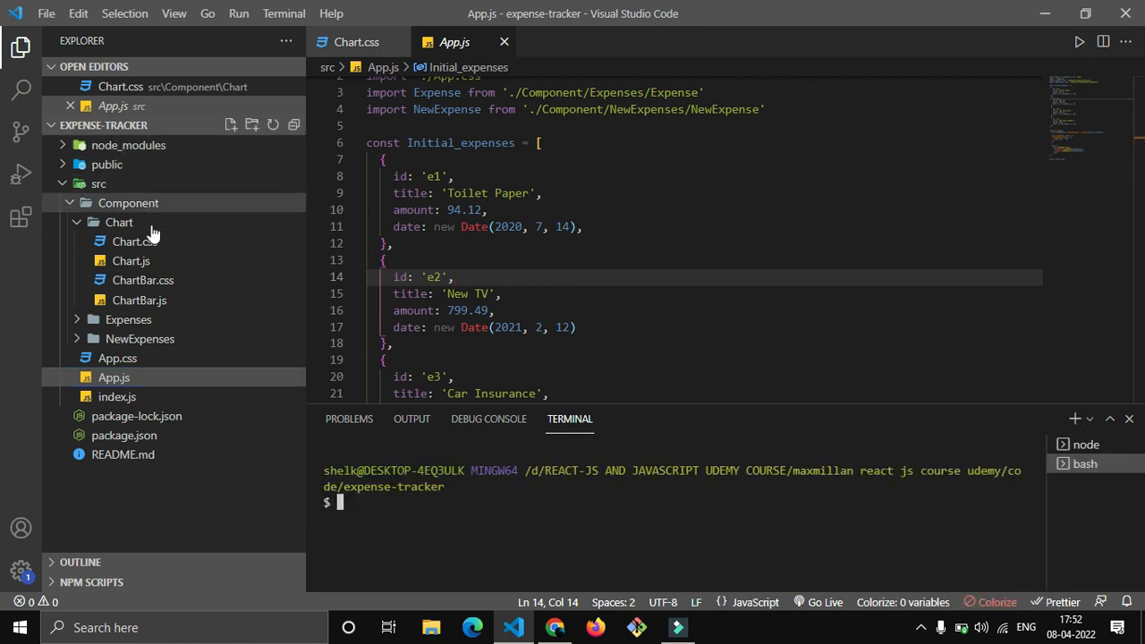
{"action": "mouse_move", "coordinate": [186, 435]}
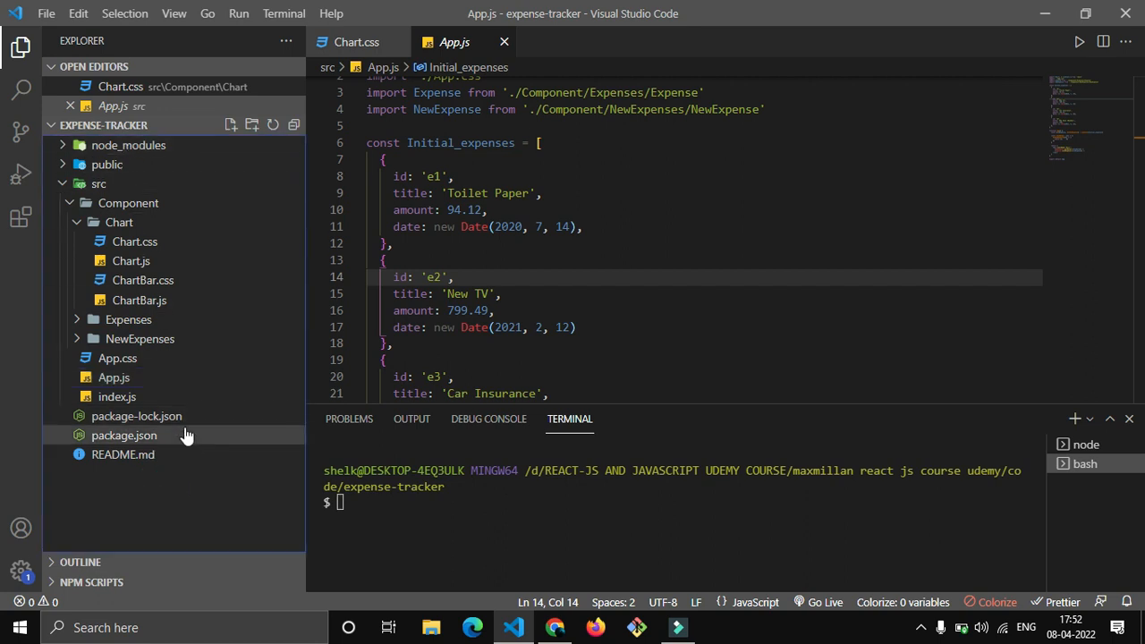
{"action": "mouse_move", "coordinate": [175, 459]}
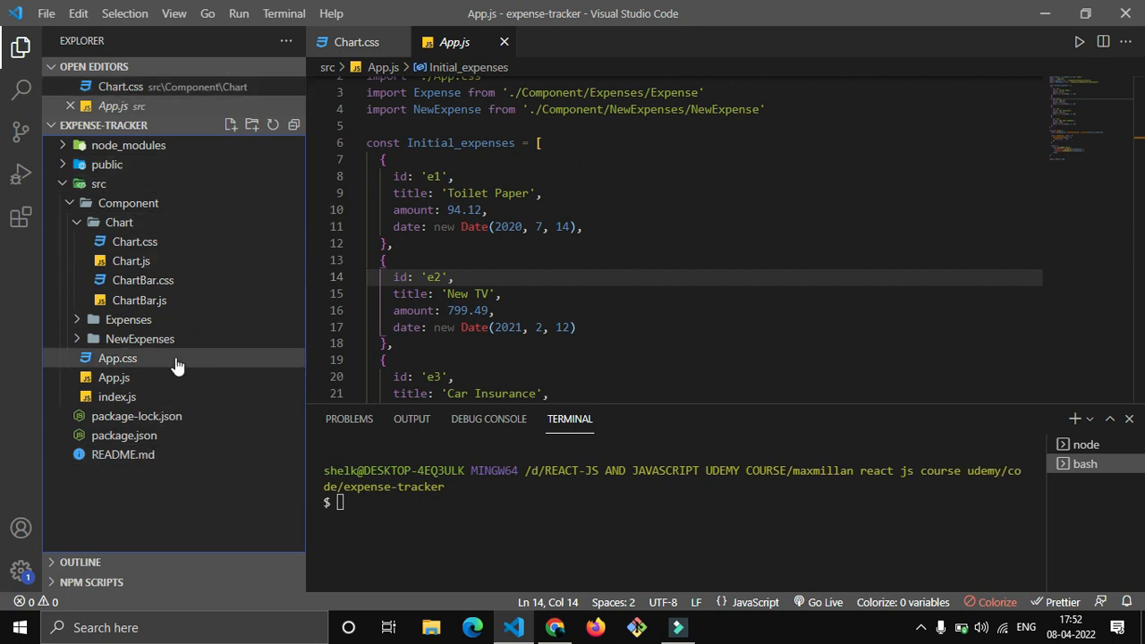
{"action": "mouse_move", "coordinate": [133, 164]}
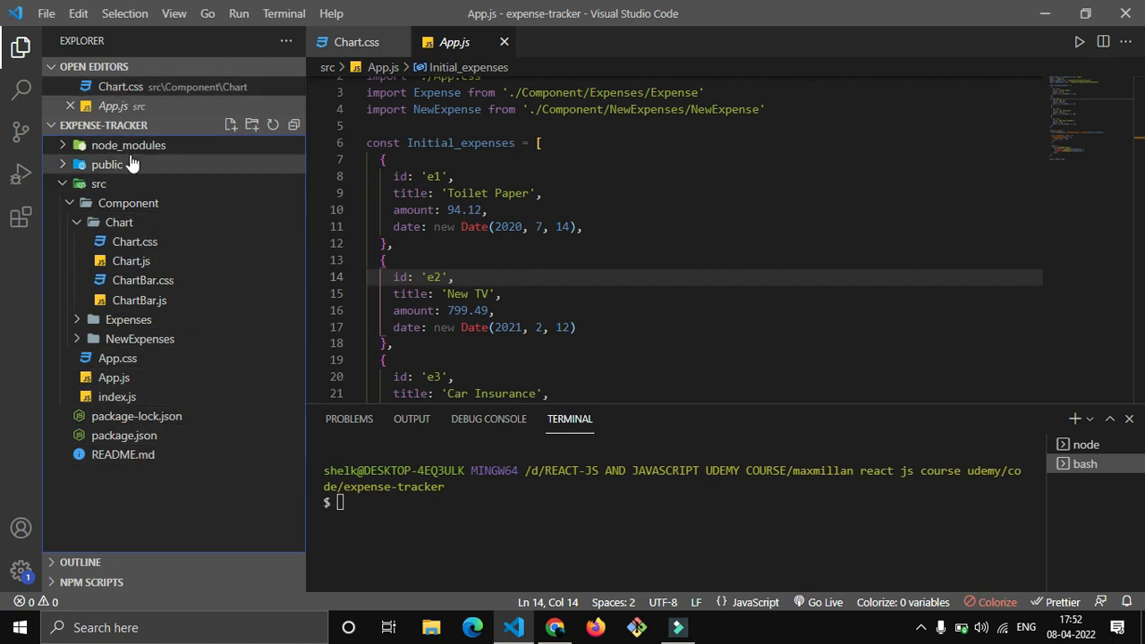
{"action": "mouse_move", "coordinate": [188, 483]}
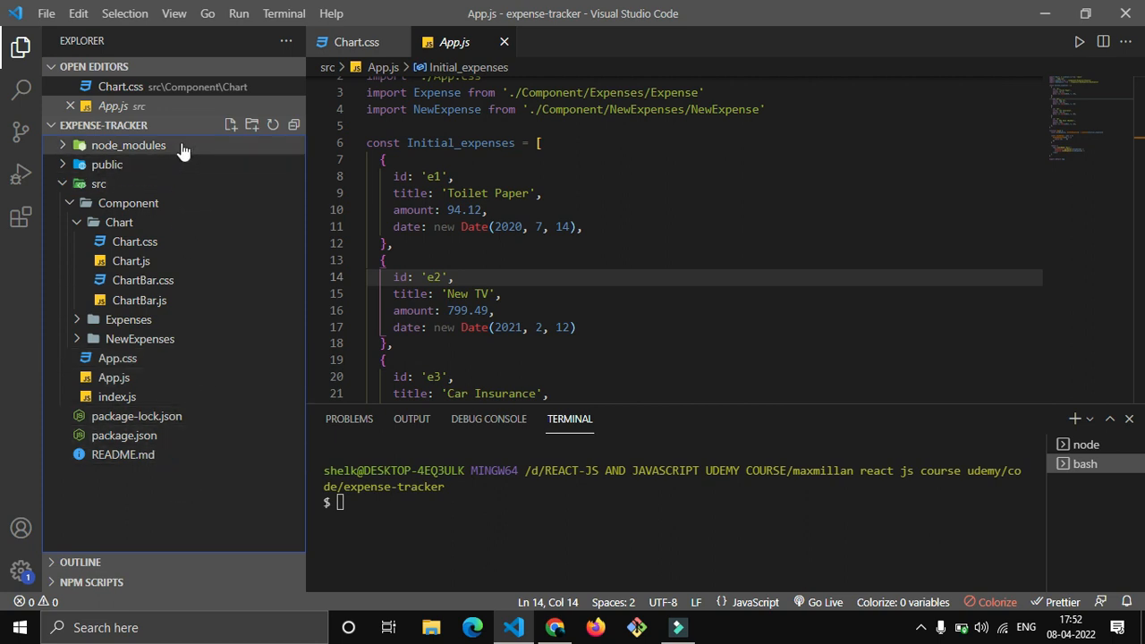
Create a .gitignore file in the project root with /node_modules on line 1.
{"action": "left_click", "coordinate": [231, 125]}
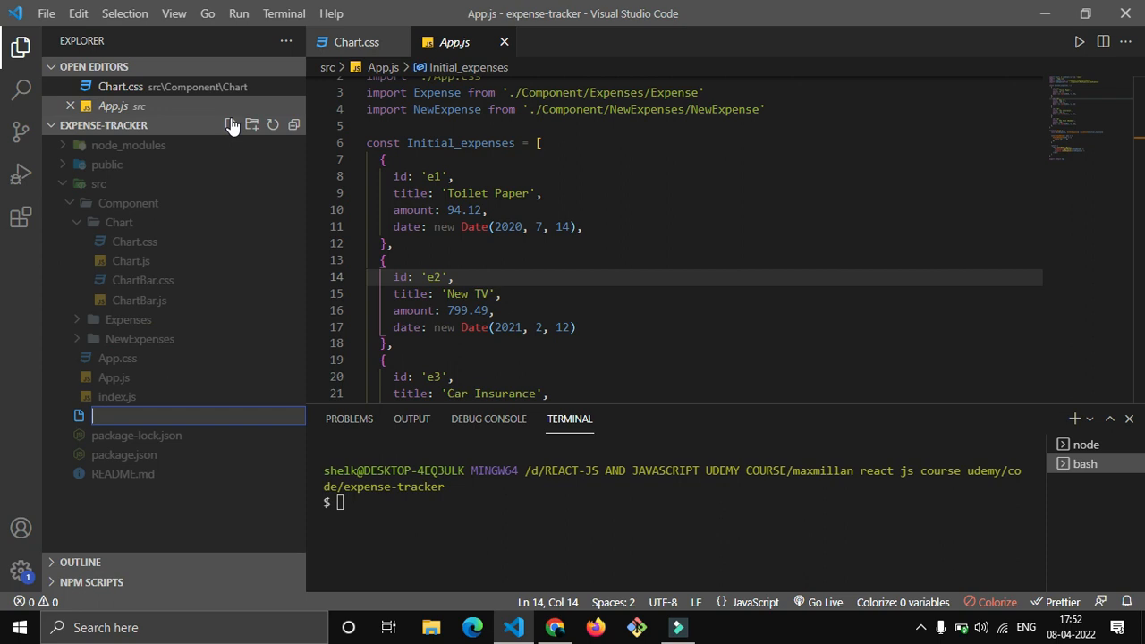
{"action": "type", "text": ".gitignore"}
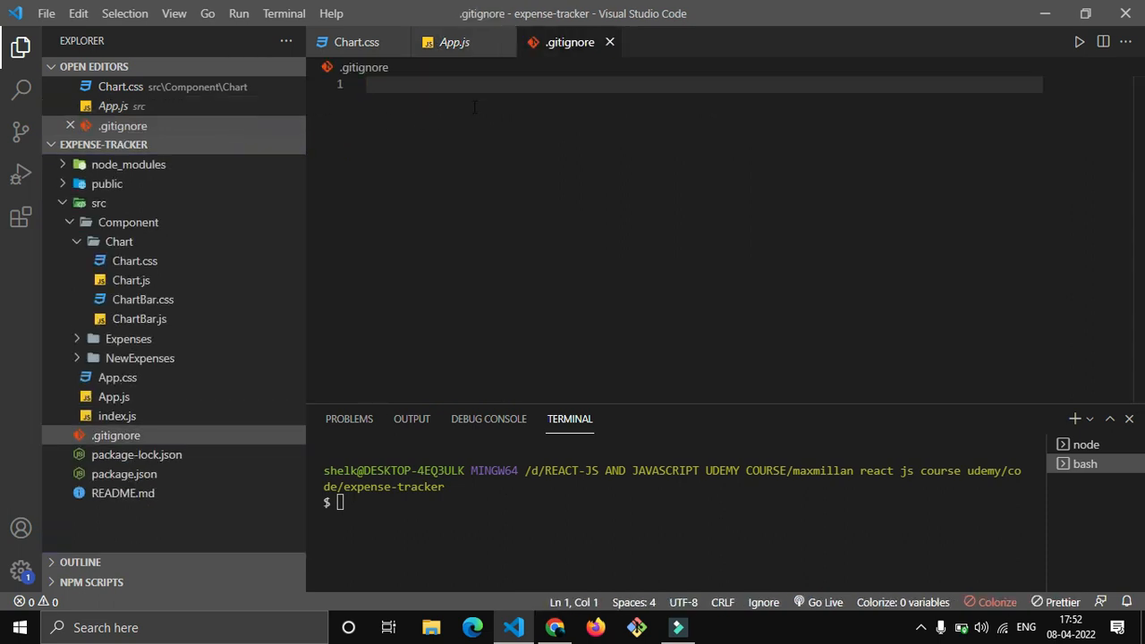
{"action": "mouse_move", "coordinate": [477, 97]}
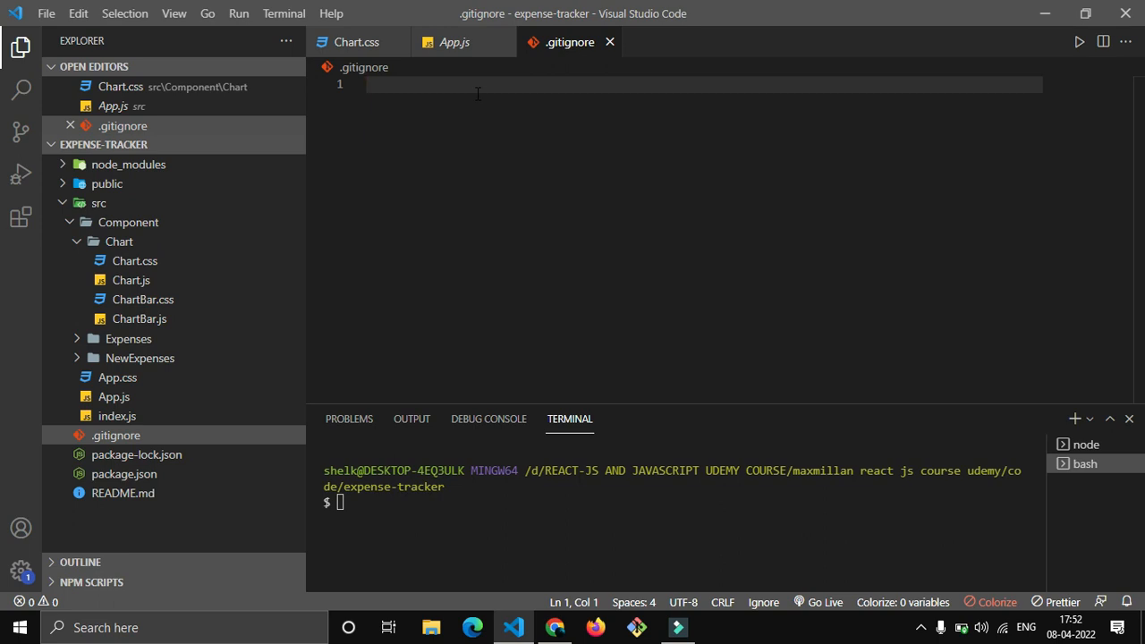
{"action": "mouse_move", "coordinate": [200, 165]}
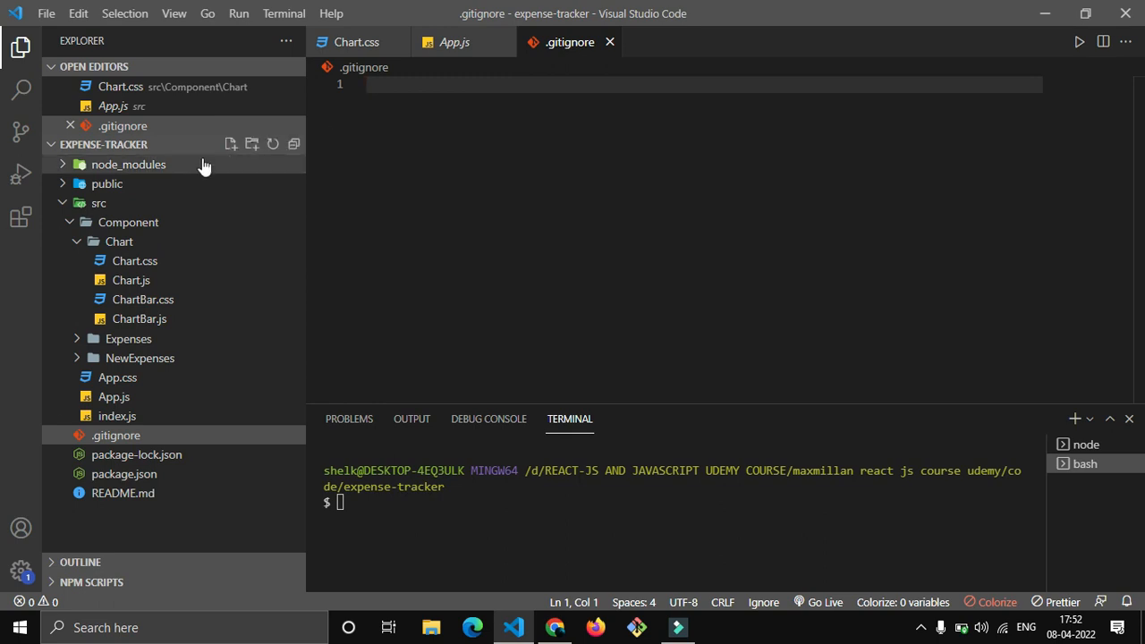
{"action": "left_click", "coordinate": [129, 165]}
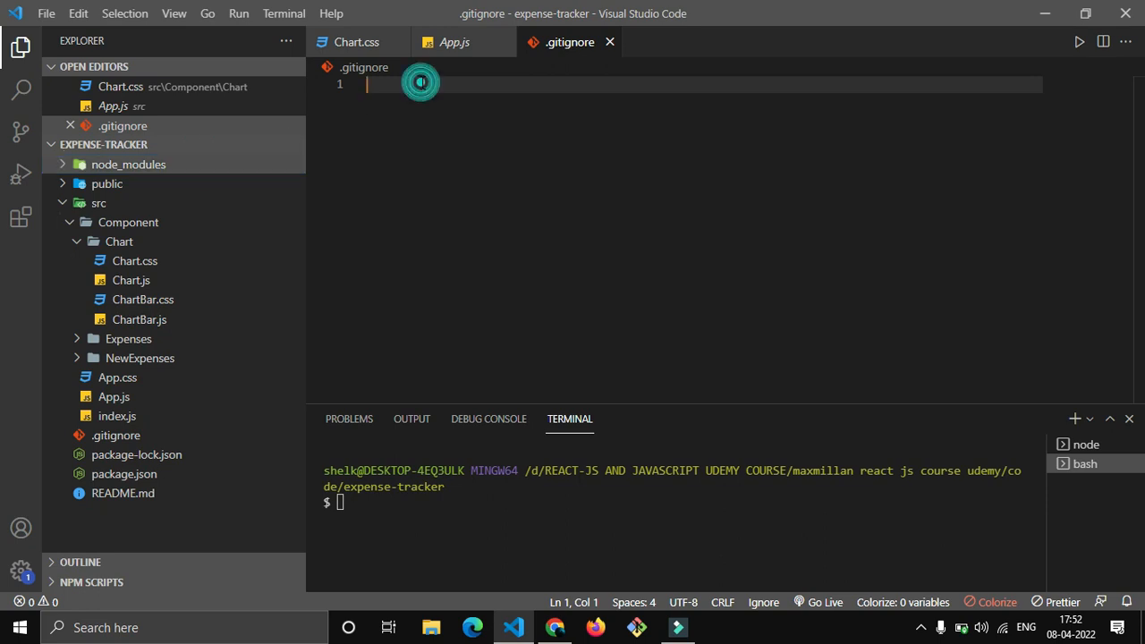
{"action": "type", "text": "/"}
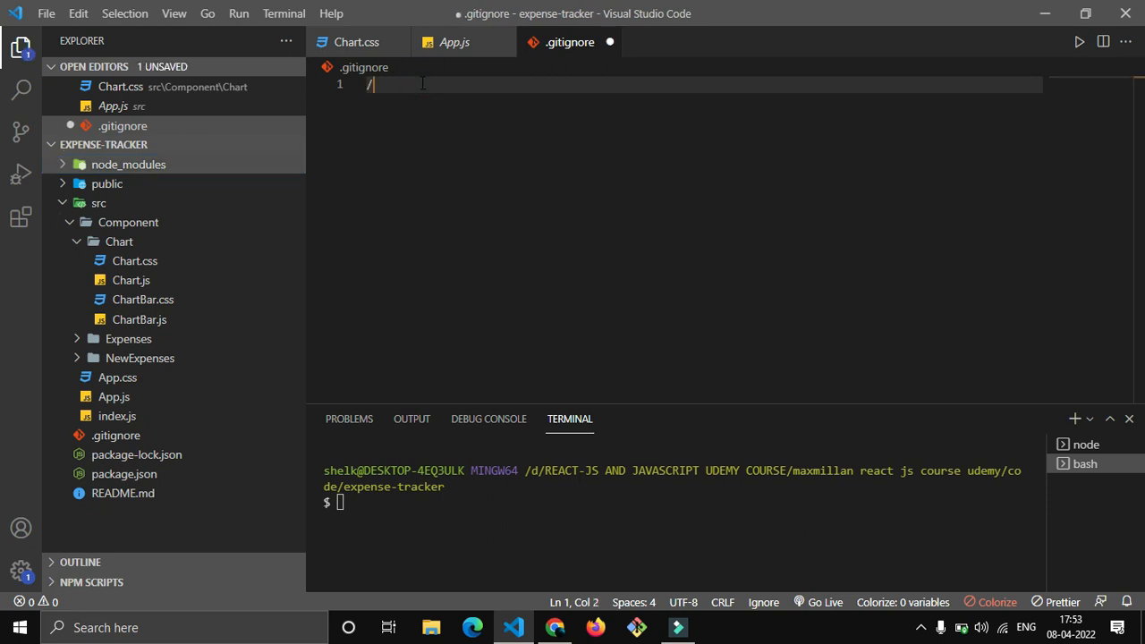
{"action": "type", "text": "nod"}
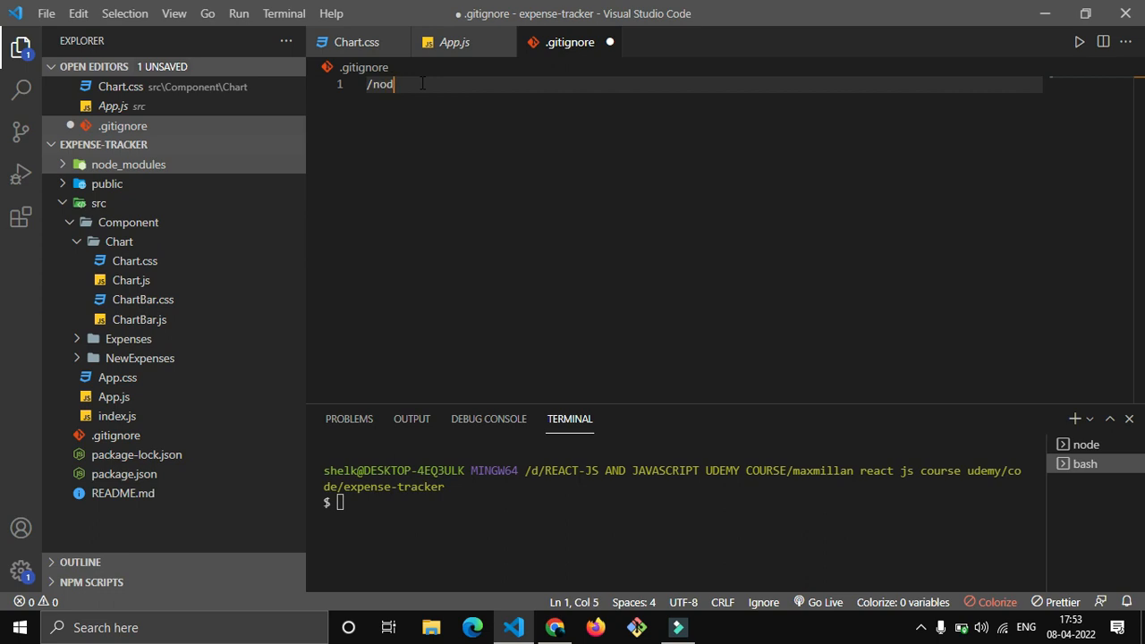
{"action": "type", "text": "e_modu"}
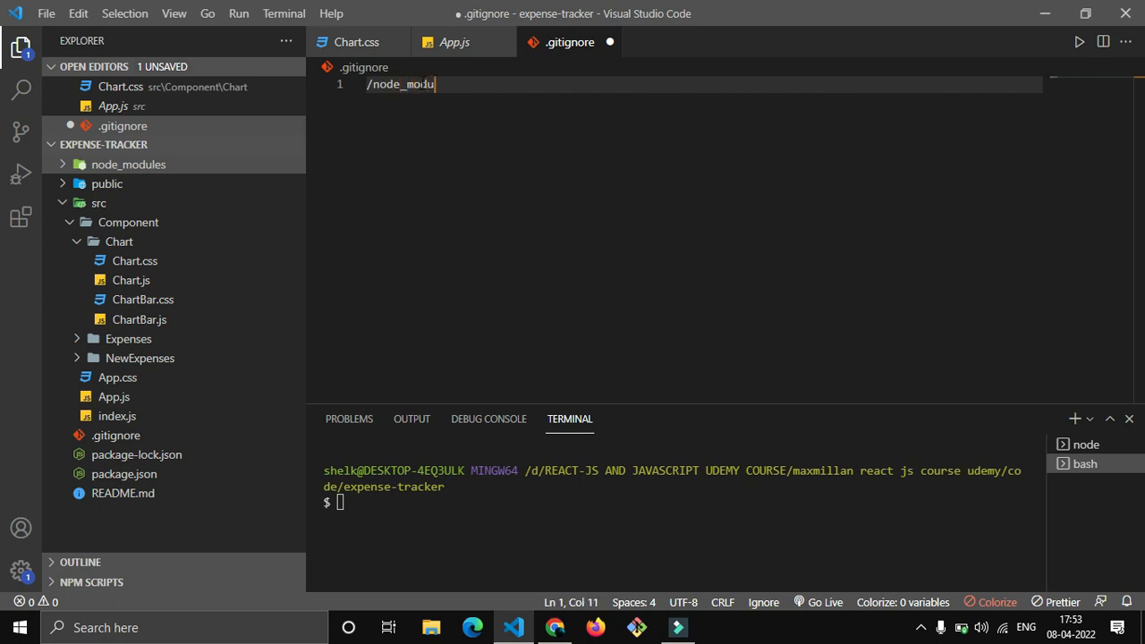
{"action": "type", "text": "les"}
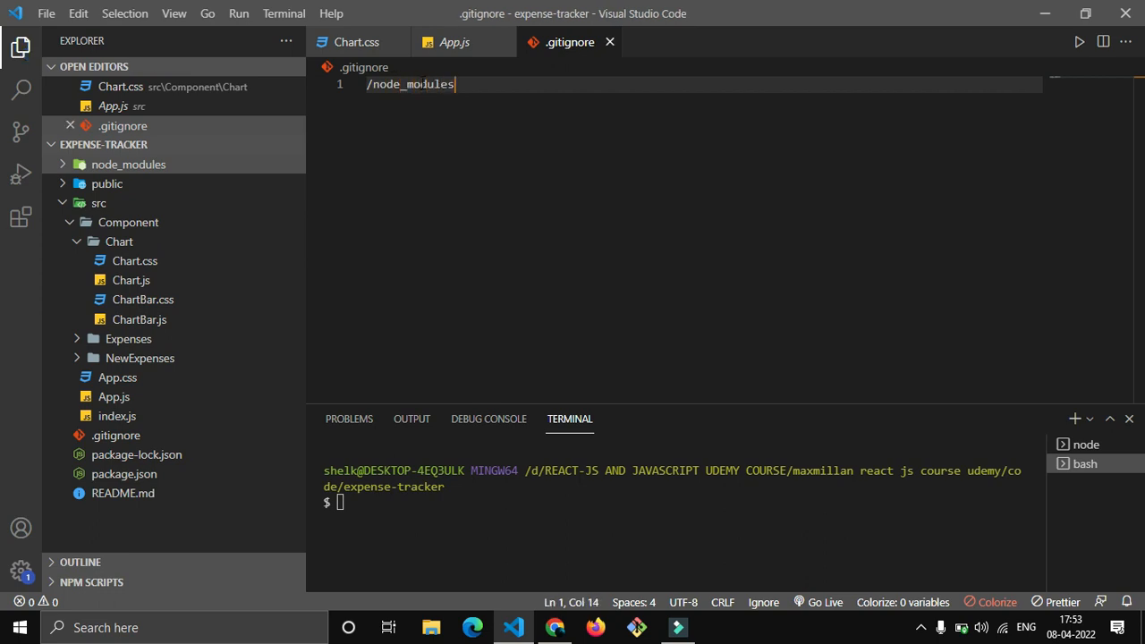
{"action": "mouse_move", "coordinate": [519, 86]}
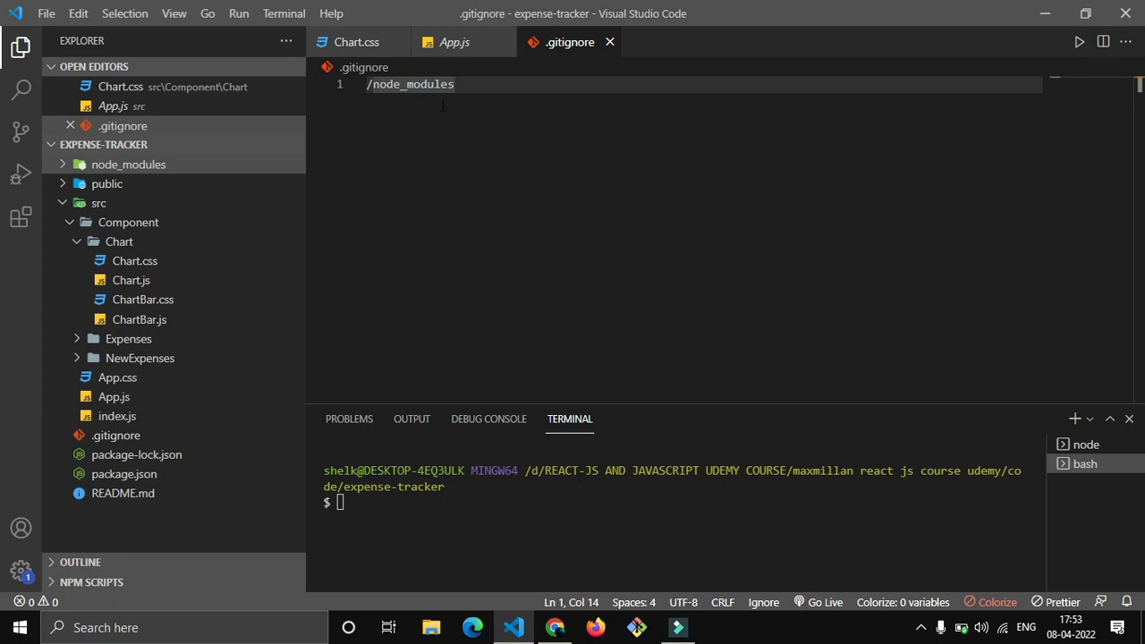
Run git status in the terminal to see the folder is not yet a repository.
{"action": "left_click", "coordinate": [488, 501]}
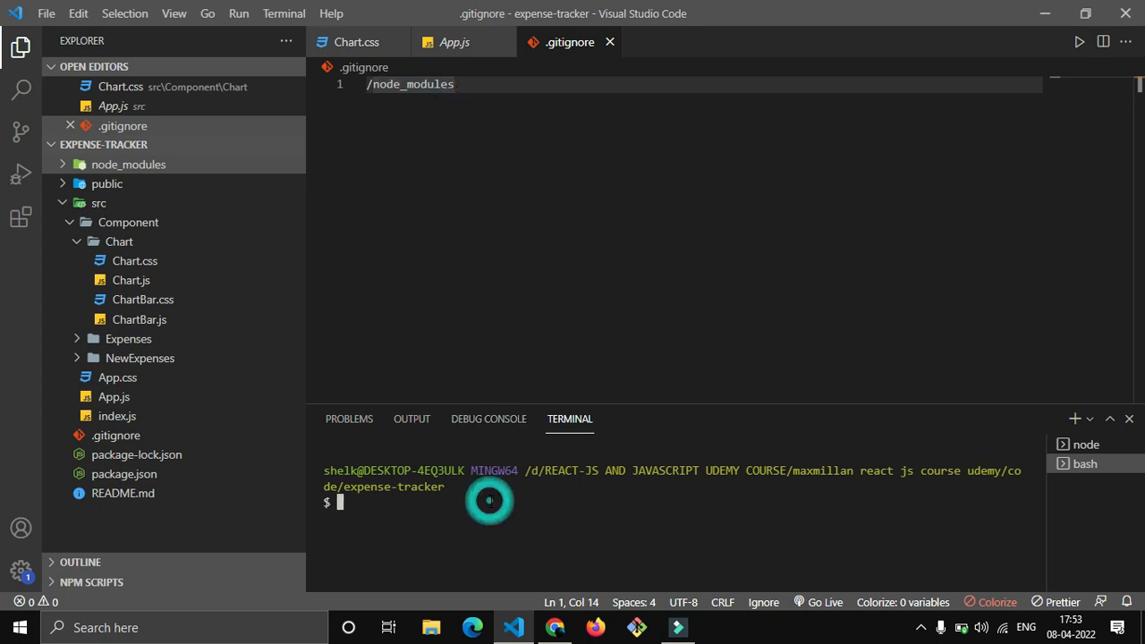
{"action": "type", "text": "git s"}
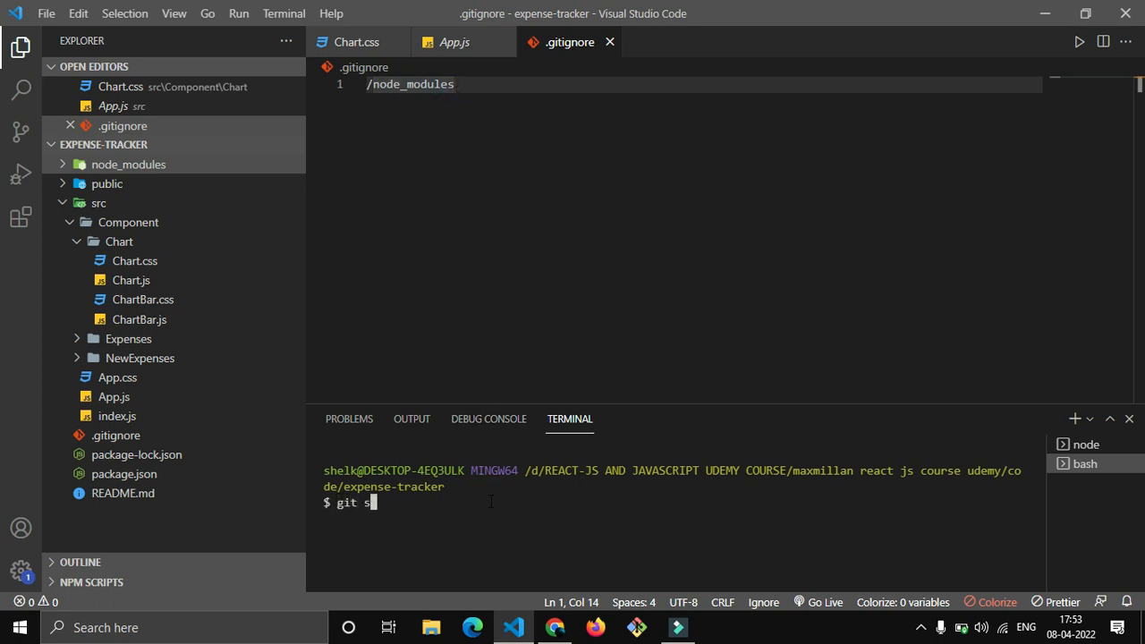
{"action": "type", "text": "ta"}
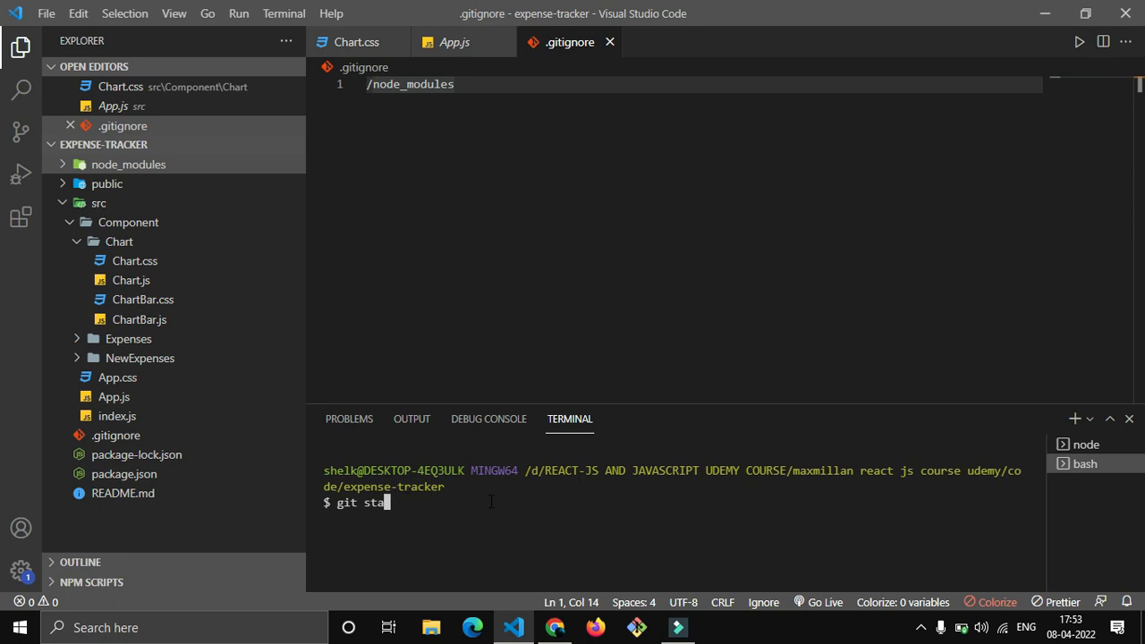
{"action": "key", "text": "Return"}
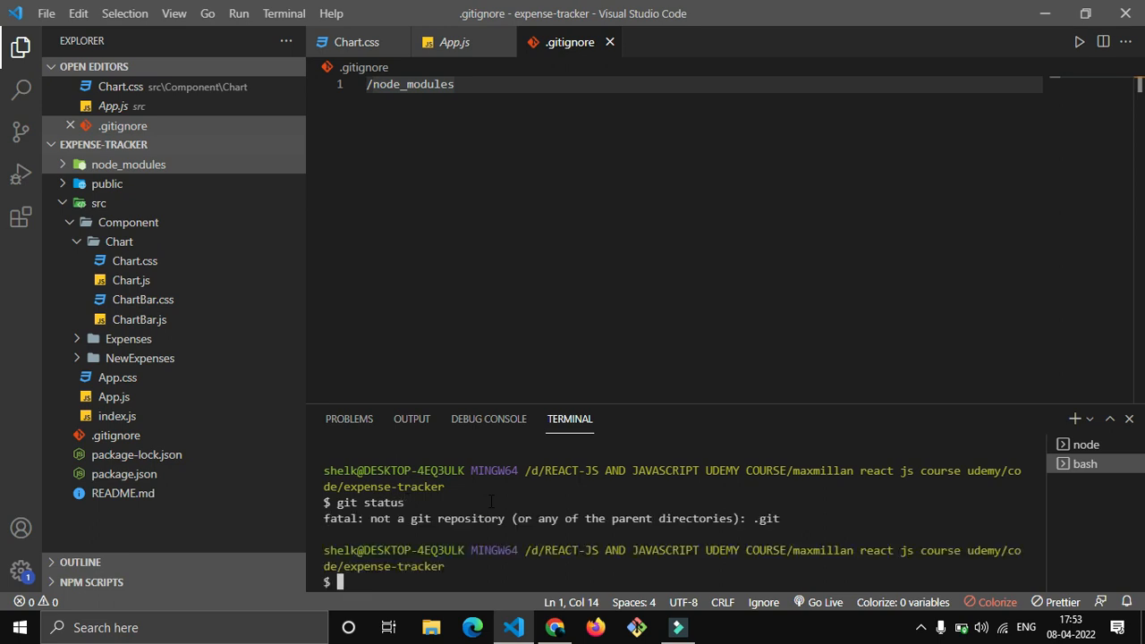
{"action": "mouse_move", "coordinate": [680, 306]}
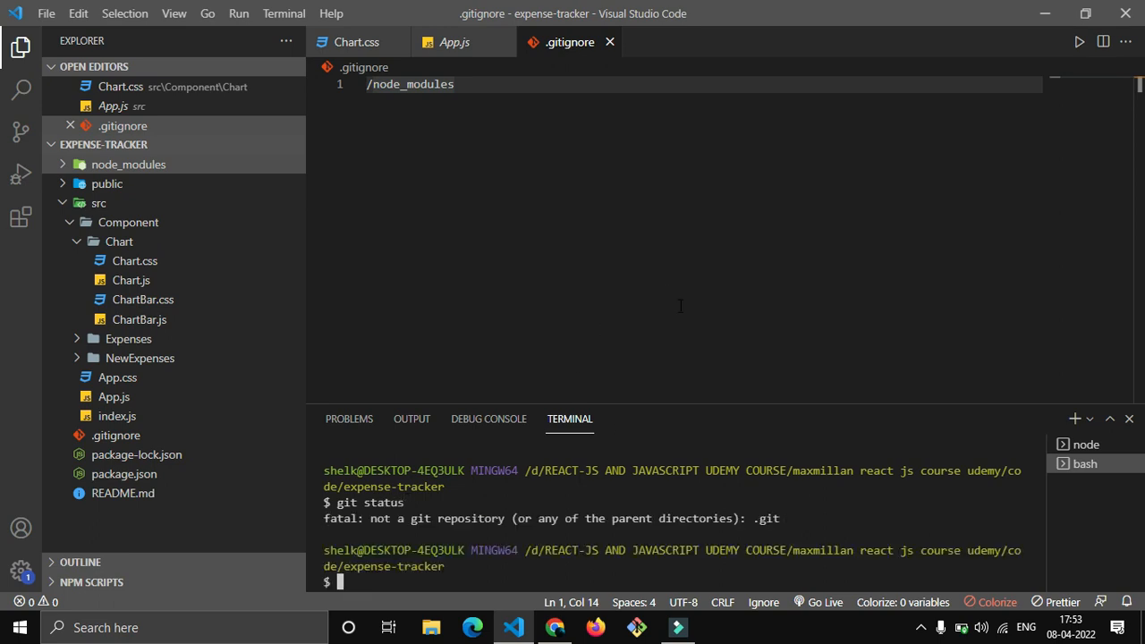
{"action": "mouse_move", "coordinate": [350, 158]}
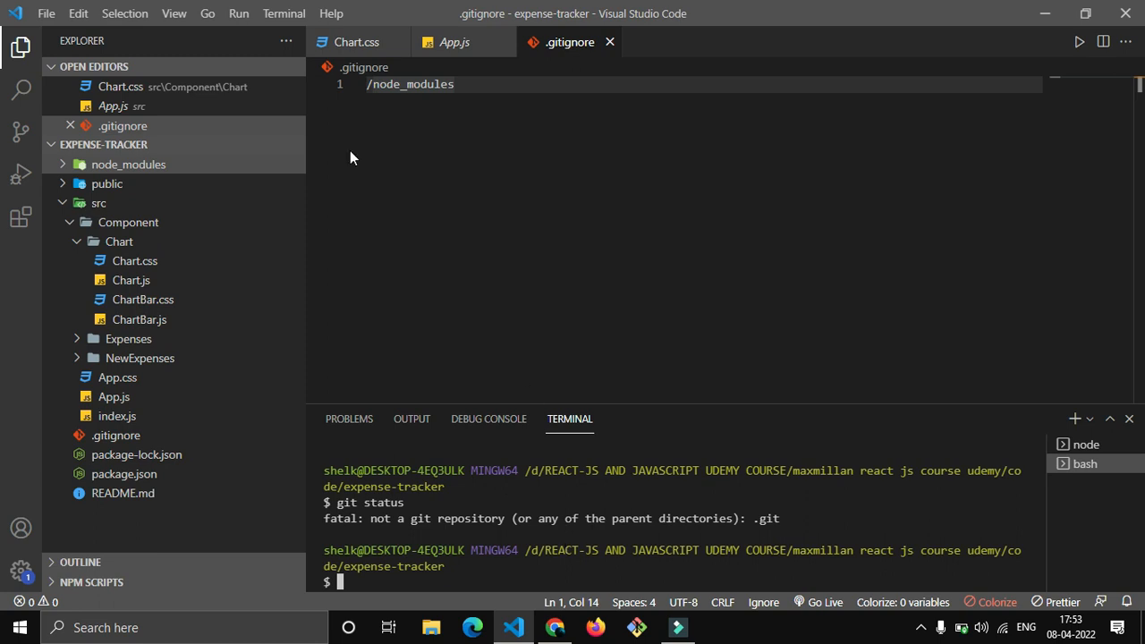
Initialize the Git repository with git init and list its untracked files with git status.
{"action": "type", "text": "git init"}
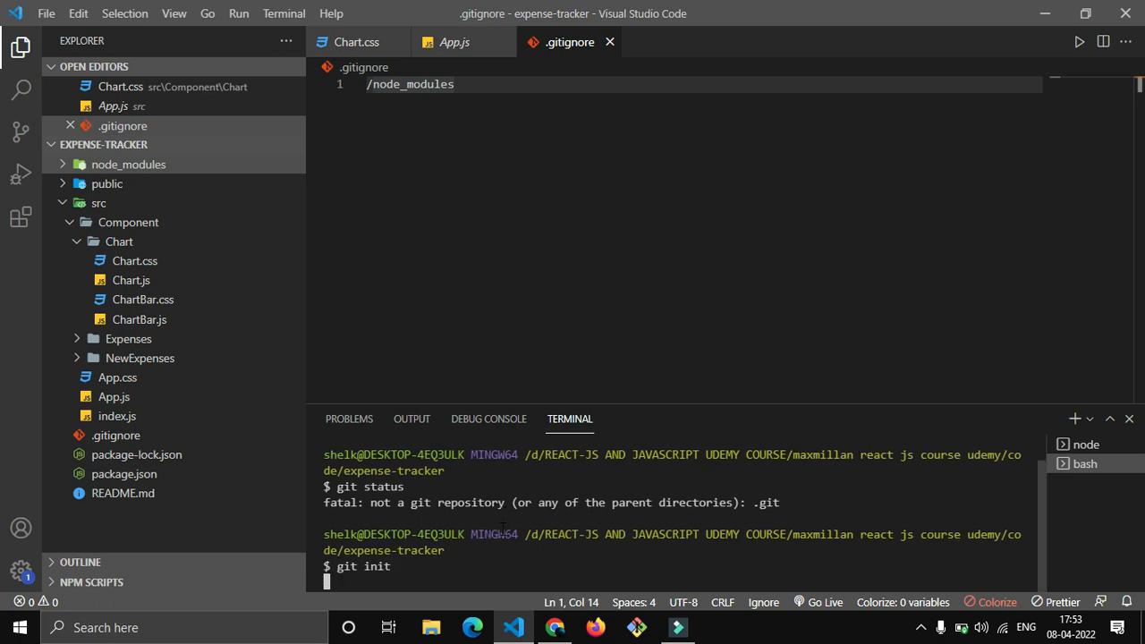
{"action": "key", "text": "Return"}
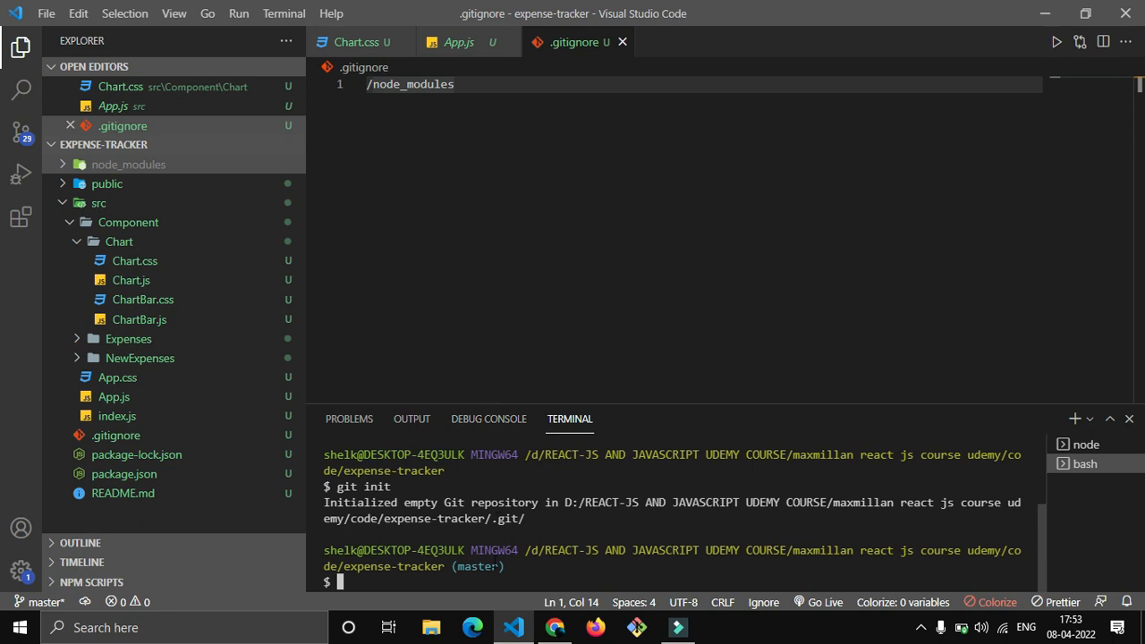
{"action": "type", "text": "git sta"}
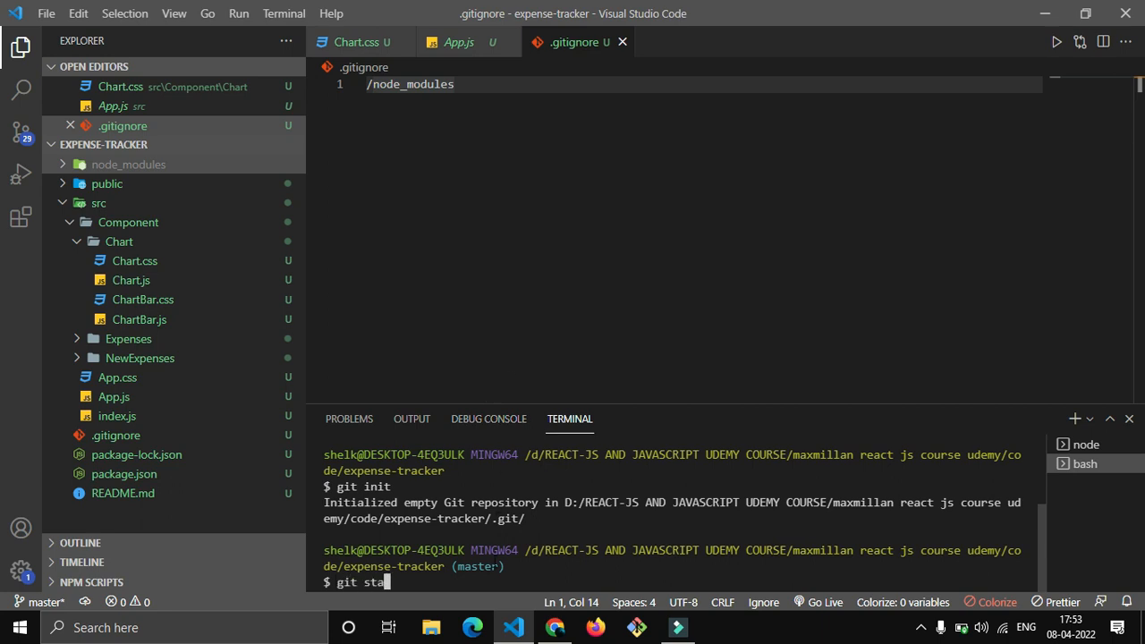
{"action": "key", "text": "Return"}
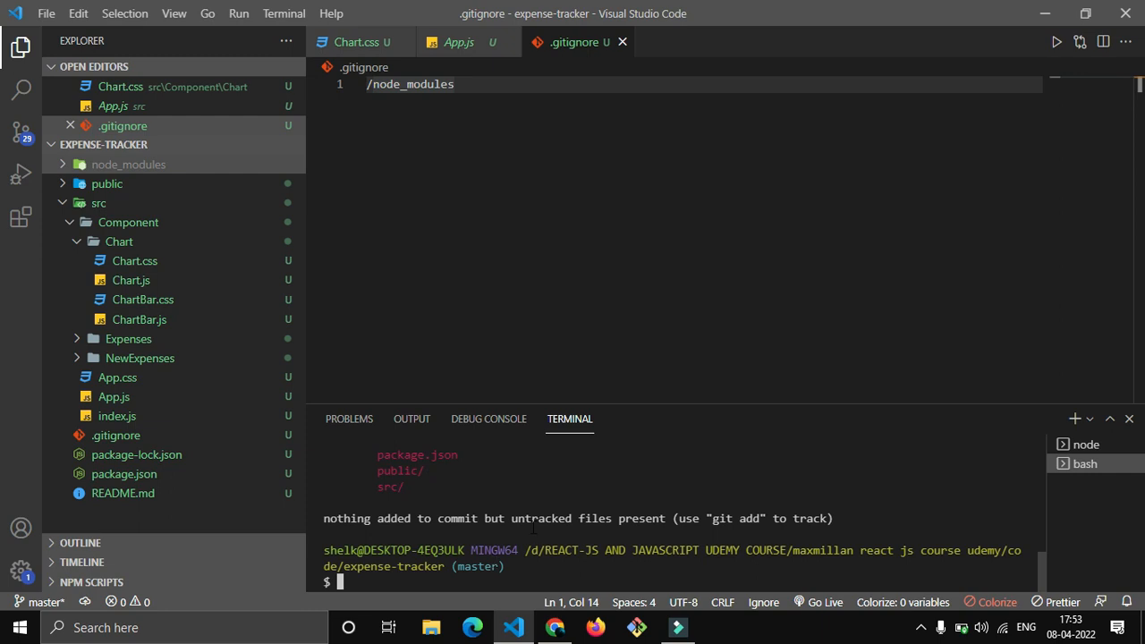
{"action": "scroll", "scroll_direction": "up", "scroll_amount": 3}
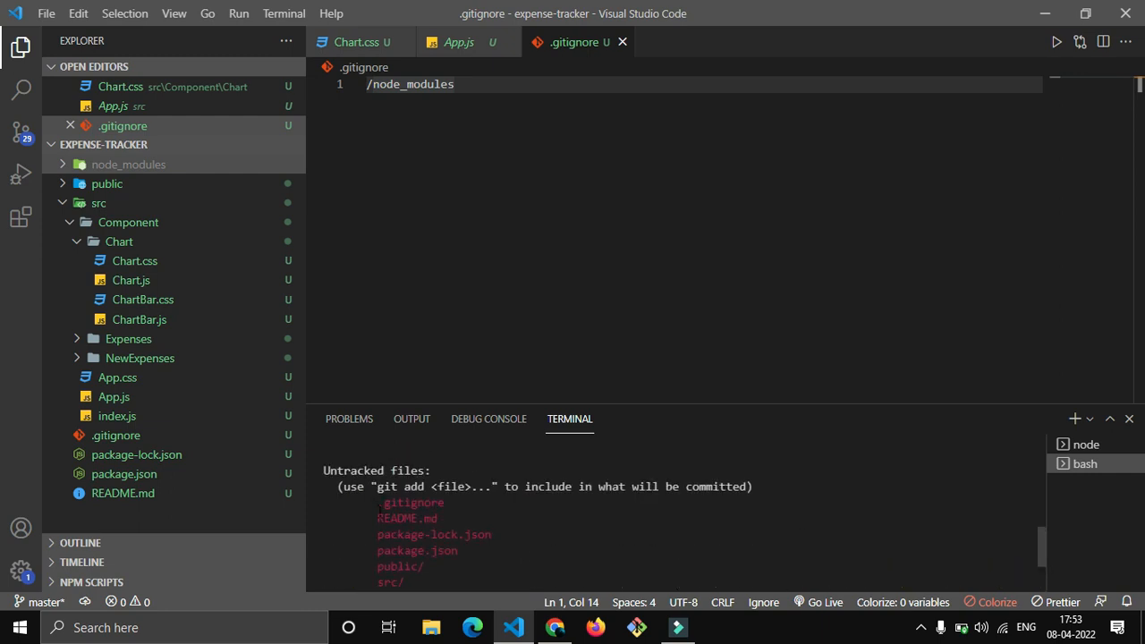
{"action": "left_click_drag", "start_coordinate": [376, 519], "coordinate": [487, 551]}
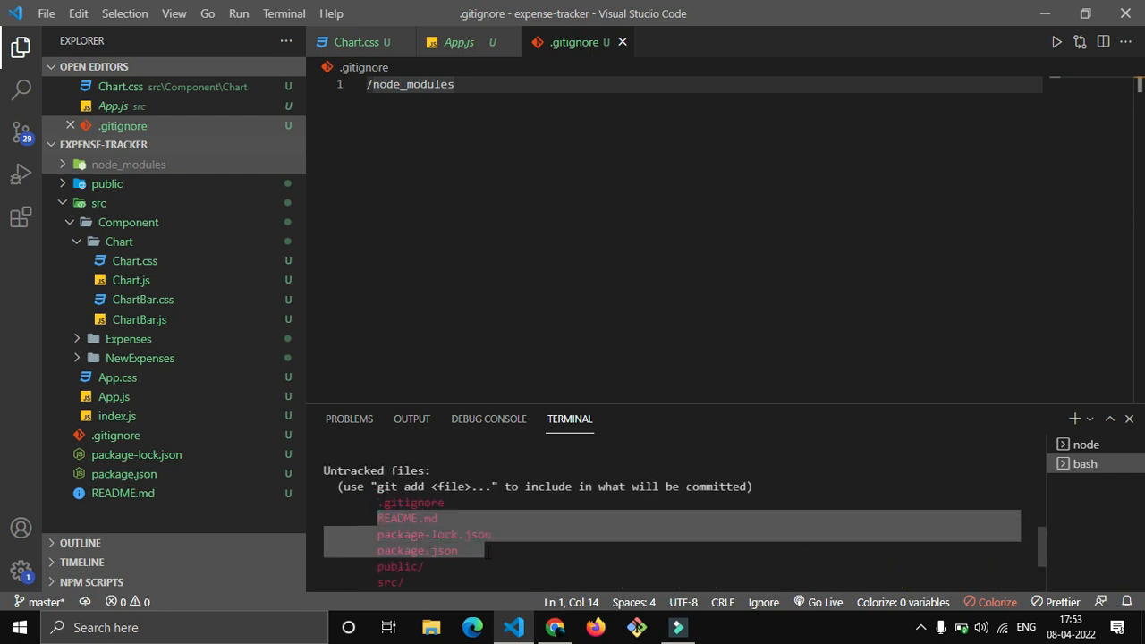
{"action": "scroll", "scroll_direction": "down", "scroll_amount": 3}
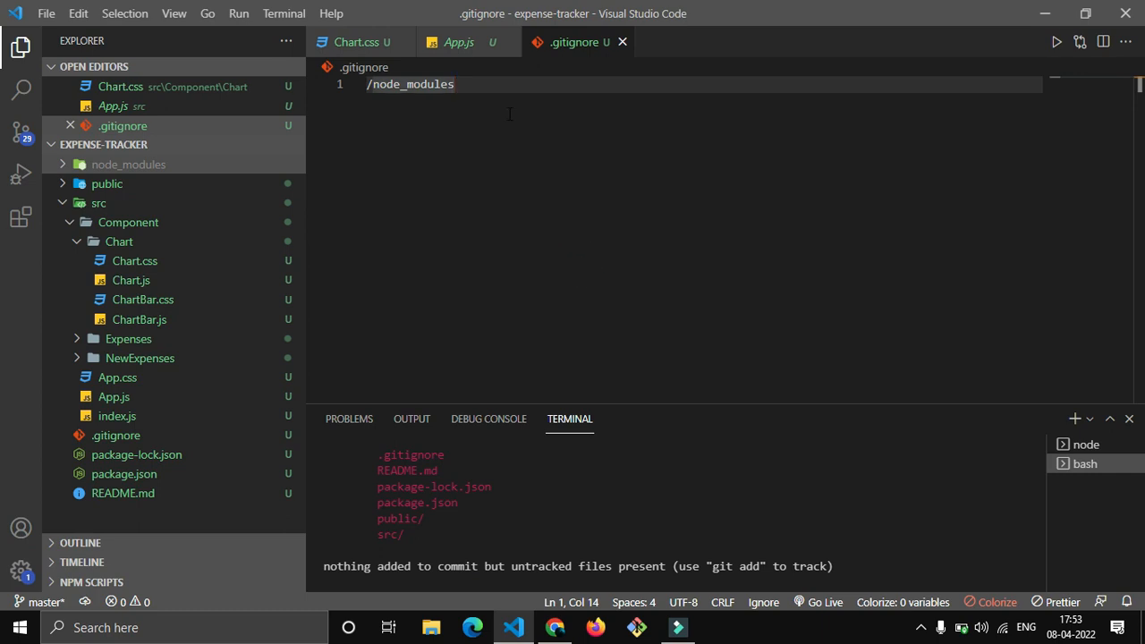
Comment out /node_modules, confirm git status now lists node_modules, then restore the rule.
{"action": "type", "text": "#"}
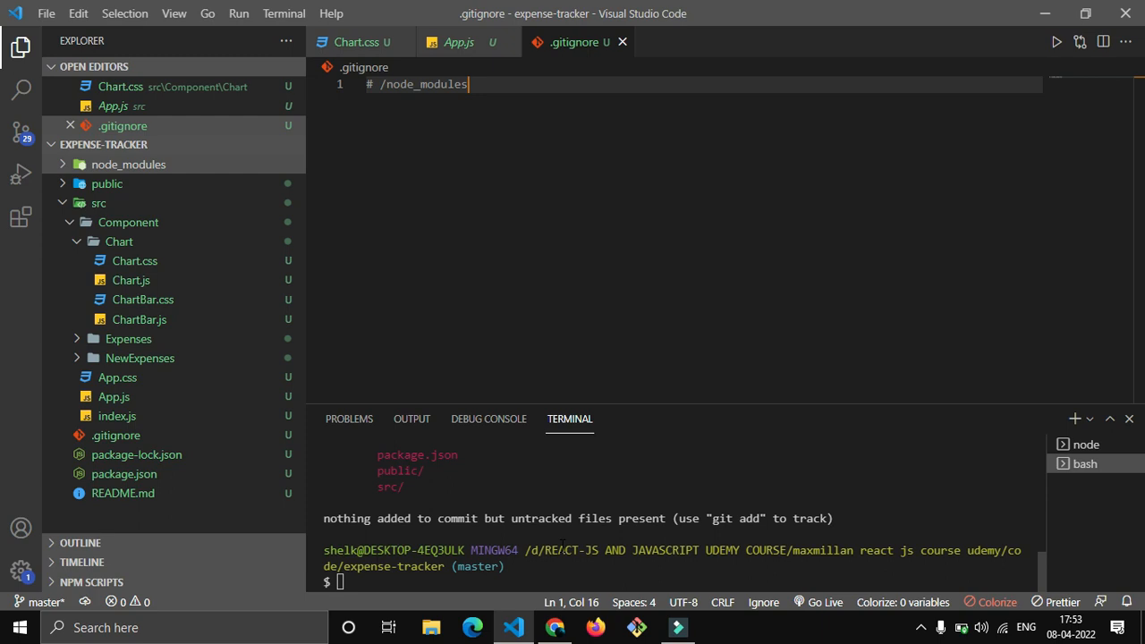
{"action": "type", "text": "git s"}
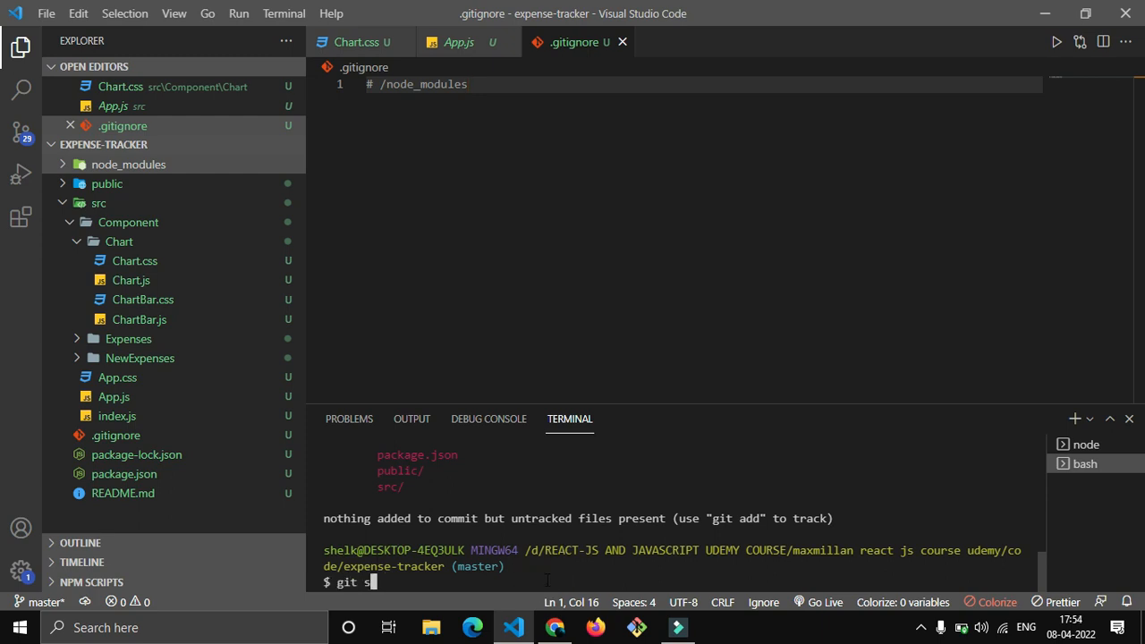
{"action": "type", "text": "tatus"}
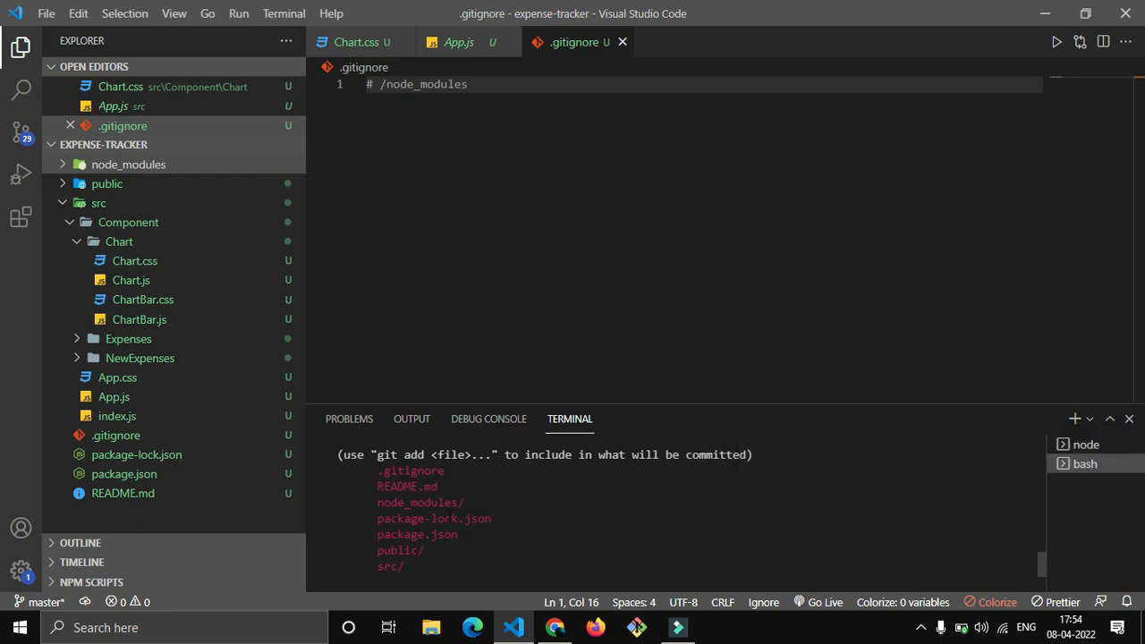
{"action": "double_click", "coordinate": [419, 500]}
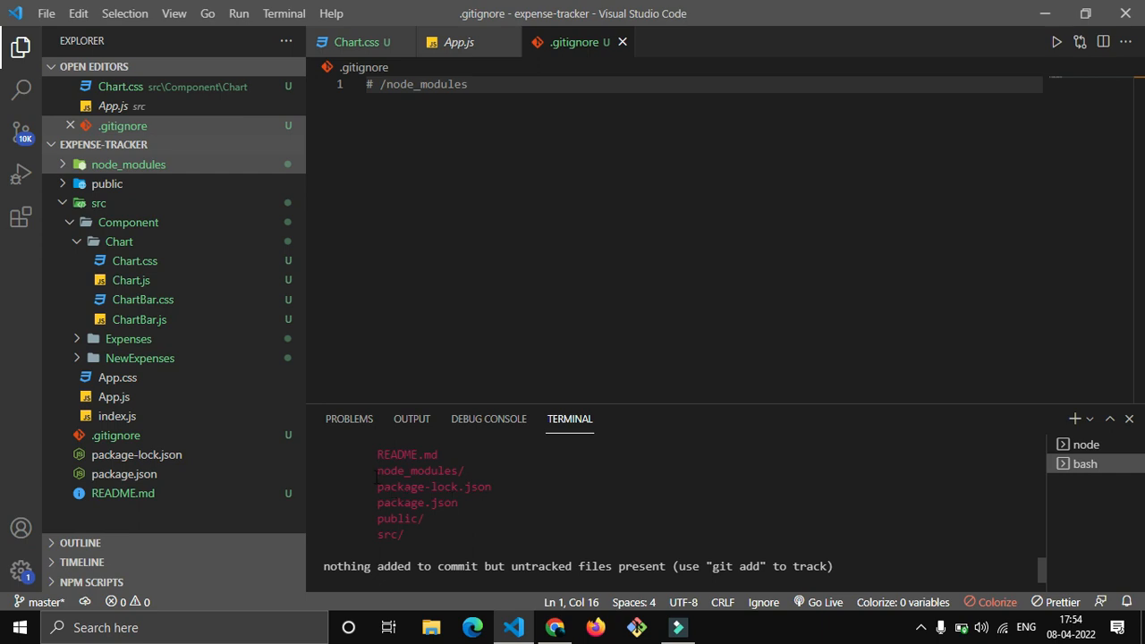
{"action": "left_click", "coordinate": [467, 476]}
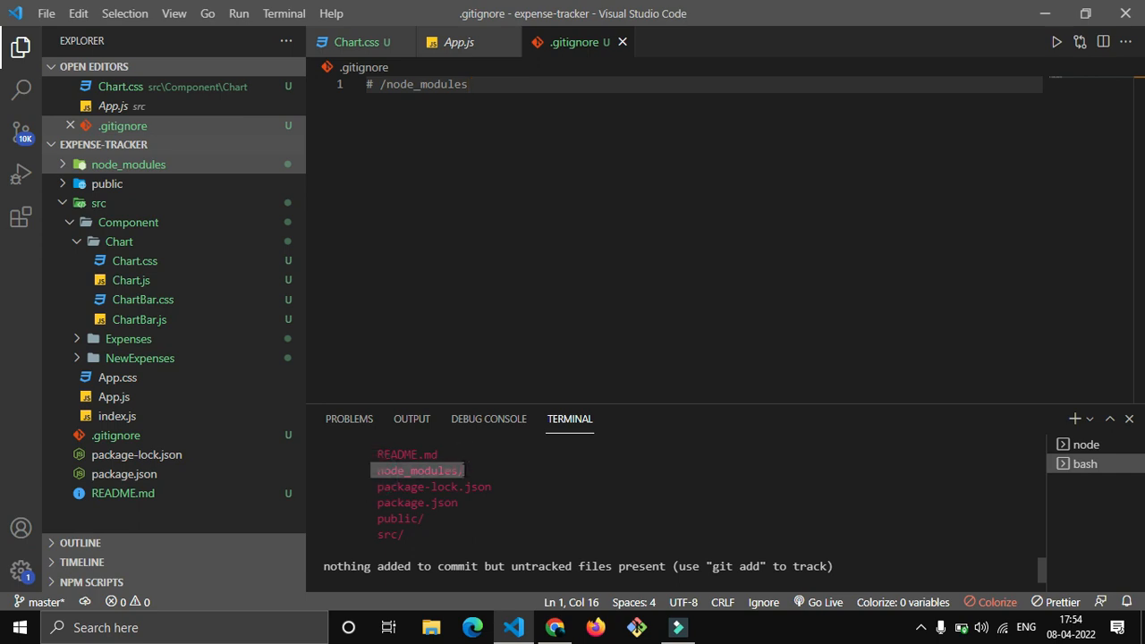
{"action": "left_click", "coordinate": [465, 84]}
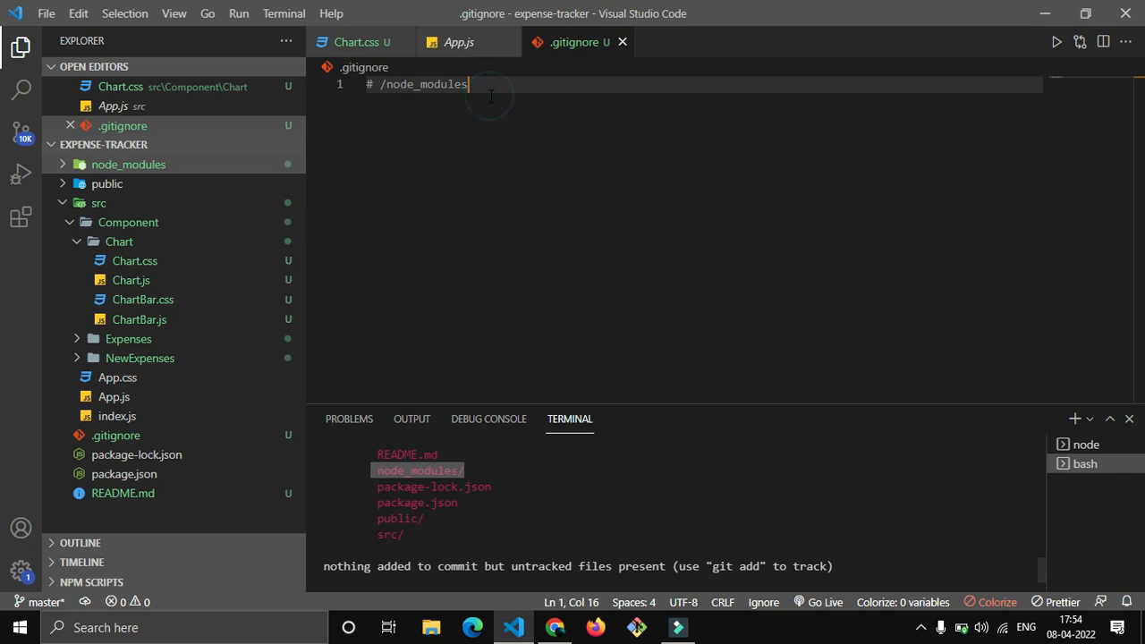
{"action": "key", "text": "BackSpace"}
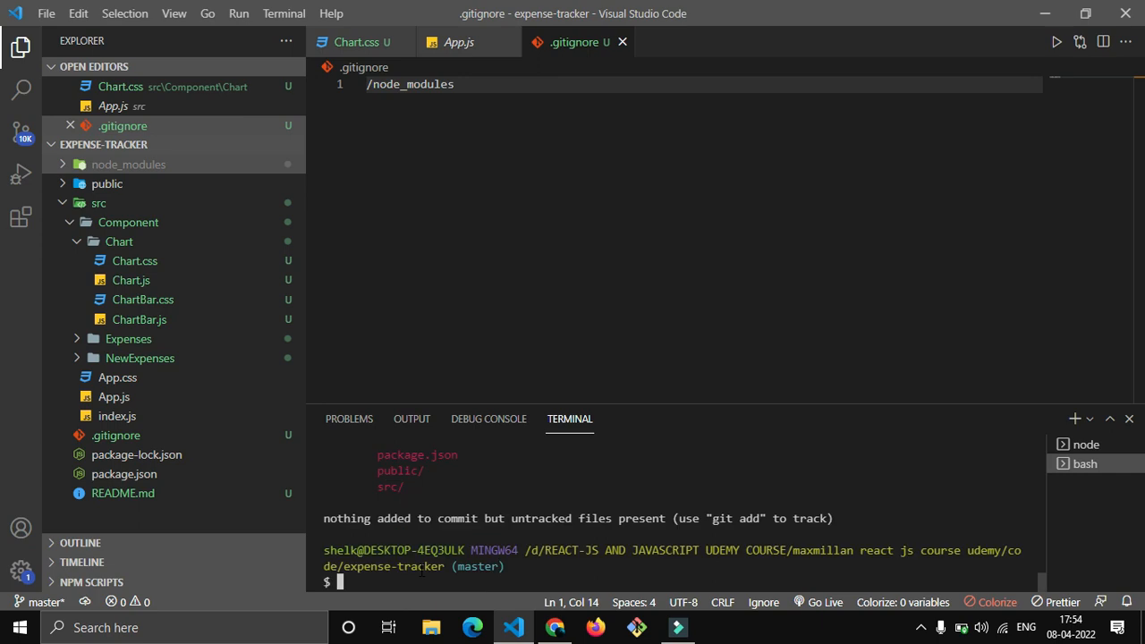
Stage all project files with git add and confirm them staged with git status.
{"action": "type", "text": "git ad"}
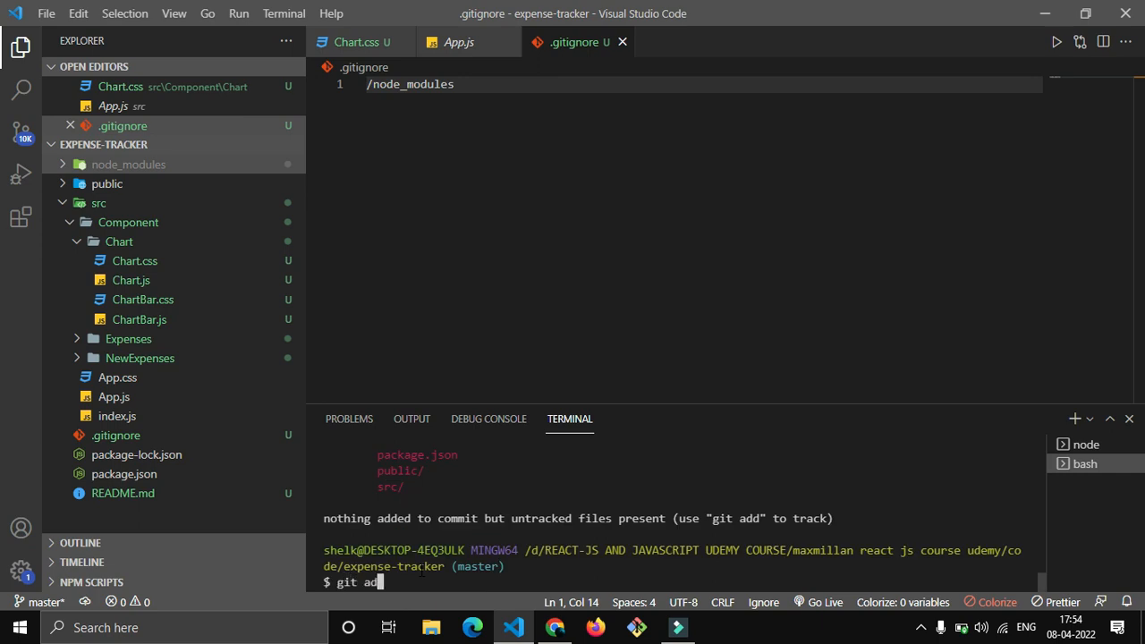
{"action": "key", "text": "Return"}
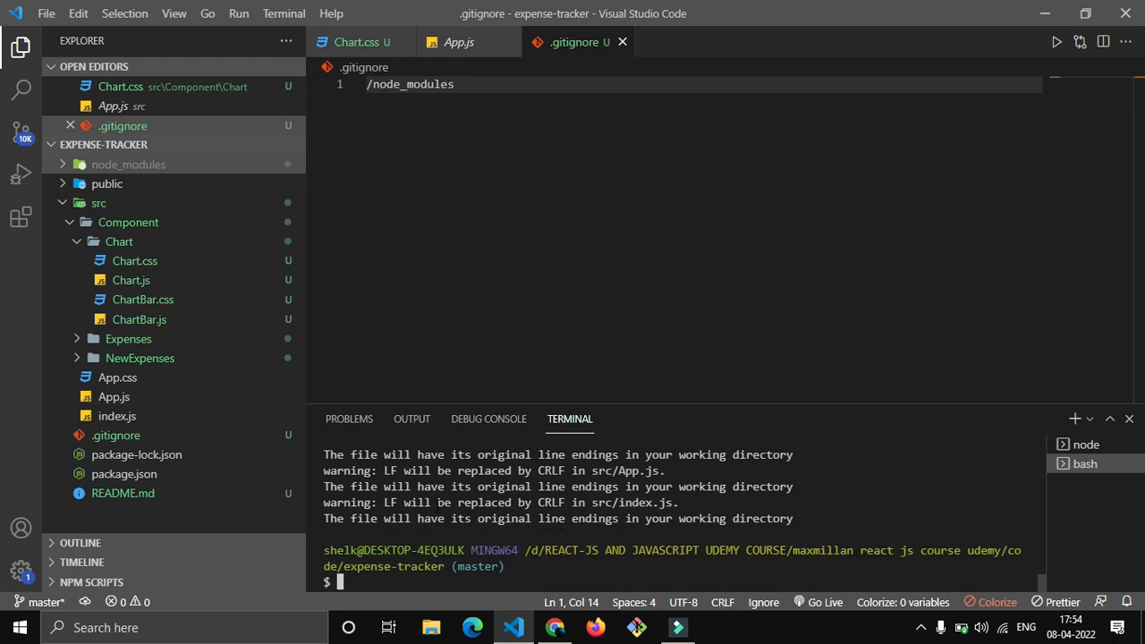
{"action": "type", "text": "git statu"}
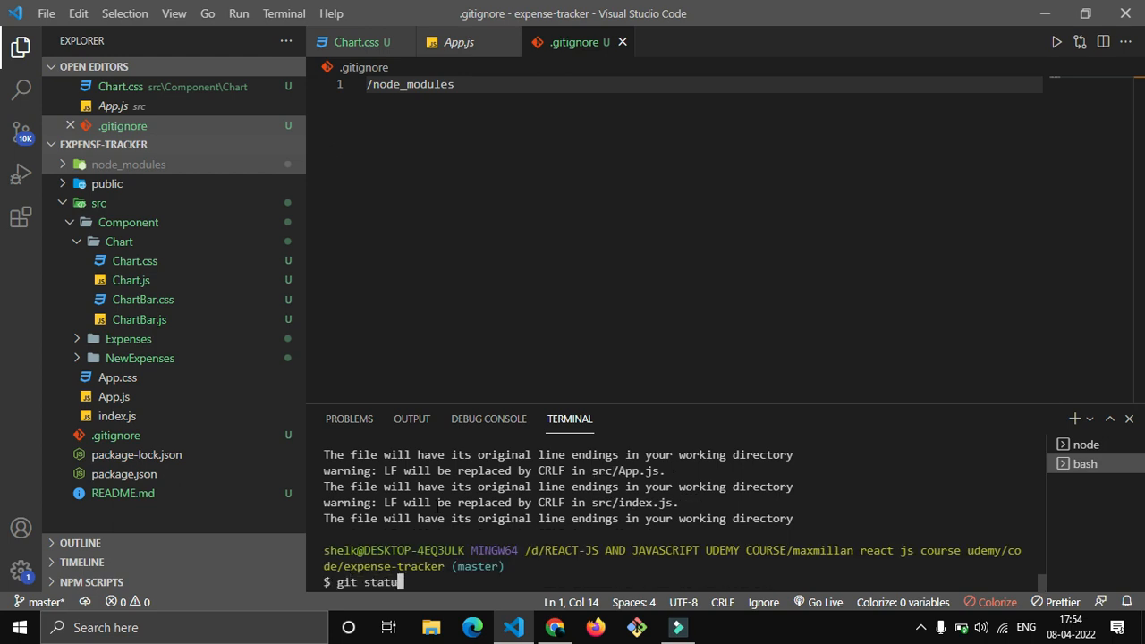
{"action": "key", "text": "Return"}
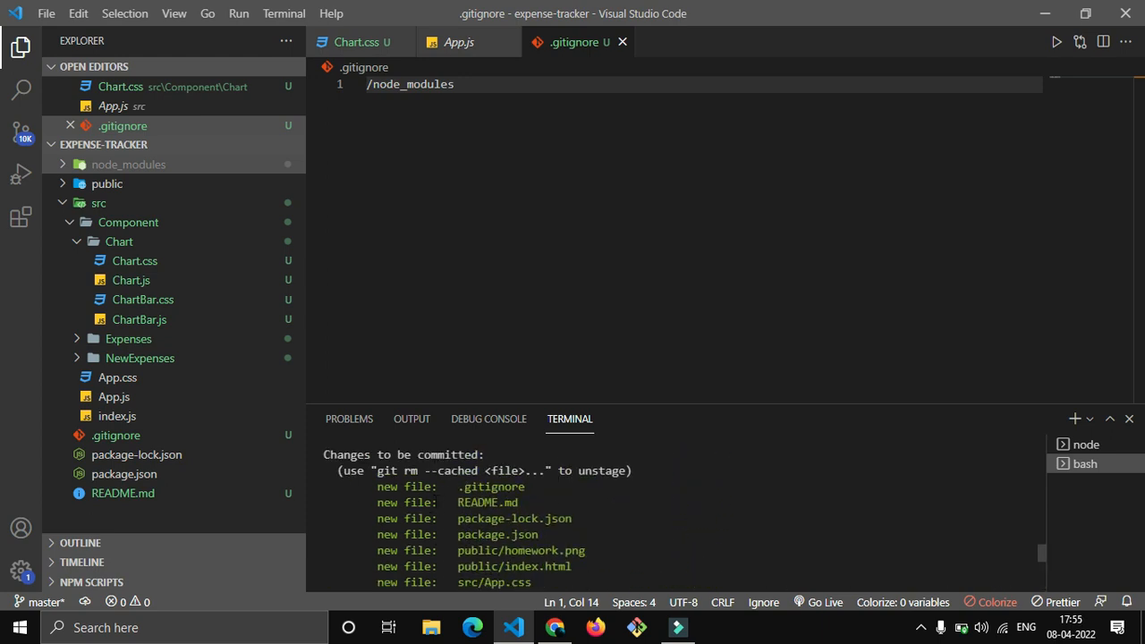
{"action": "scroll", "scroll_direction": "down", "scroll_amount": 3}
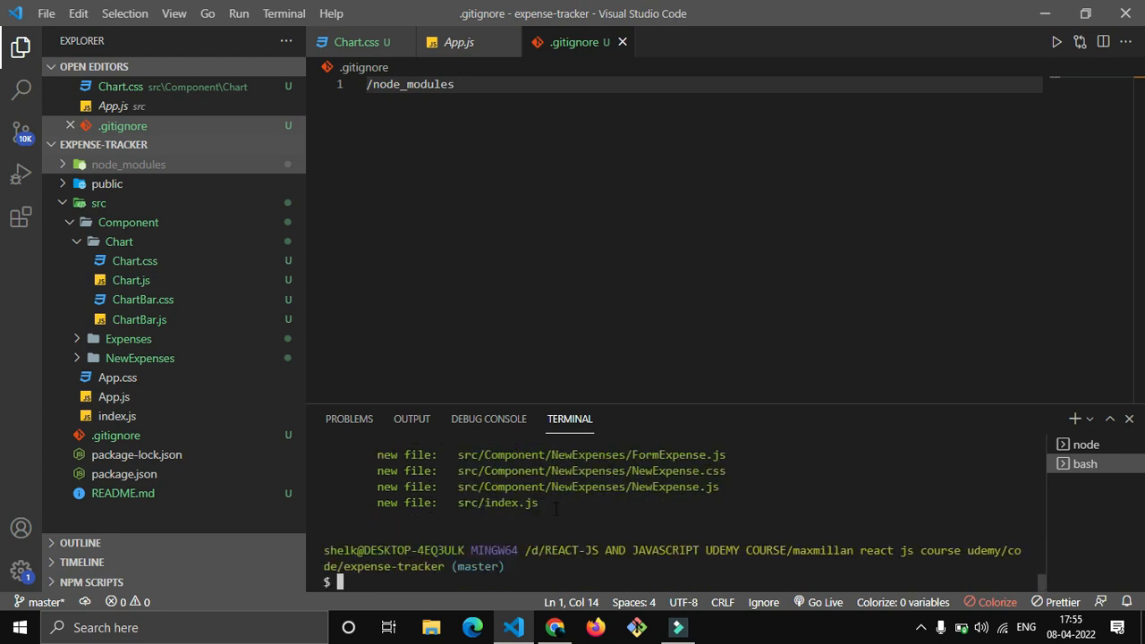
Commit the staged files with git commit -m "done" and enlarge the terminal panel.
{"action": "type", "text": "g"}
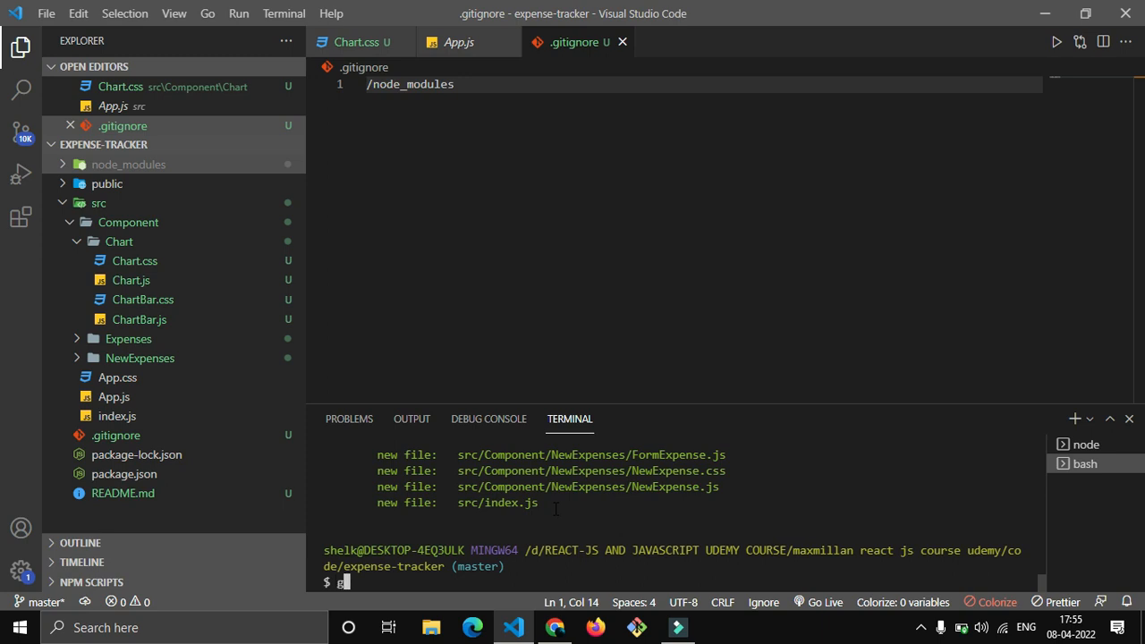
{"action": "type", "text": "it commit"}
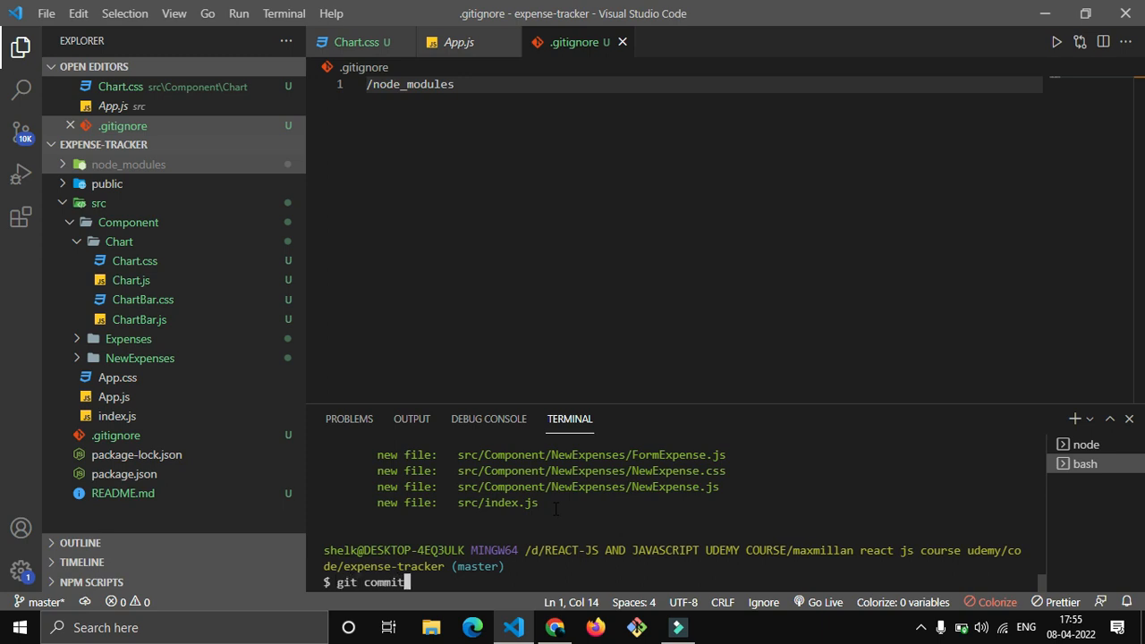
{"action": "type", "text": "-m"}
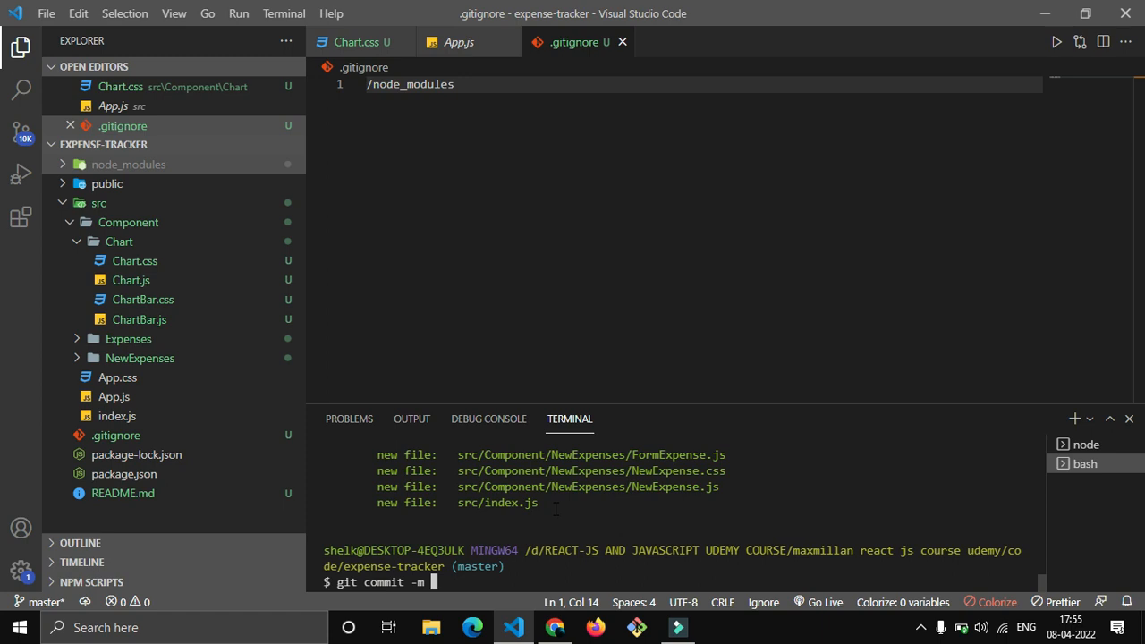
{"action": "type", "text": "\"\""}
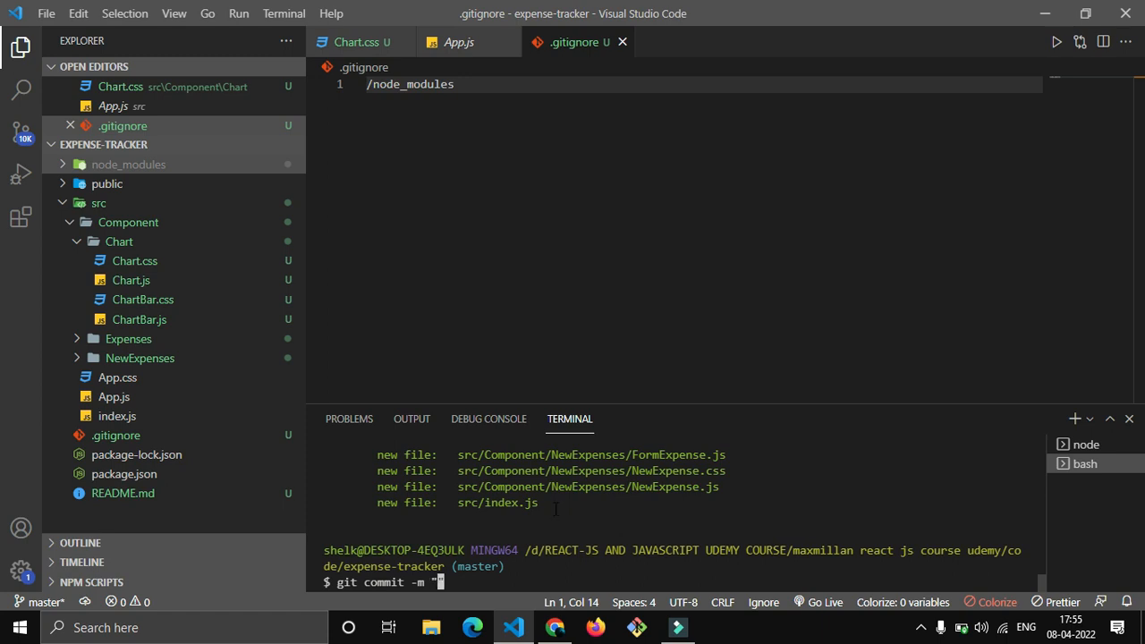
{"action": "type", "text": "done"}
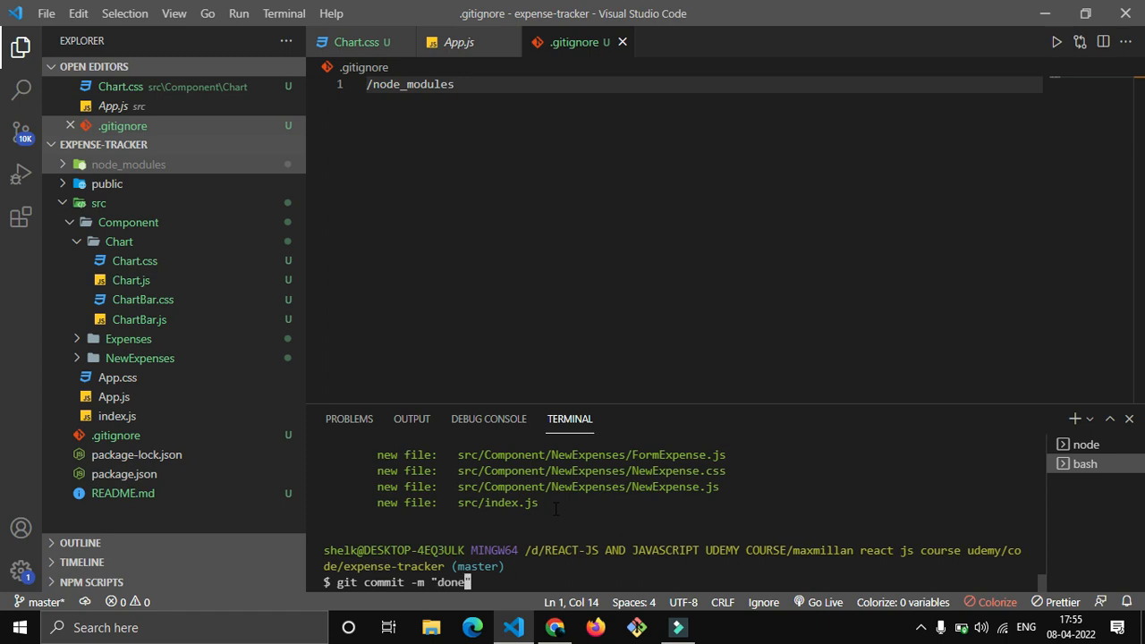
{"action": "key", "text": "Return"}
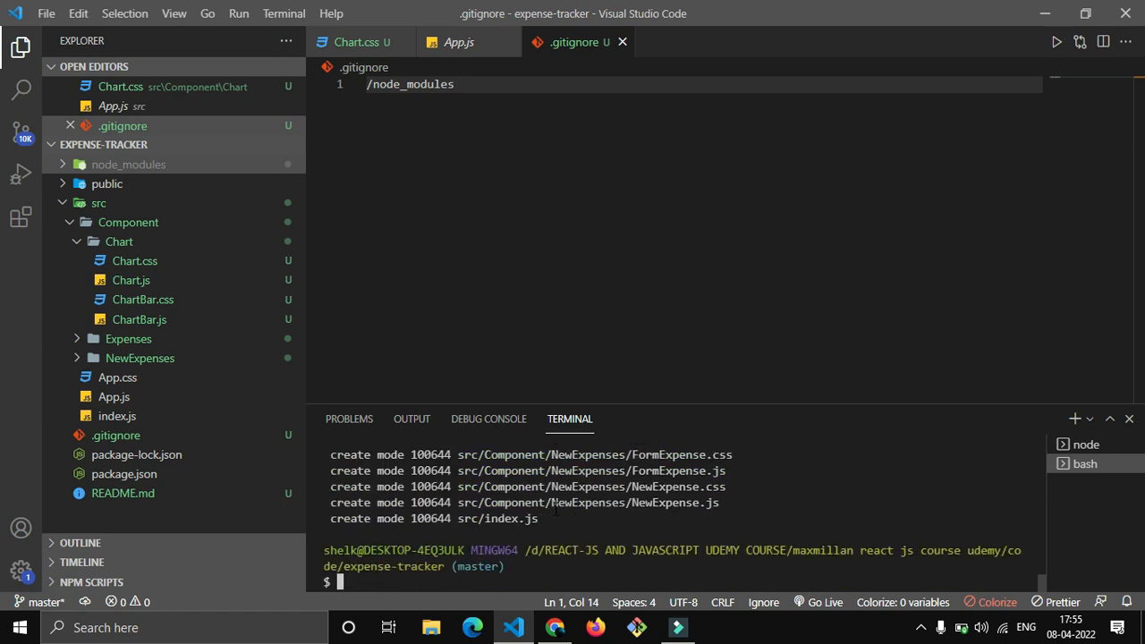
{"action": "mouse_move", "coordinate": [698, 401]}
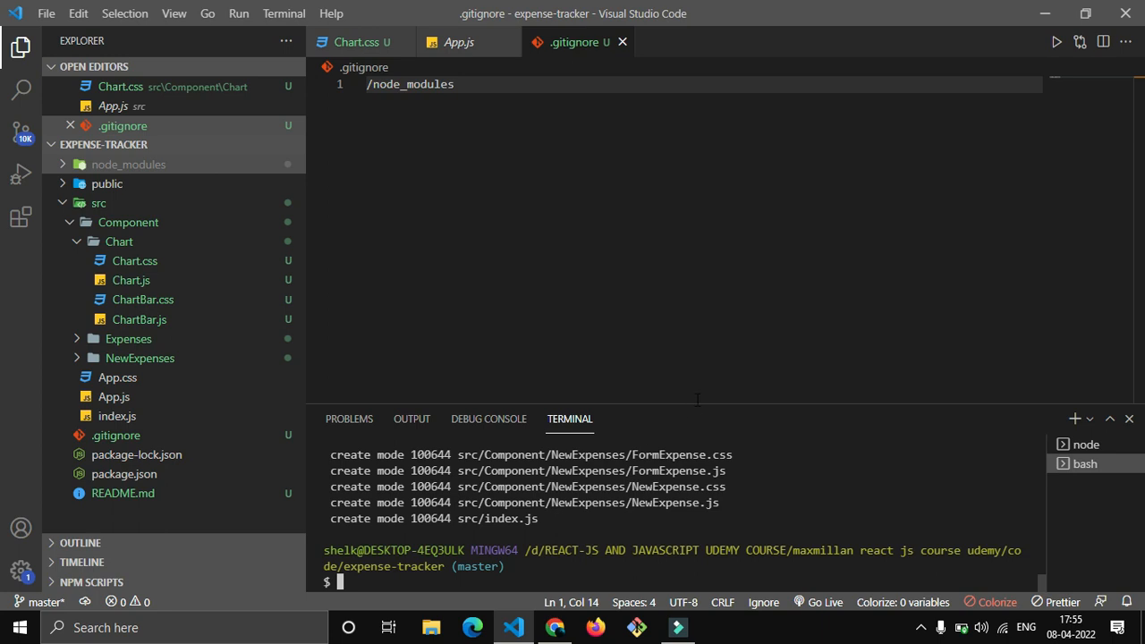
{"action": "mouse_move", "coordinate": [716, 405]}
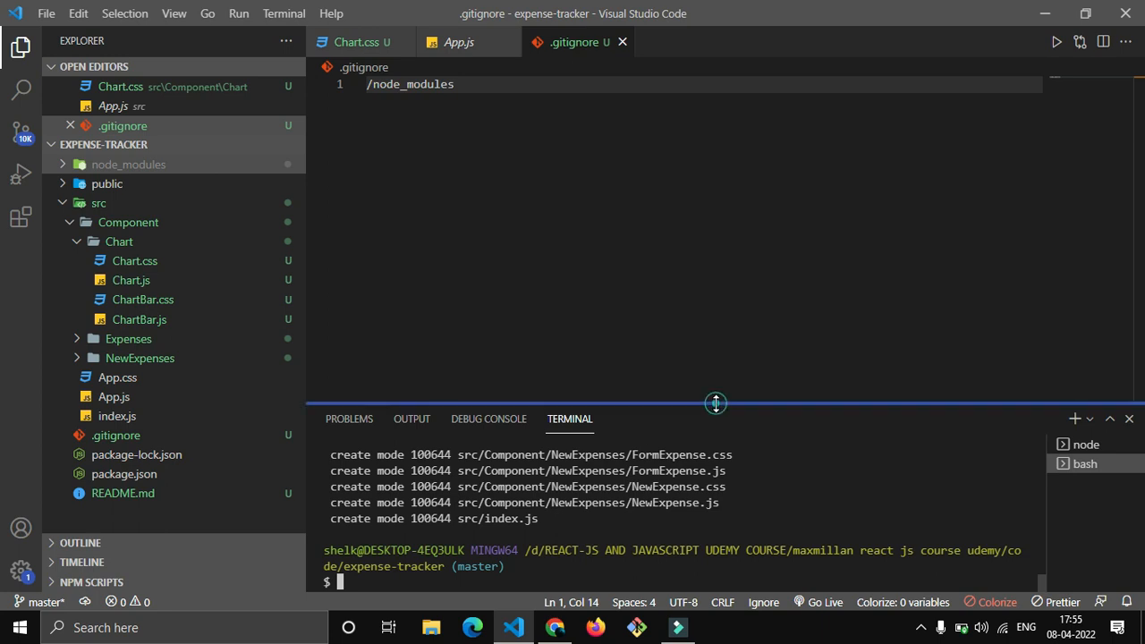
{"action": "left_click_drag", "start_coordinate": [716, 404], "coordinate": [716, 372]}
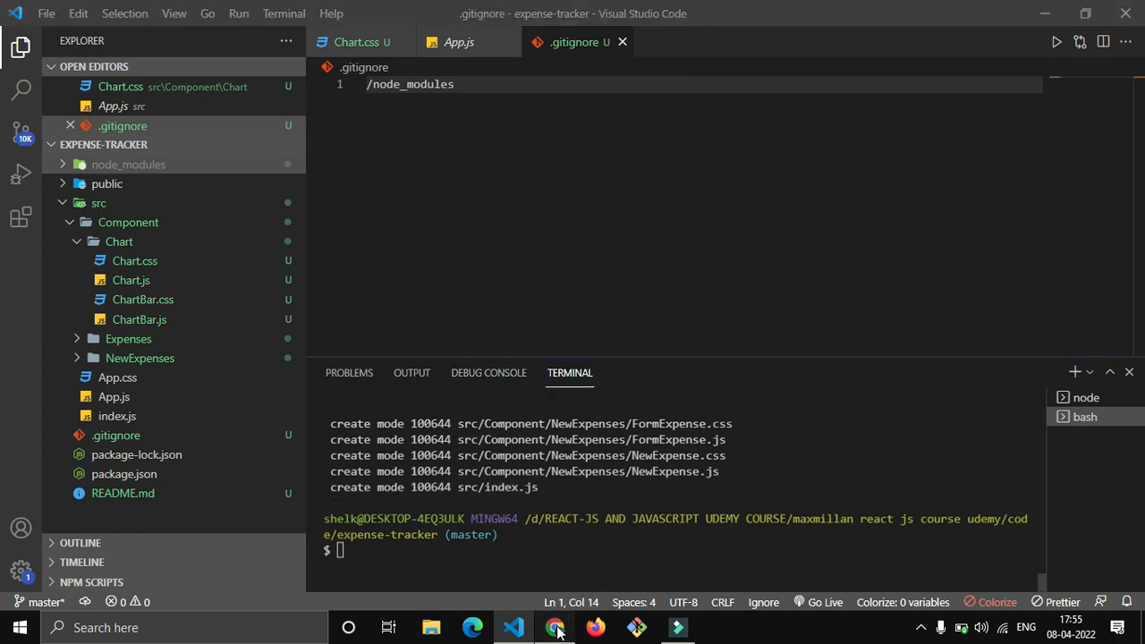
In the browser, start a new repository from the GitHub Repositories tab.
{"action": "left_click", "coordinate": [554, 627]}
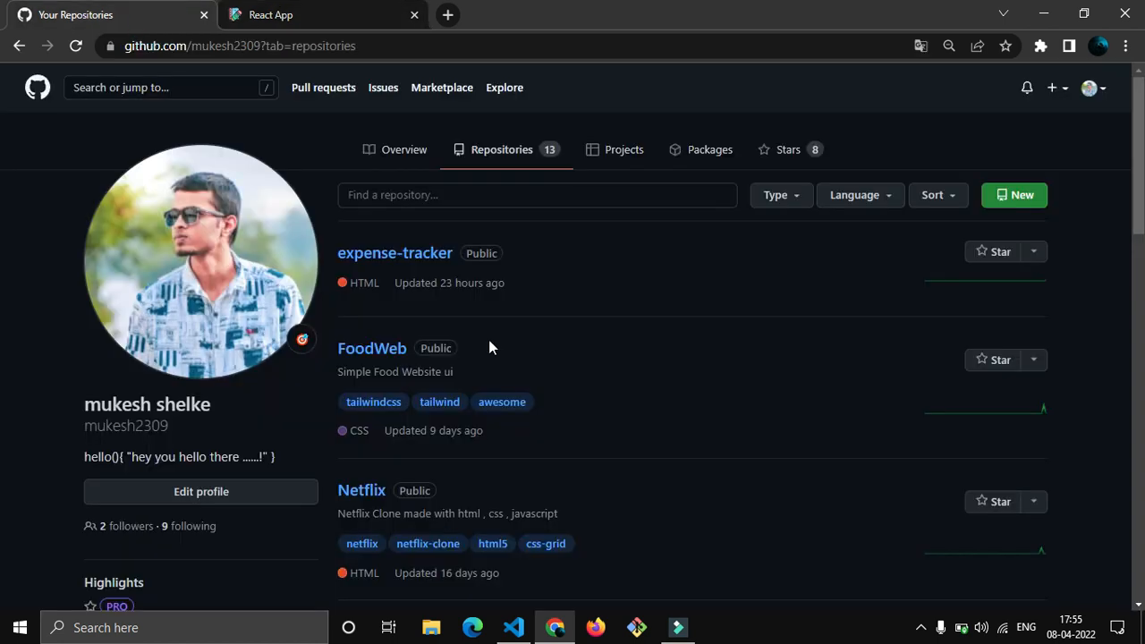
{"action": "left_click", "coordinate": [1012, 195]}
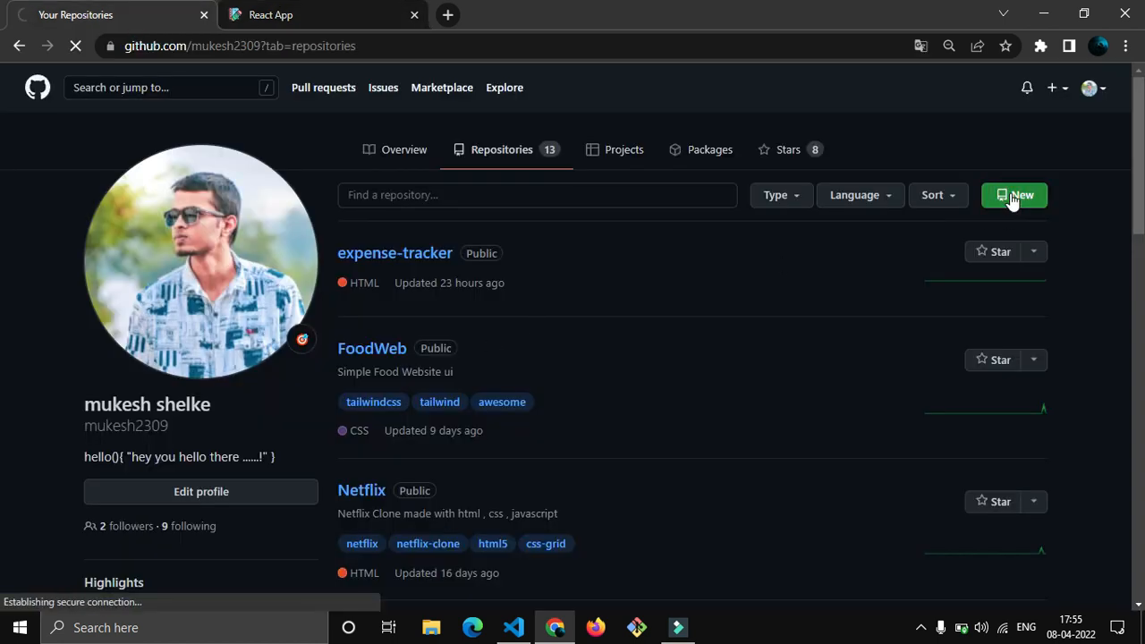
{"action": "left_click", "coordinate": [1013, 195]}
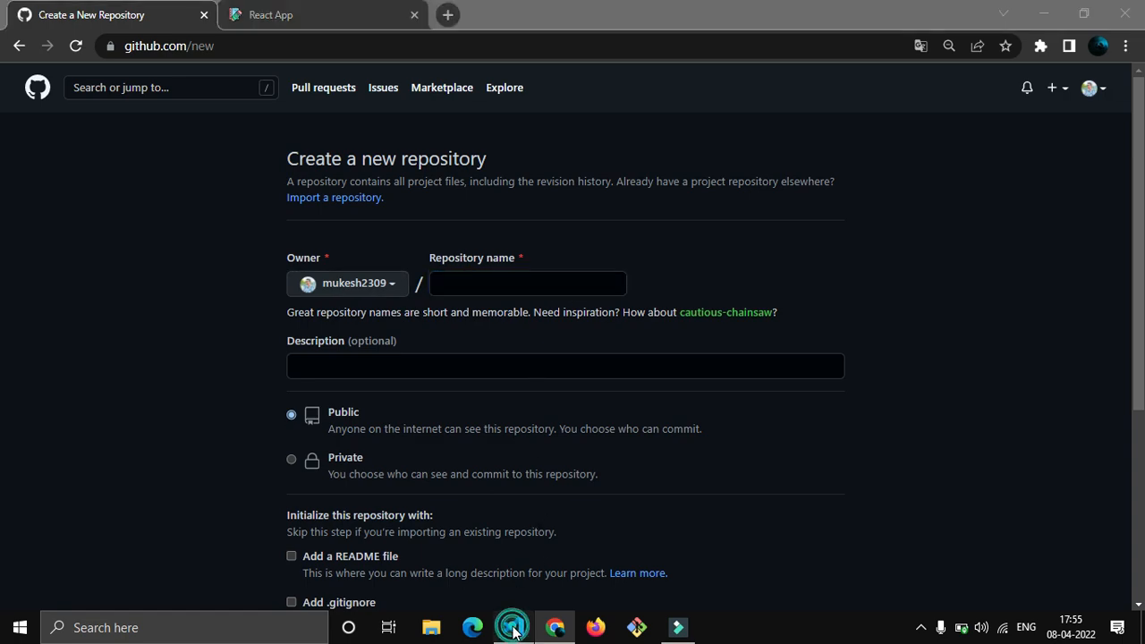
{"action": "left_click", "coordinate": [512, 626]}
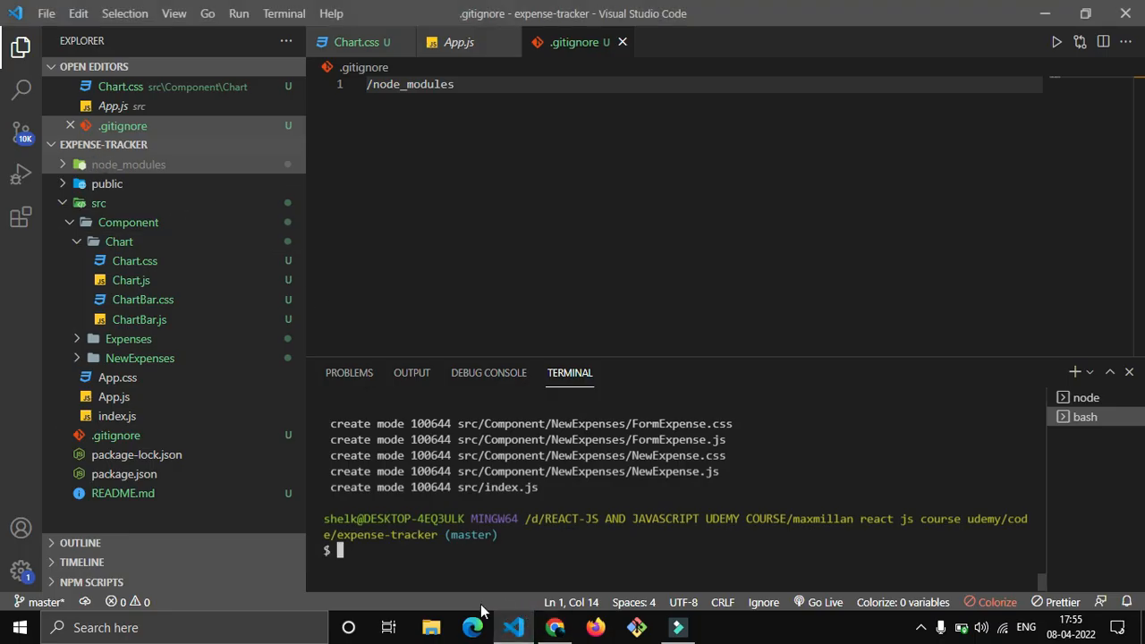
{"action": "left_click", "coordinate": [555, 627]}
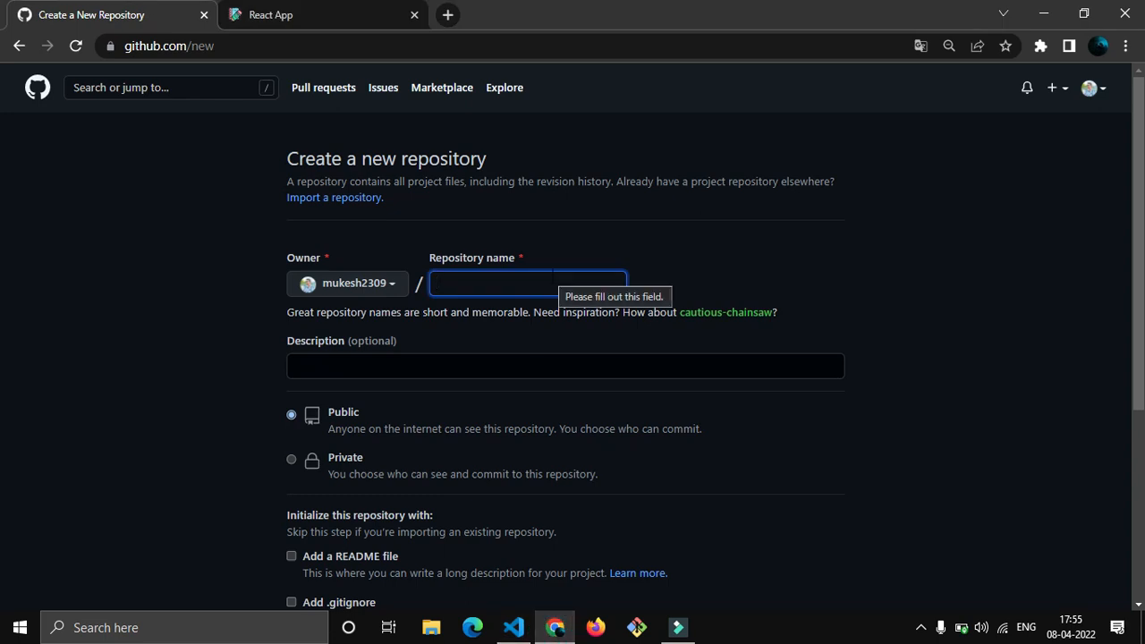
Name the repository something, keep it Public and create it, showing the quick-setup commands.
{"action": "type", "text": "something"}
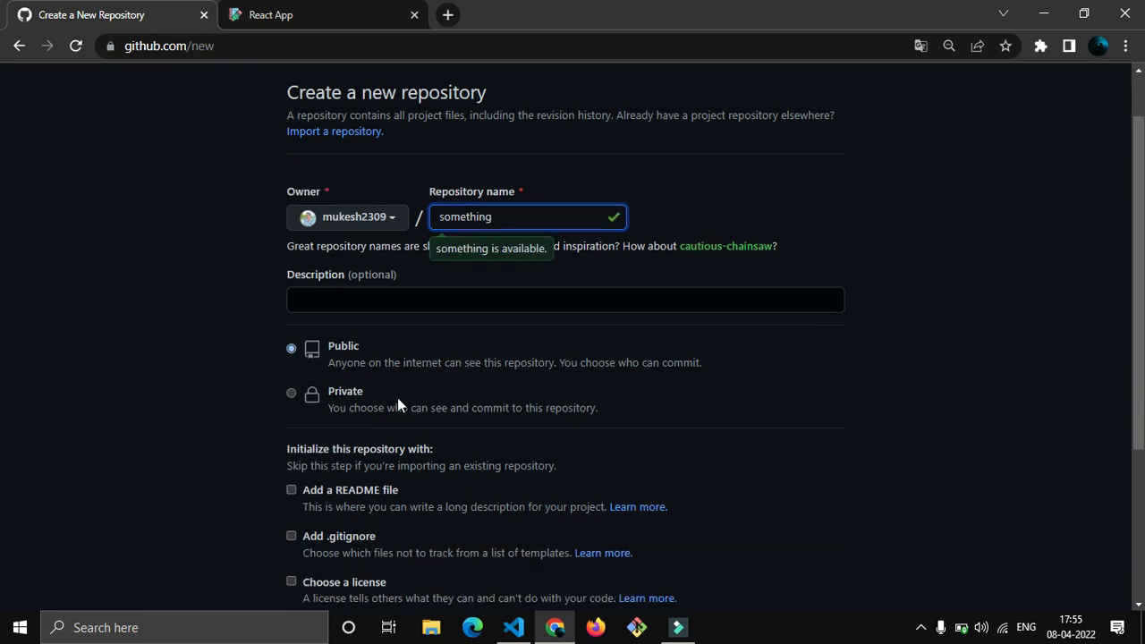
{"action": "scroll", "scroll_direction": "down", "scroll_amount": 3}
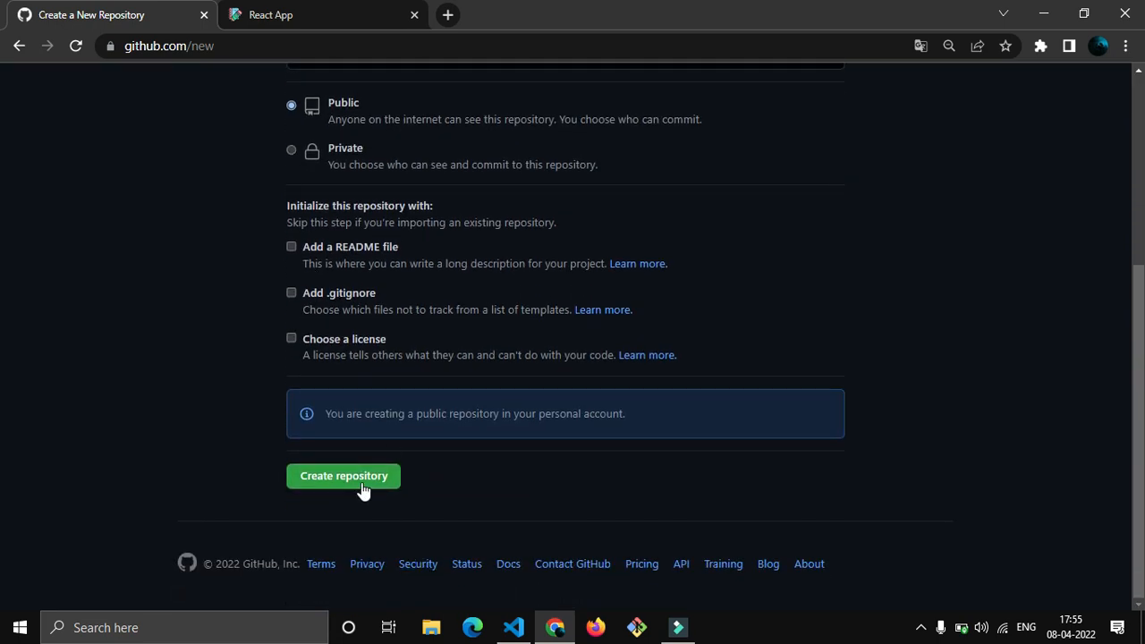
{"action": "left_click", "coordinate": [344, 476]}
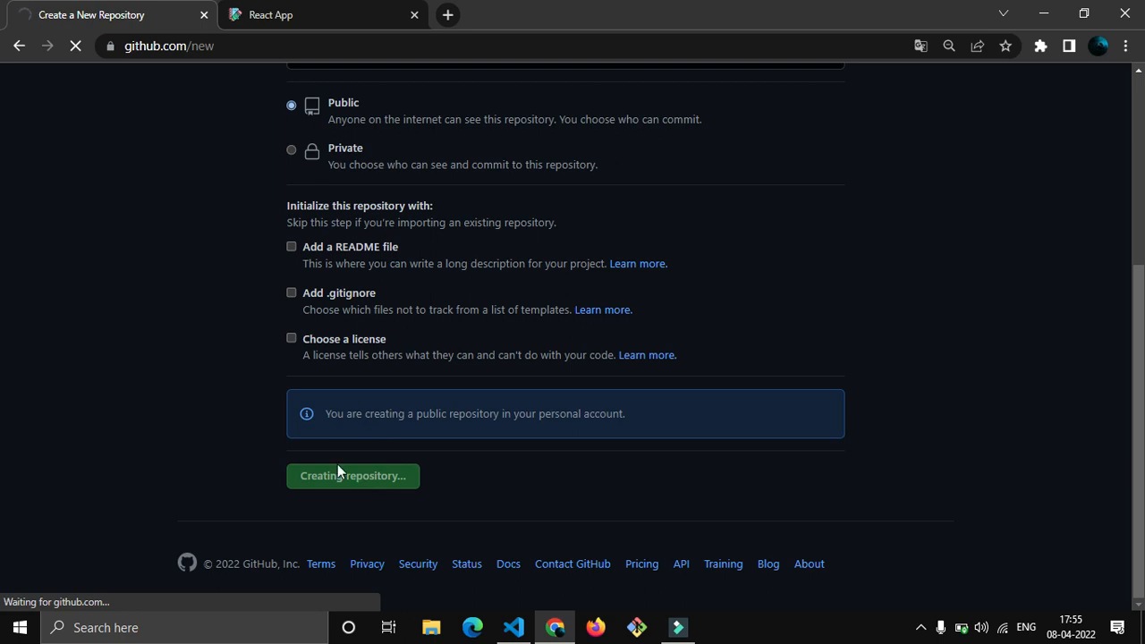
{"action": "left_click", "coordinate": [353, 476]}
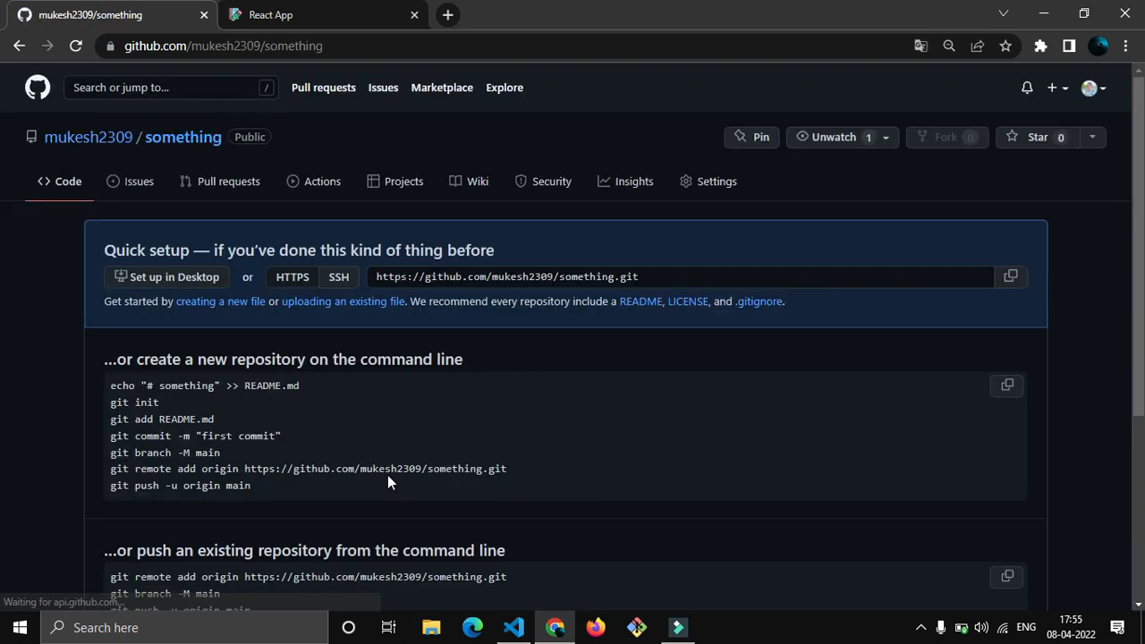
{"action": "scroll", "scroll_direction": "down", "scroll_amount": 3}
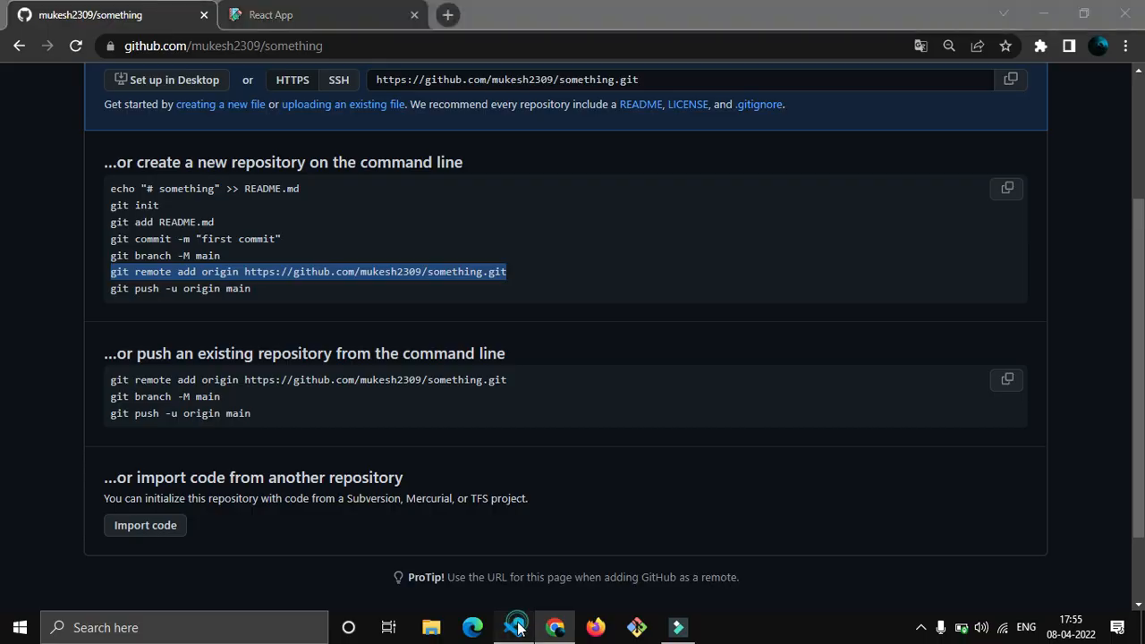
Add the something repository as origin remote and run git push -u origin main.
{"action": "left_click", "coordinate": [512, 626]}
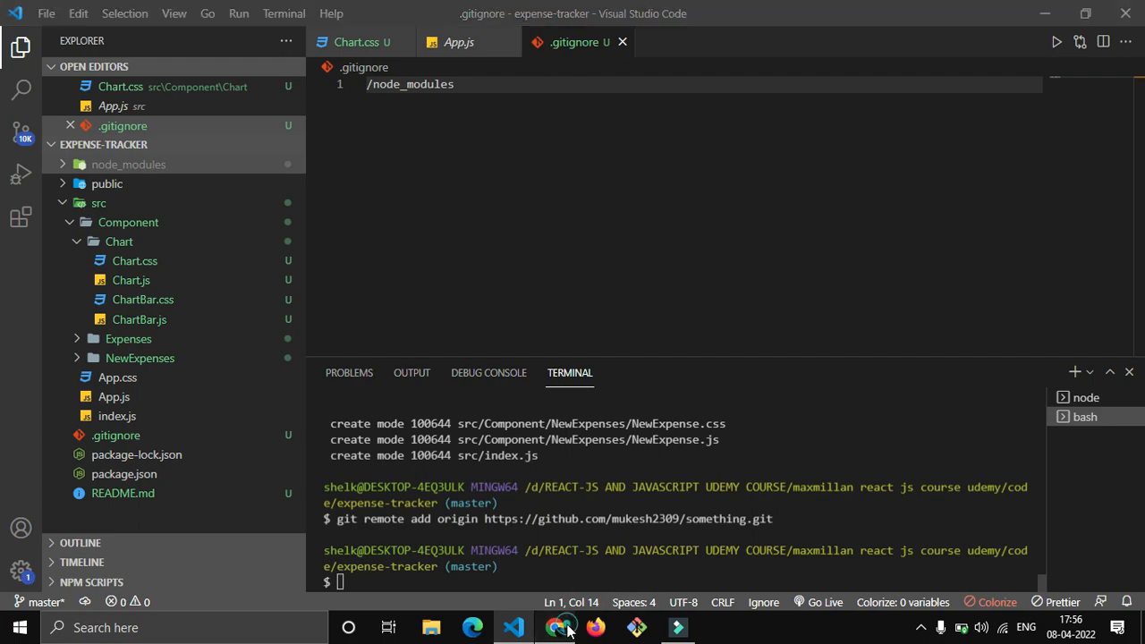
{"action": "left_click", "coordinate": [557, 626]}
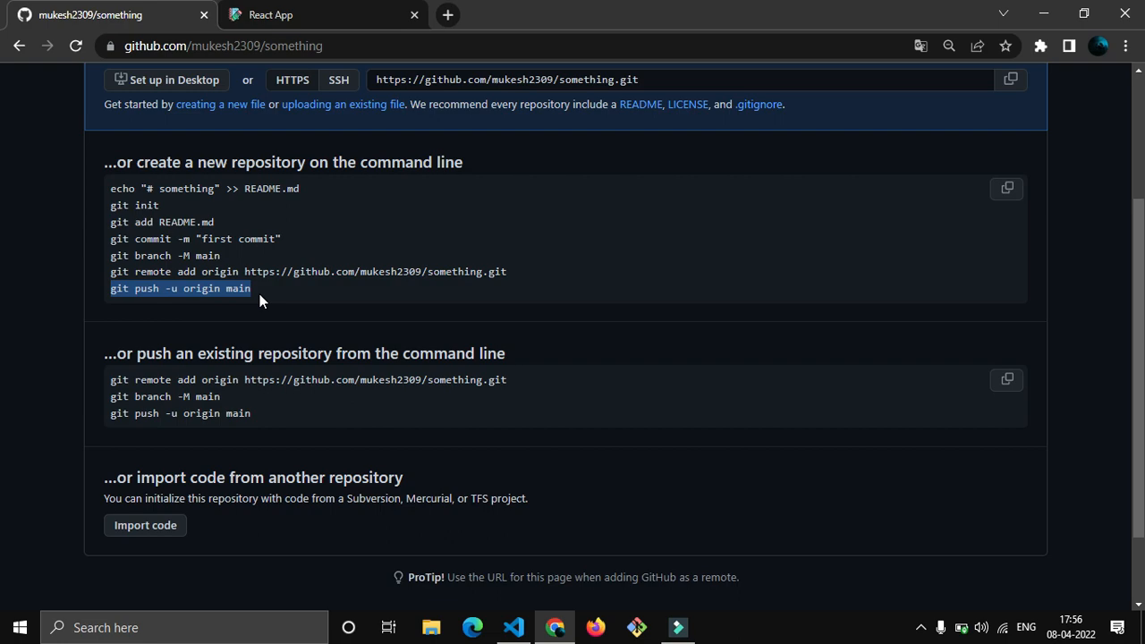
{"action": "left_click", "coordinate": [514, 626]}
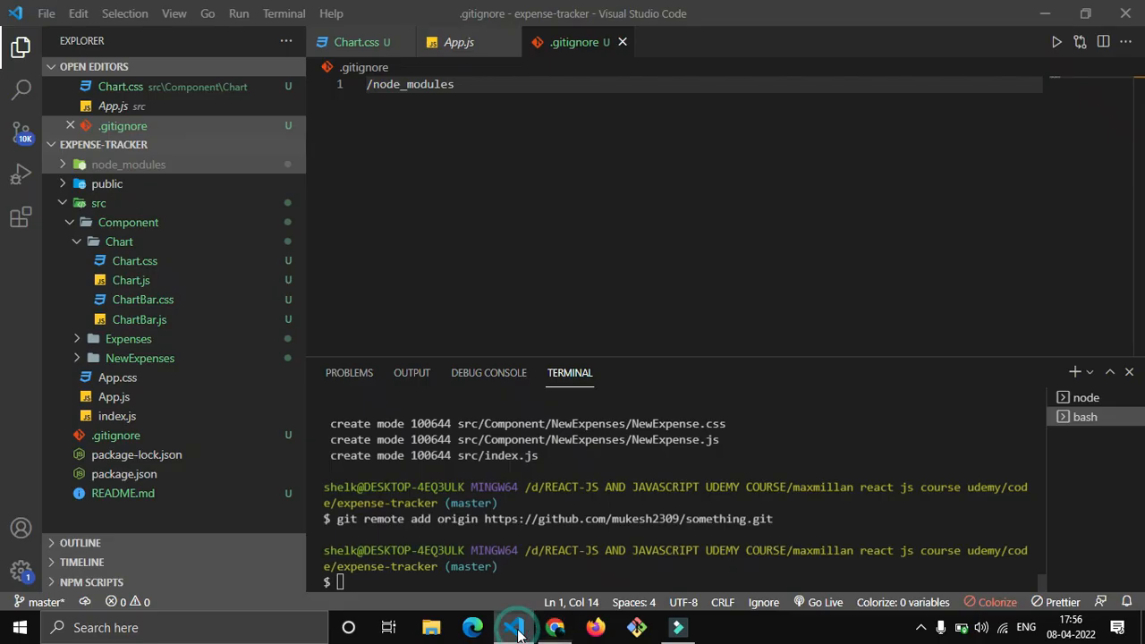
{"action": "type", "text": "git push -u origin main"}
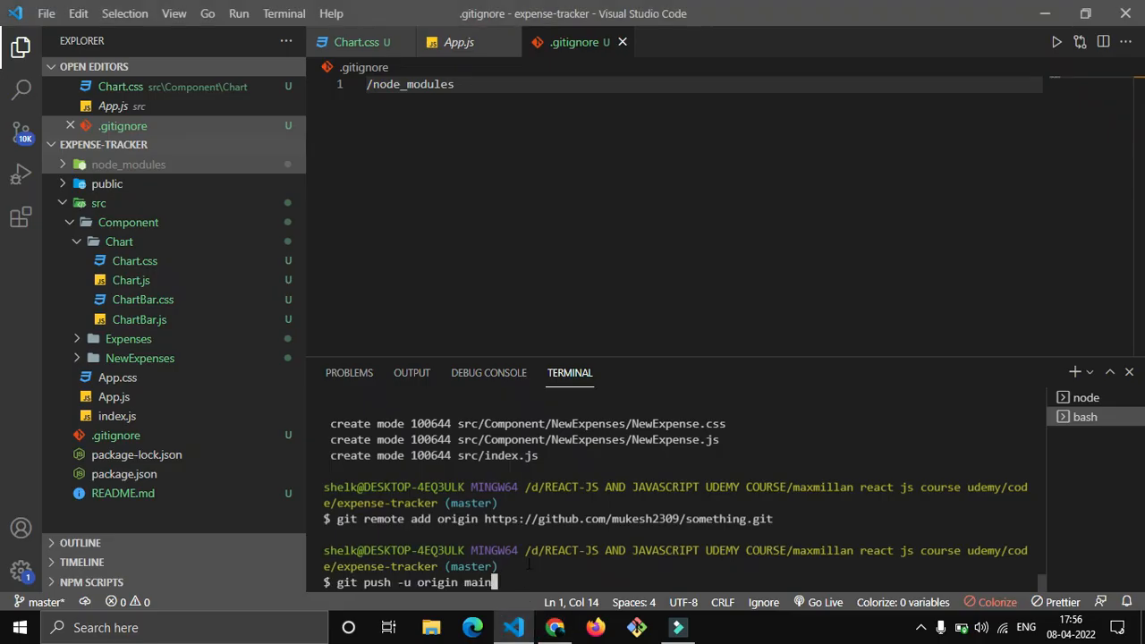
{"action": "key", "text": "BackSpace"}
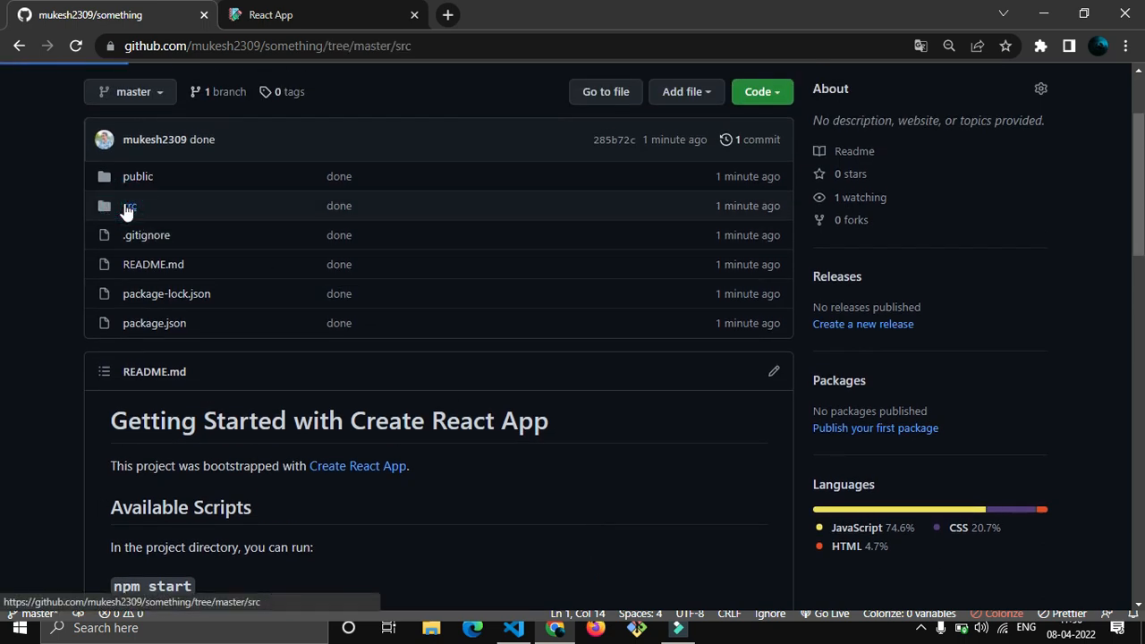
Browse the pushed files and README on the something repository page.
{"action": "left_click", "coordinate": [129, 205]}
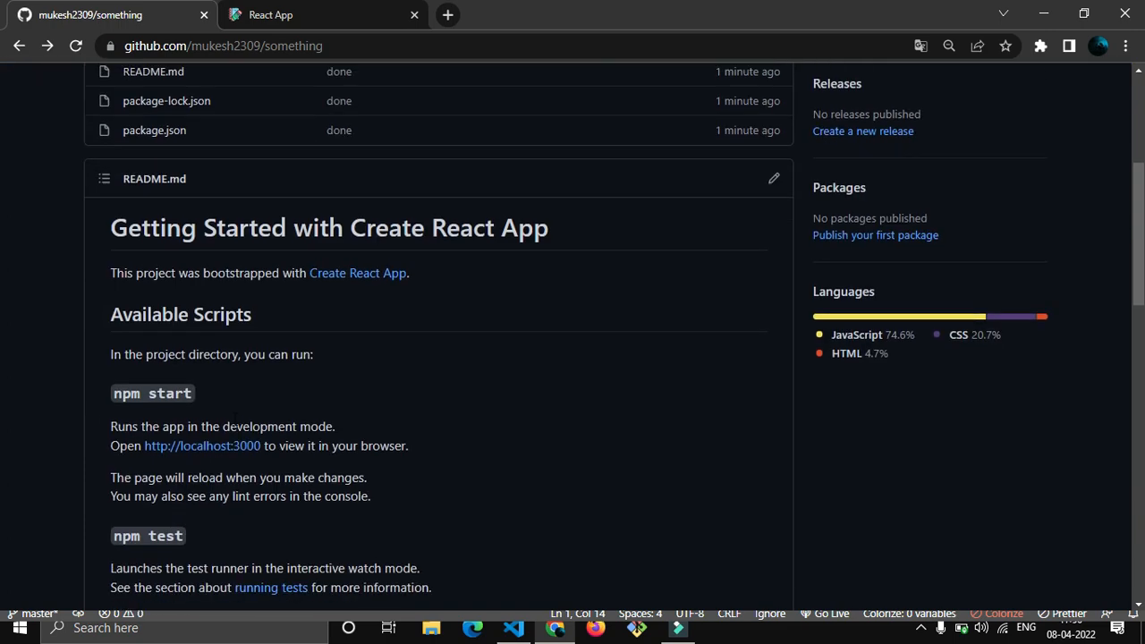
{"action": "scroll", "scroll_direction": "down", "scroll_amount": 3}
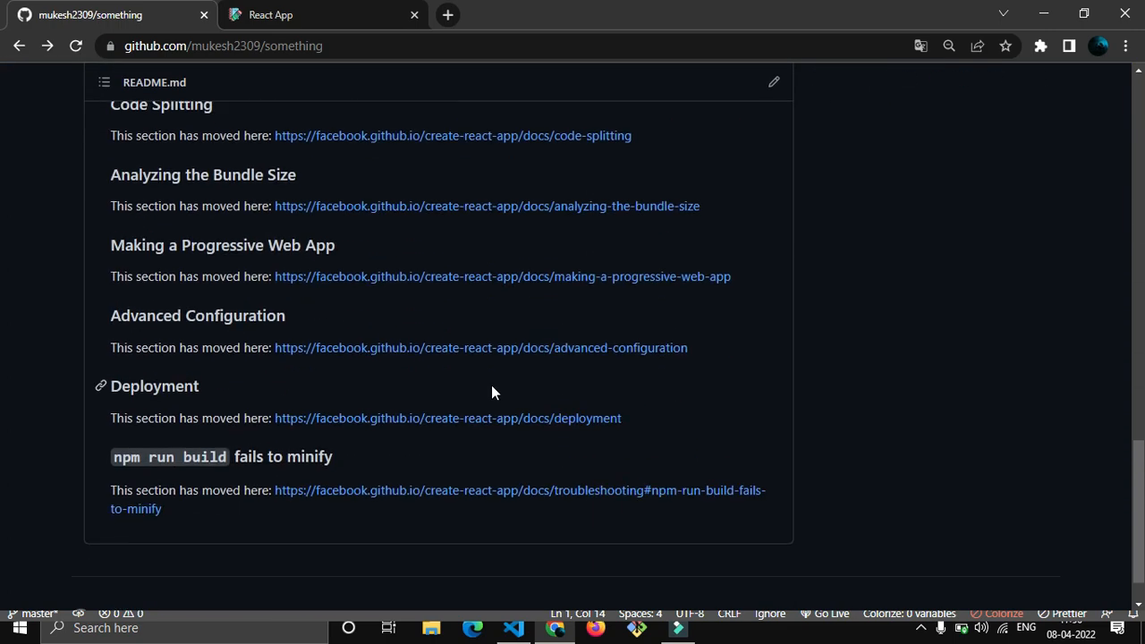
{"action": "scroll", "scroll_direction": "up", "scroll_amount": 3}
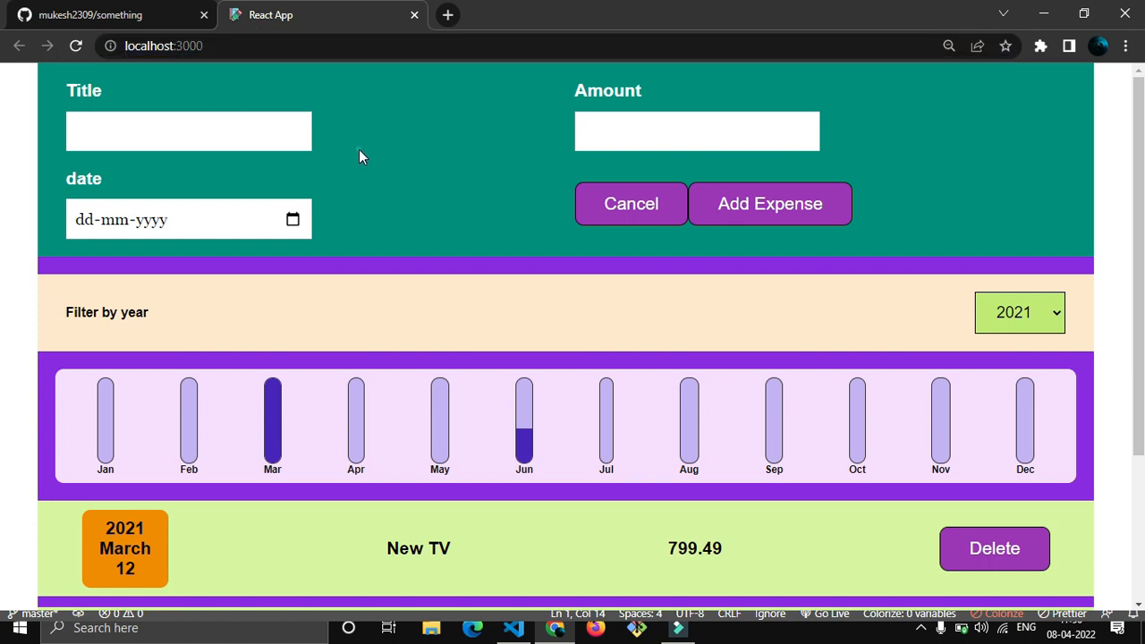
{"action": "left_click", "coordinate": [107, 14]}
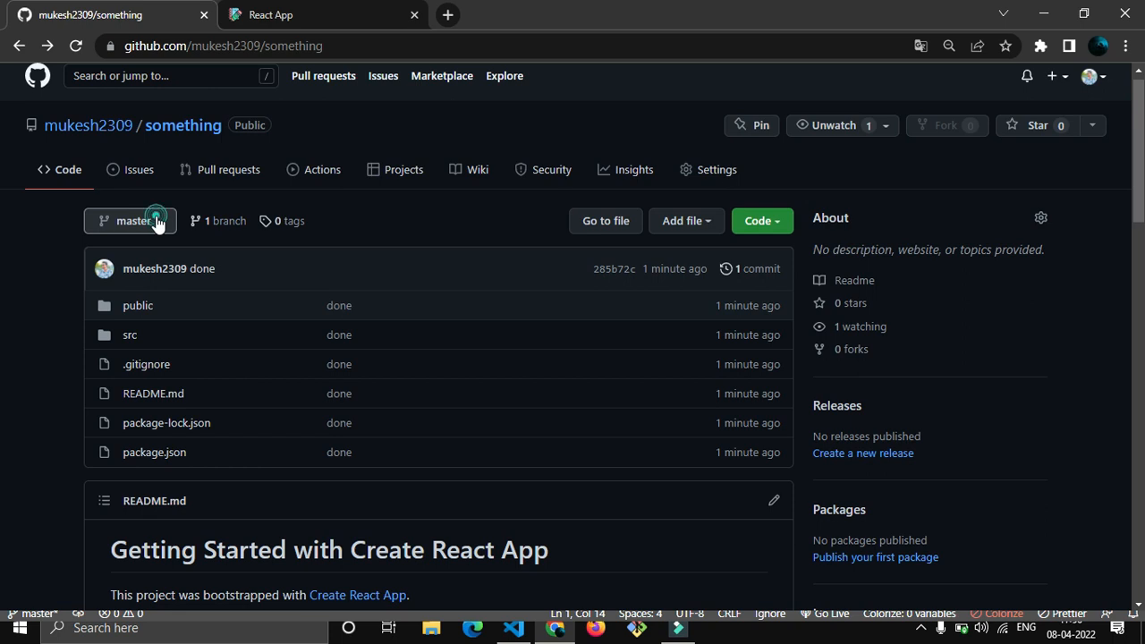
Check the branch dropdown shows only master, then return to the code editor.
{"action": "left_click", "coordinate": [129, 220]}
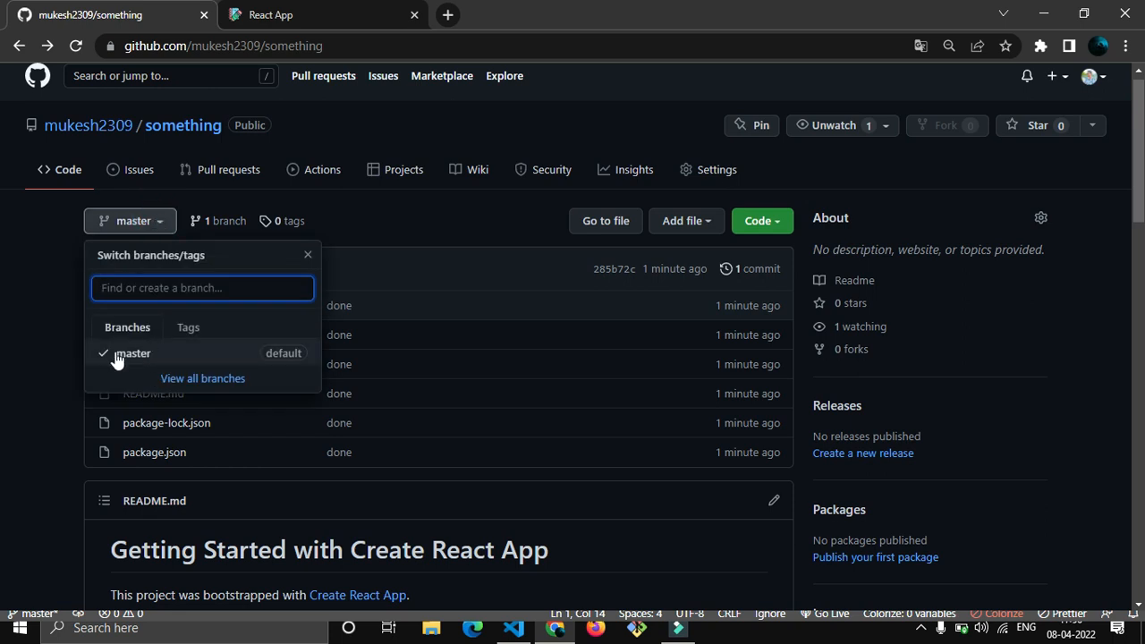
{"action": "mouse_move", "coordinate": [58, 376]}
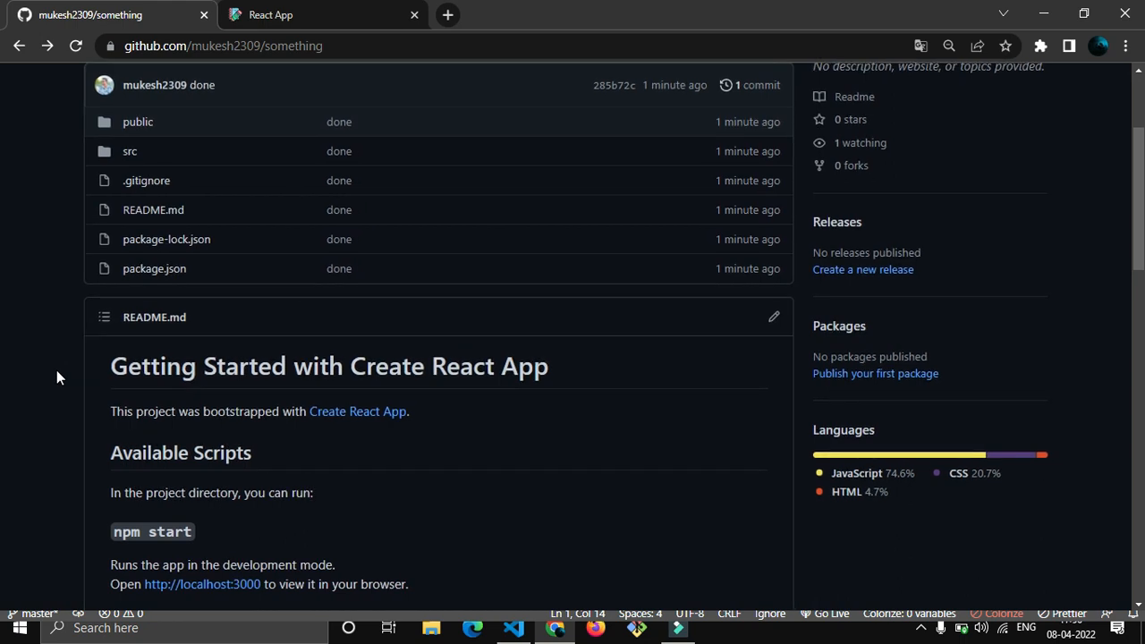
{"action": "scroll", "scroll_direction": "up", "scroll_amount": 3}
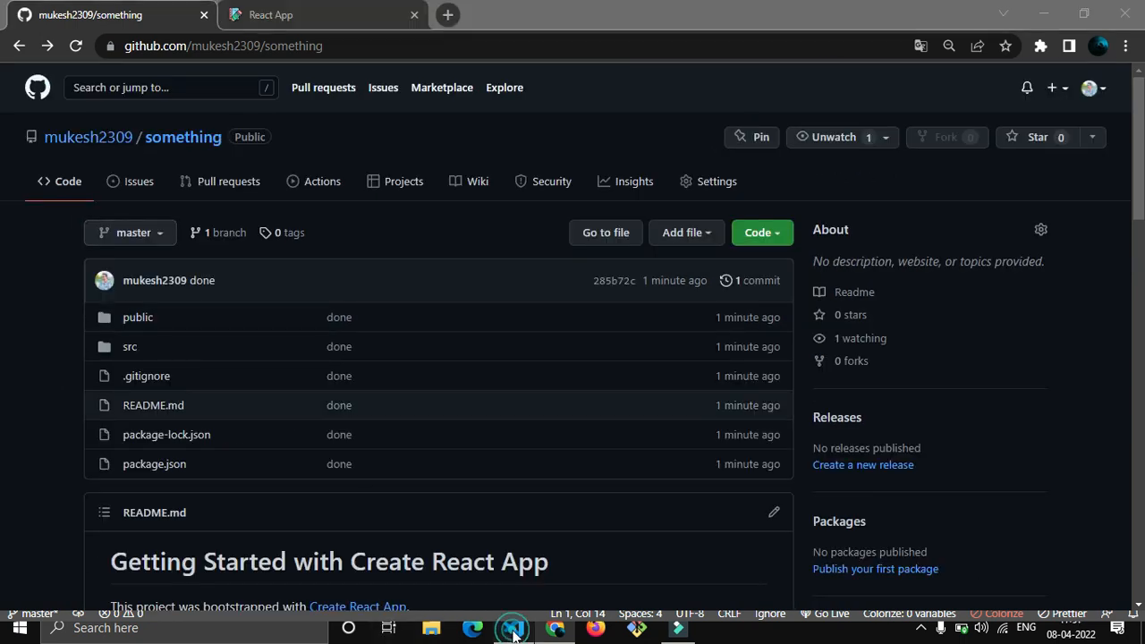
{"action": "left_click", "coordinate": [511, 627]}
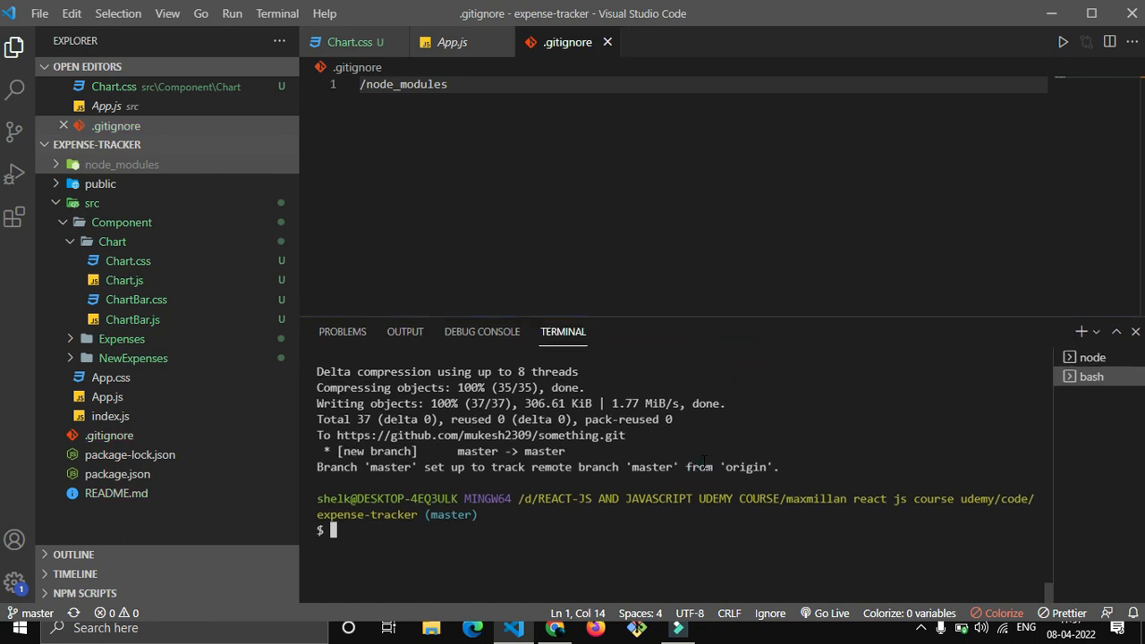
Install gh-pages as a dev dependency with npm i gh-pages --save-dev.
{"action": "type", "text": "npm"}
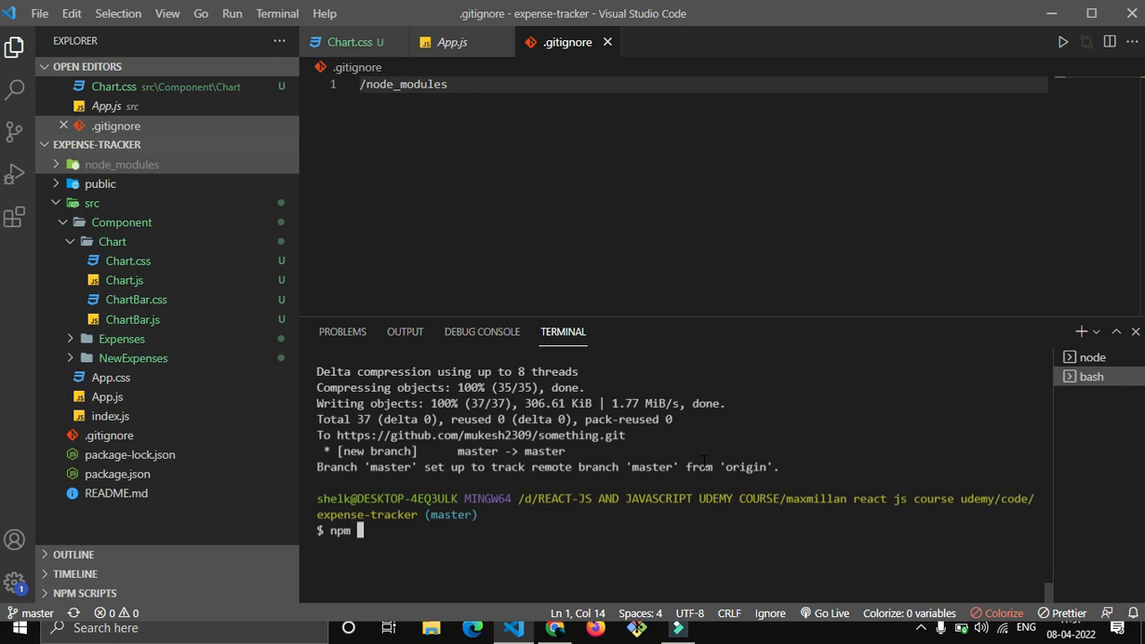
{"action": "type", "text": "i"}
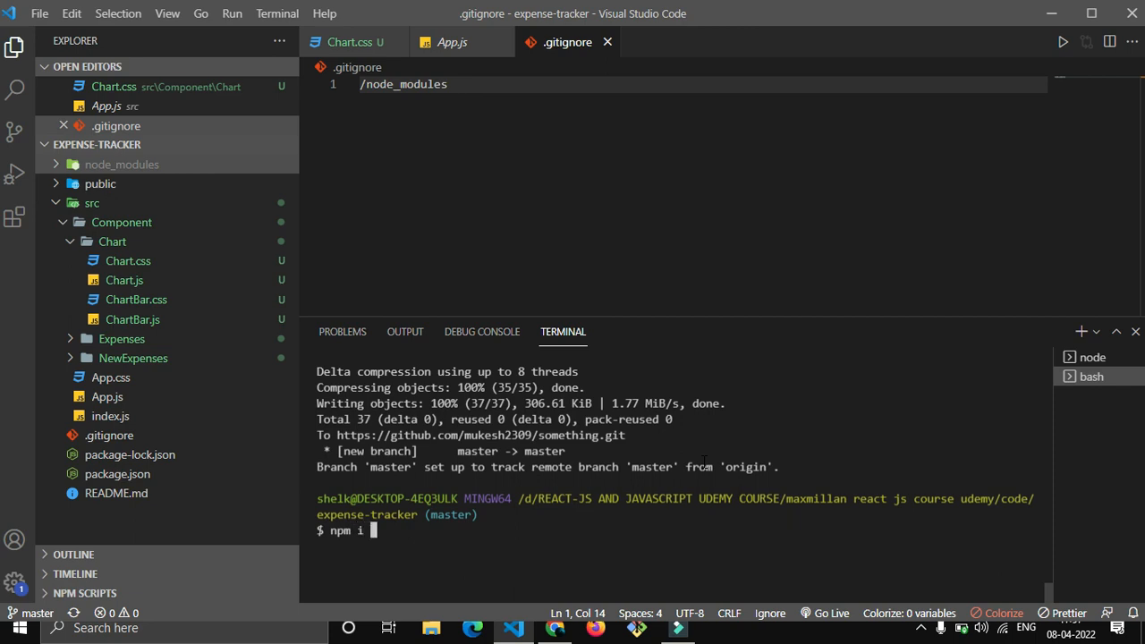
{"action": "type", "text": "gh-pages"}
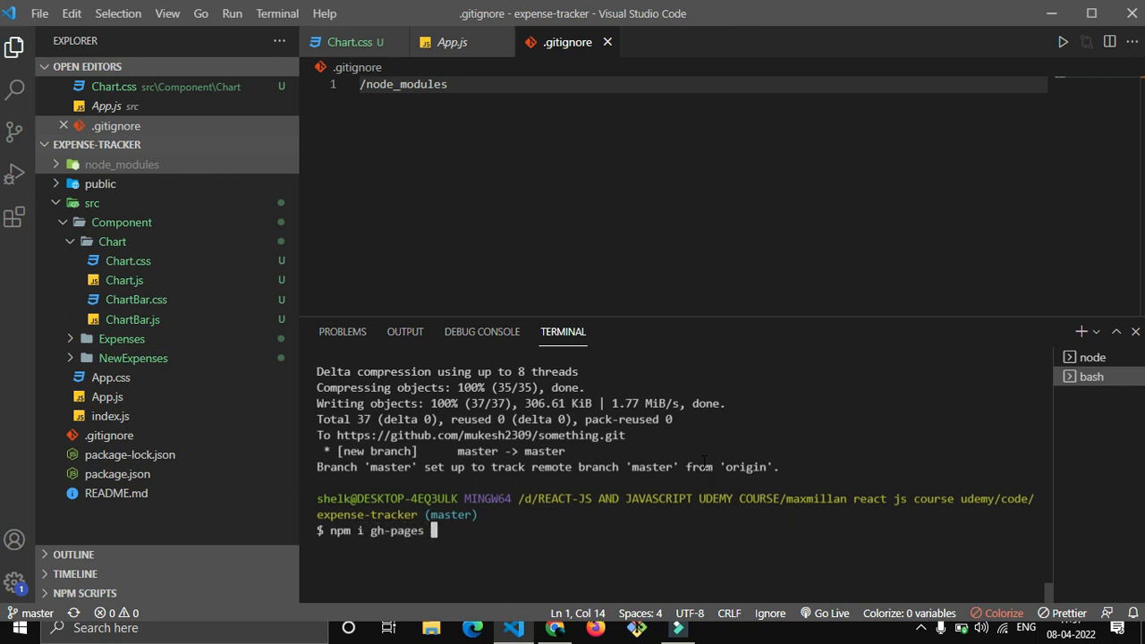
{"action": "type", "text": "--s"}
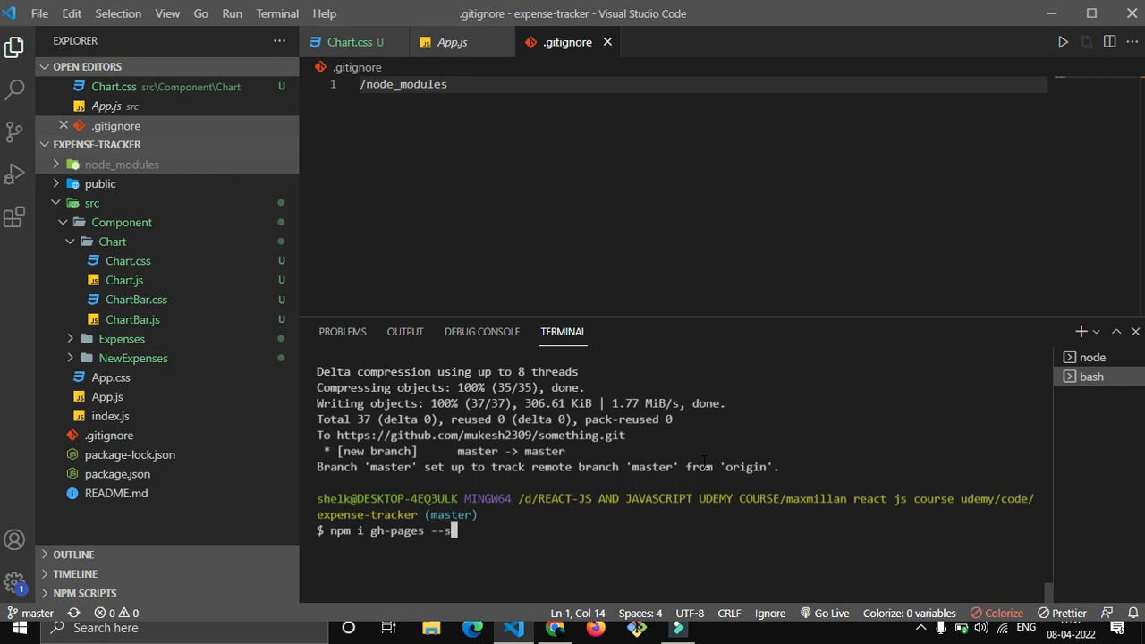
{"action": "type", "text": "ave-dev"}
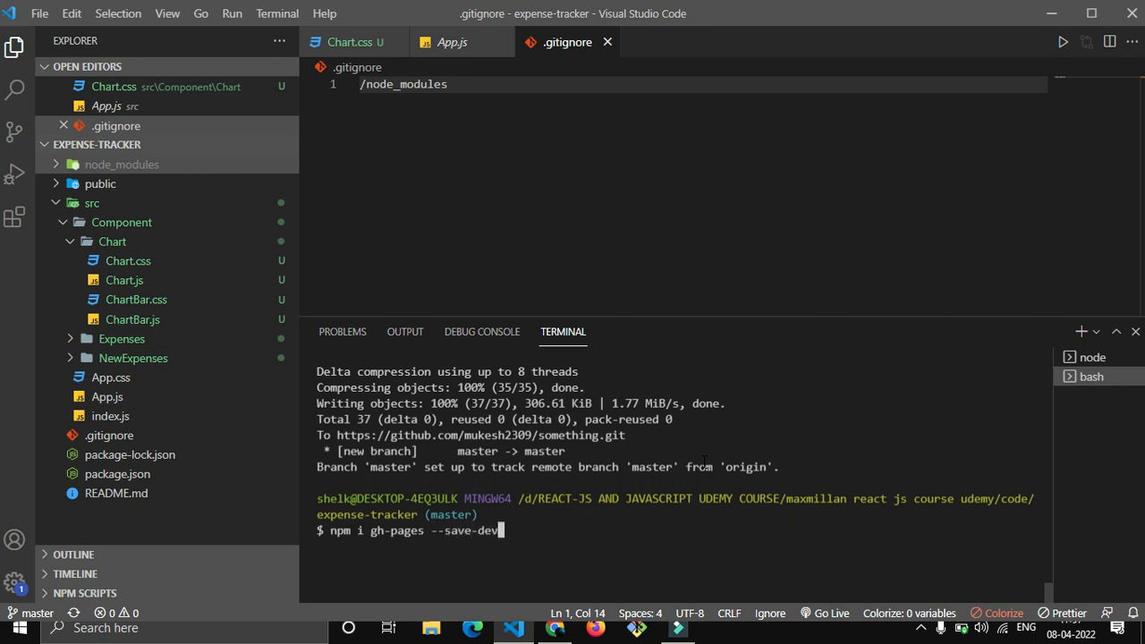
{"action": "key", "text": "Return"}
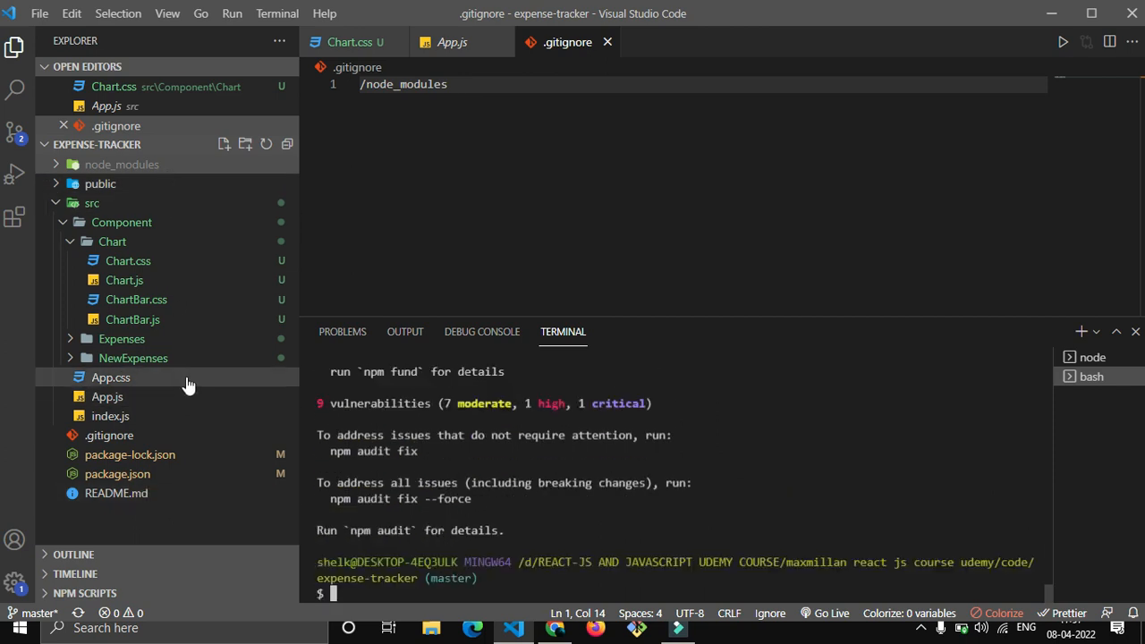
{"action": "mouse_move", "coordinate": [182, 222]}
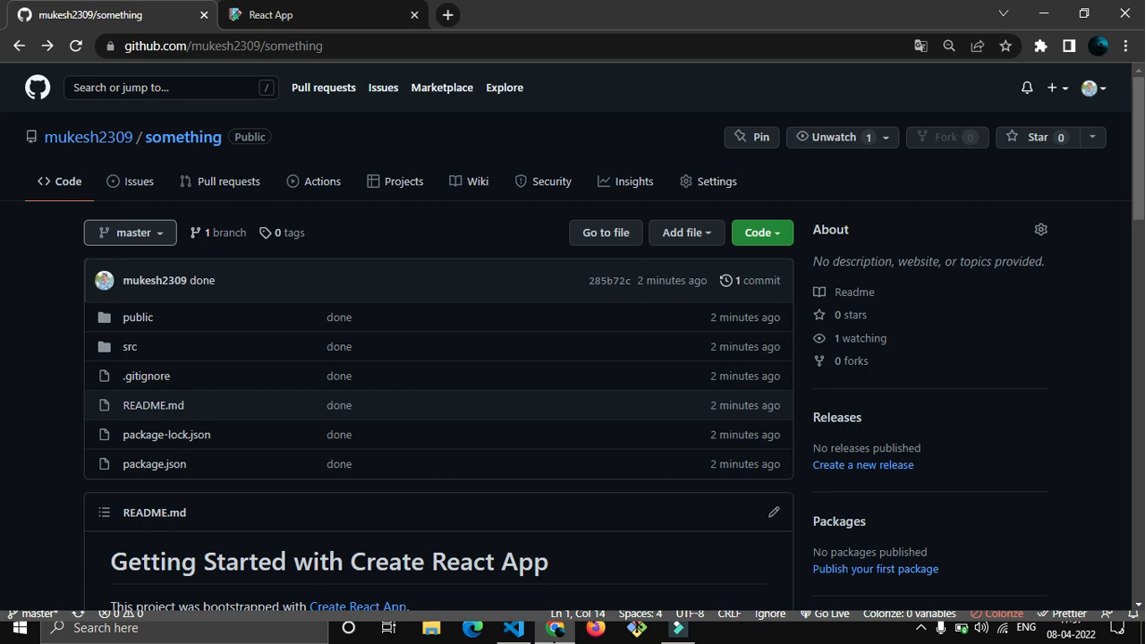
View the repository's branch list showing only master, then return to the editor.
{"action": "left_click", "coordinate": [512, 626]}
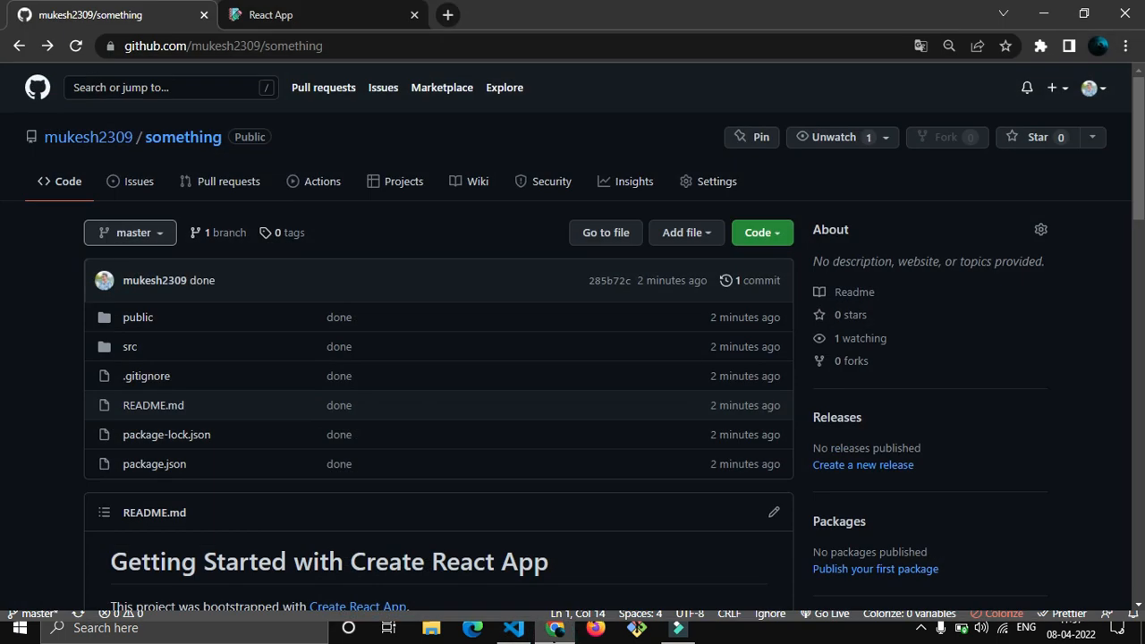
{"action": "mouse_move", "coordinate": [129, 232]}
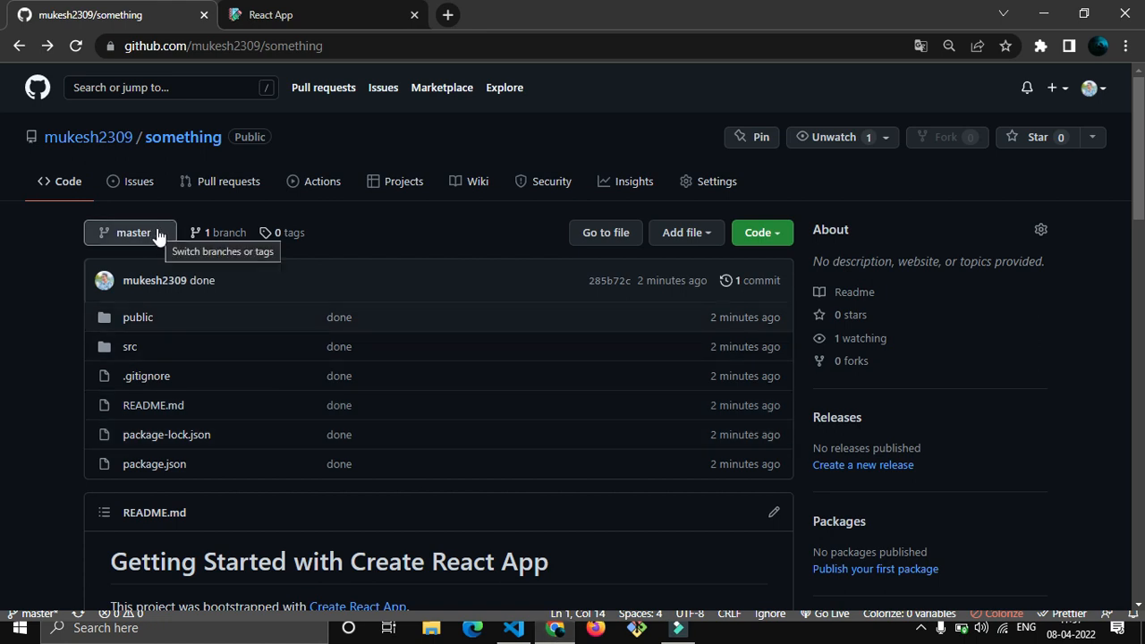
{"action": "left_click", "coordinate": [129, 232]}
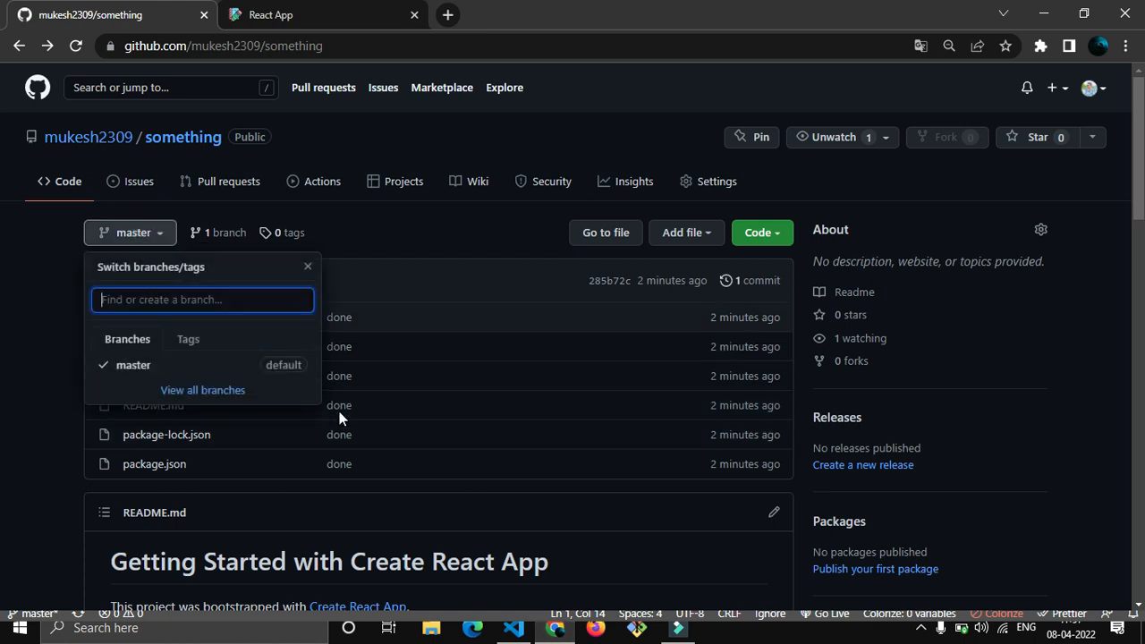
{"action": "left_click", "coordinate": [511, 627]}
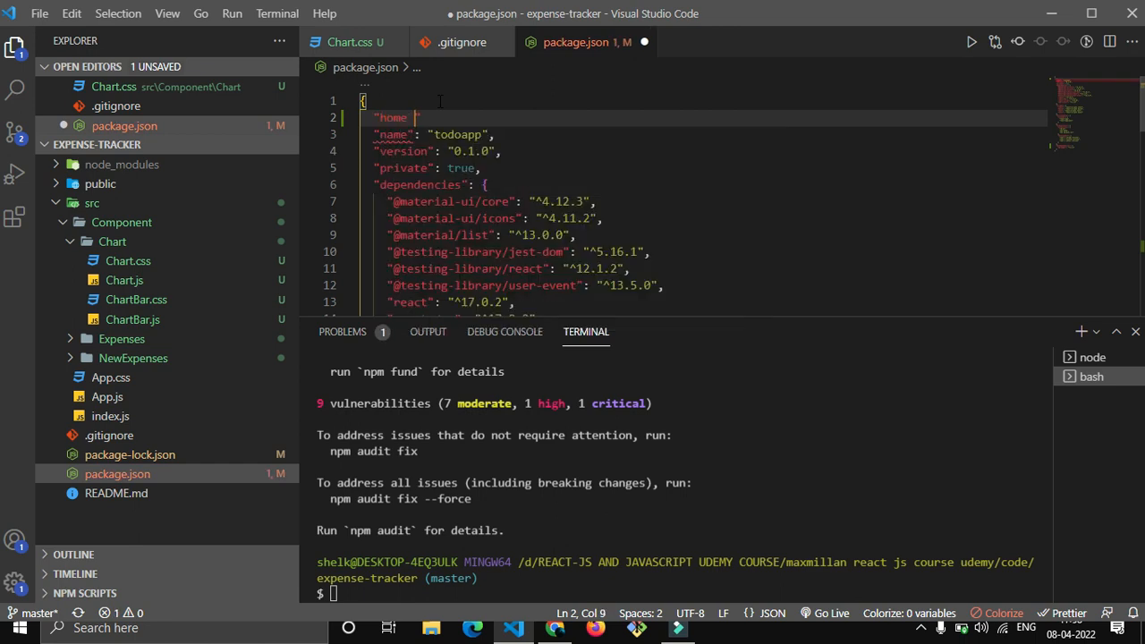
Start a "homepage" entry at the top of package.json with the https URL for mukesh2309.
{"action": "key", "text": "Backspace"}
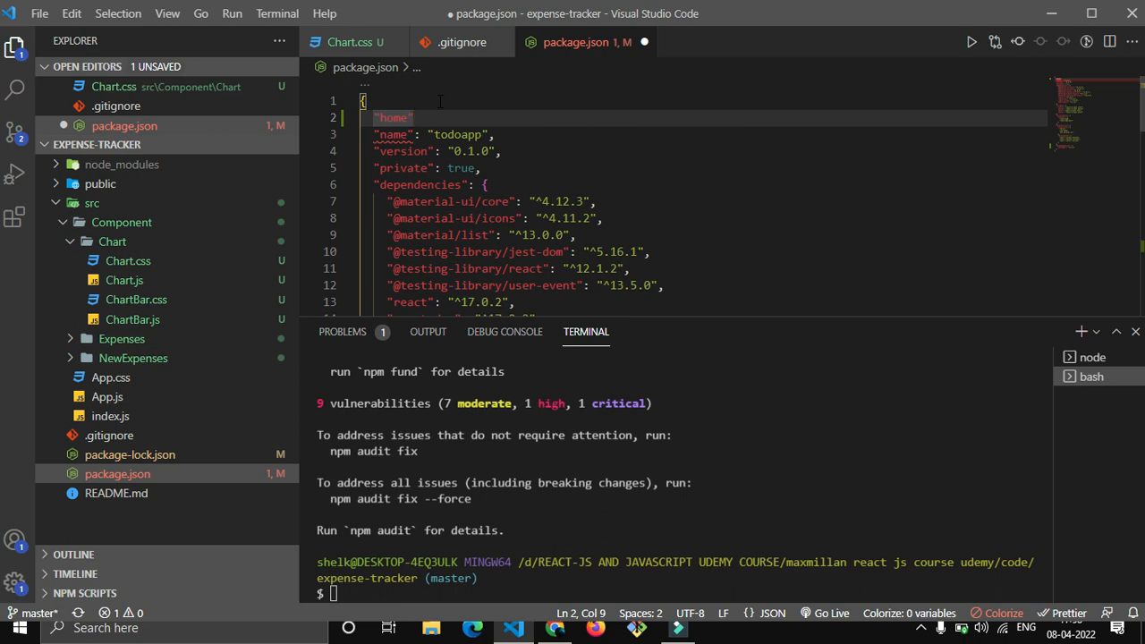
{"action": "type", "text": "page"}
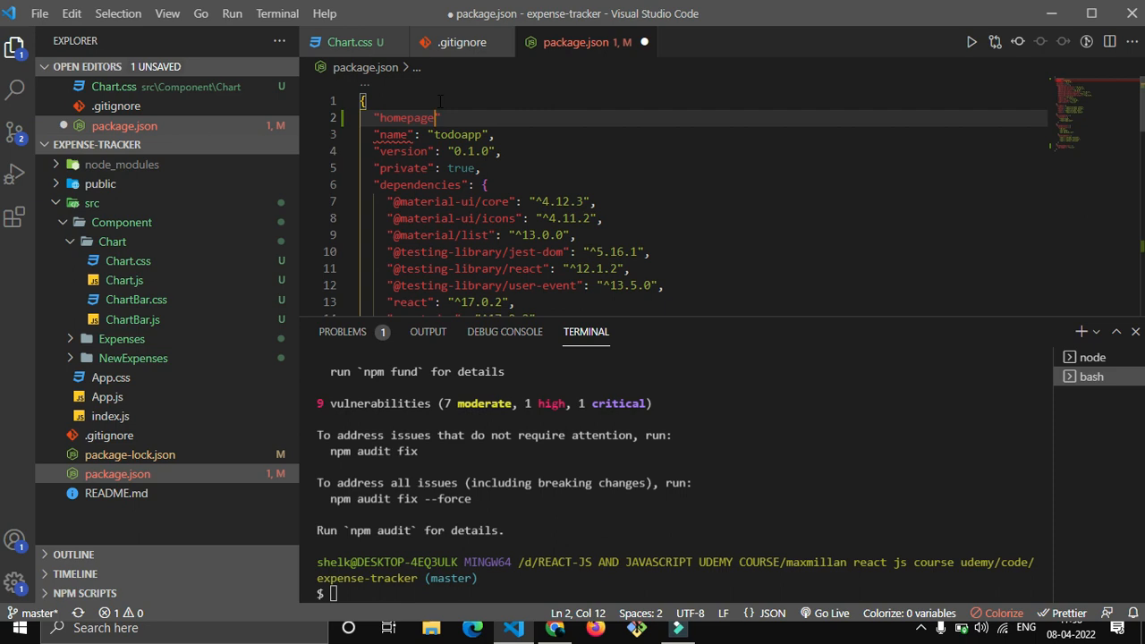
{"action": "type", "text": "\":"}
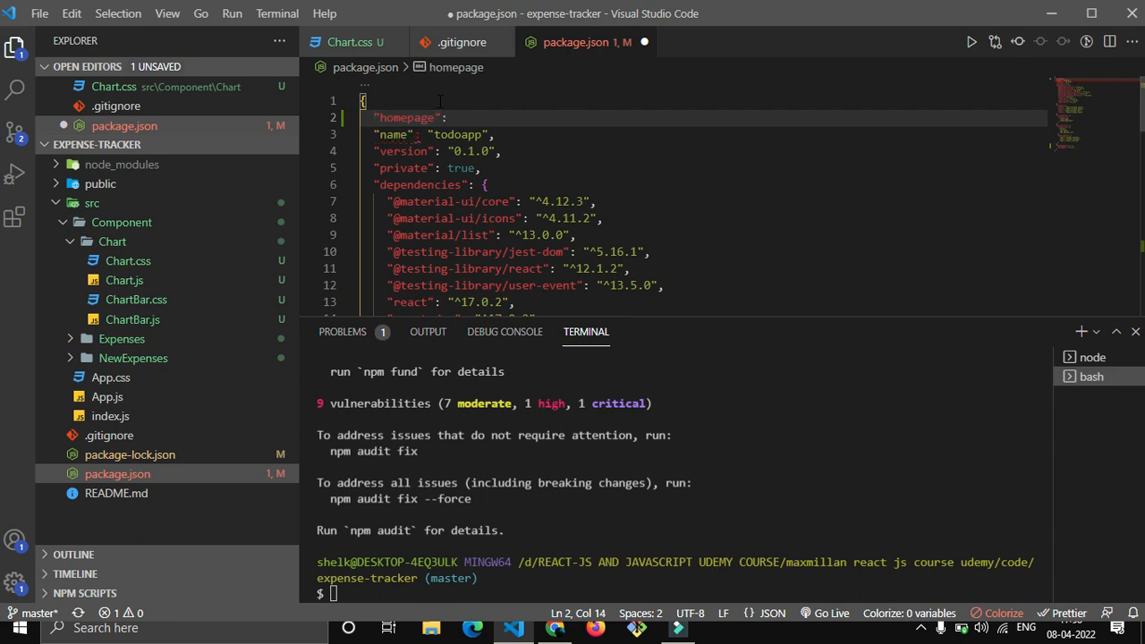
{"action": "type", "text": "https:"}
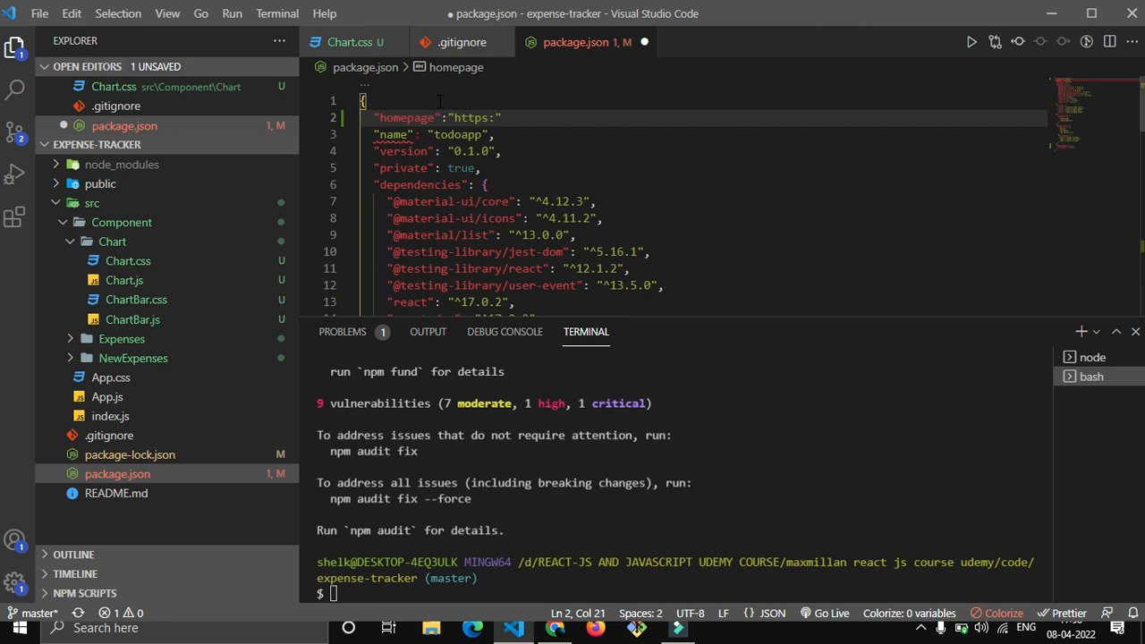
{"action": "type", "text": "/m"}
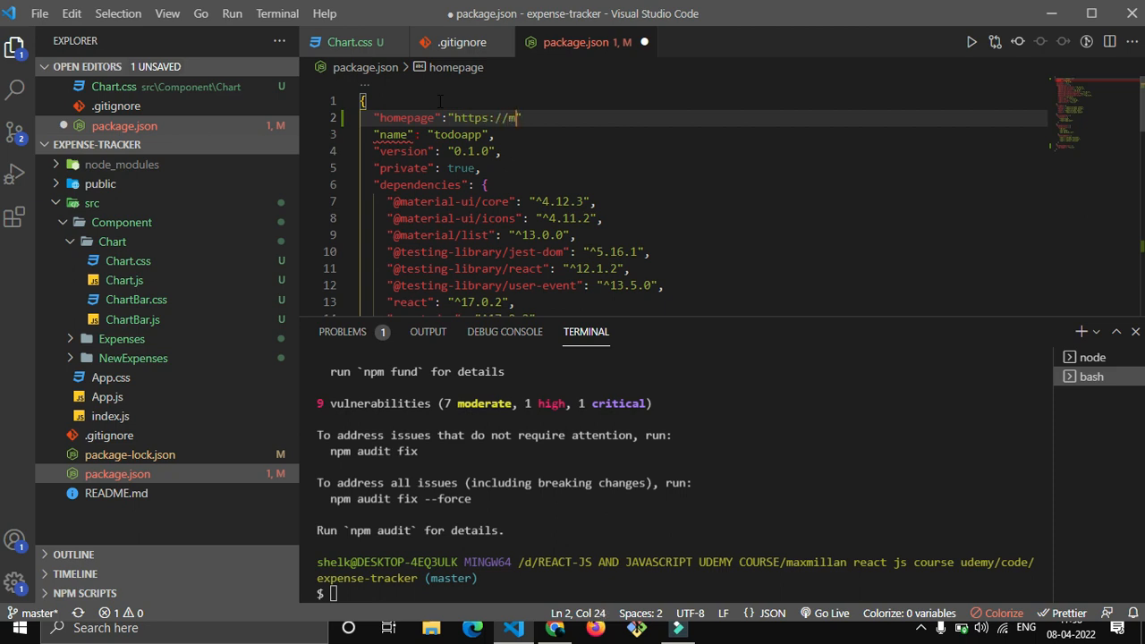
{"action": "type", "text": "ukesh230"}
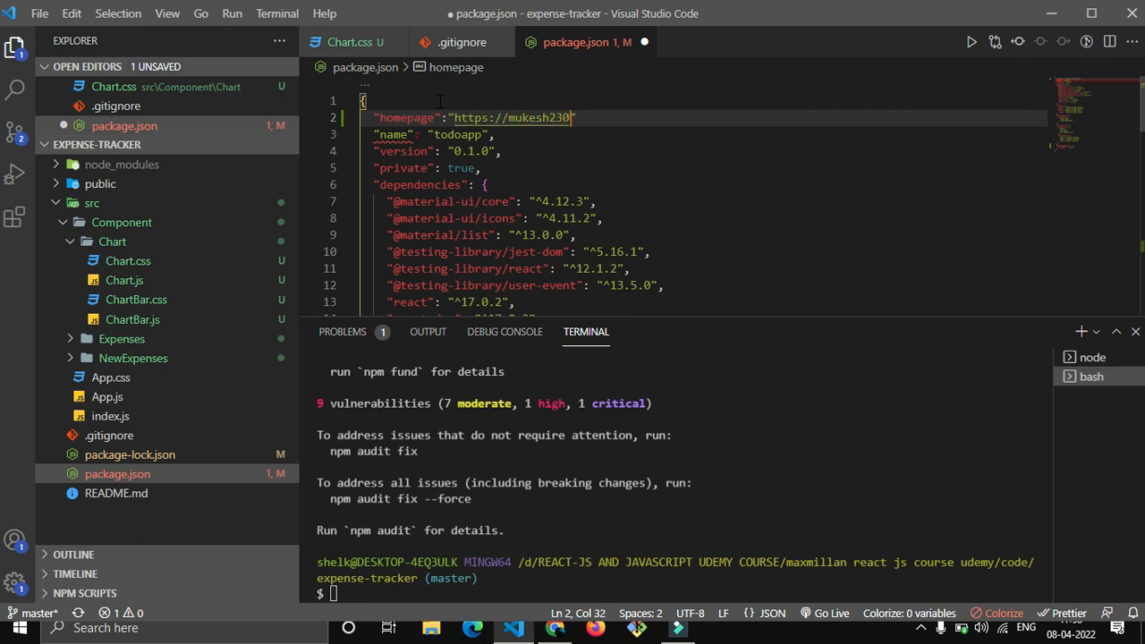
{"action": "type", "text": "9/"}
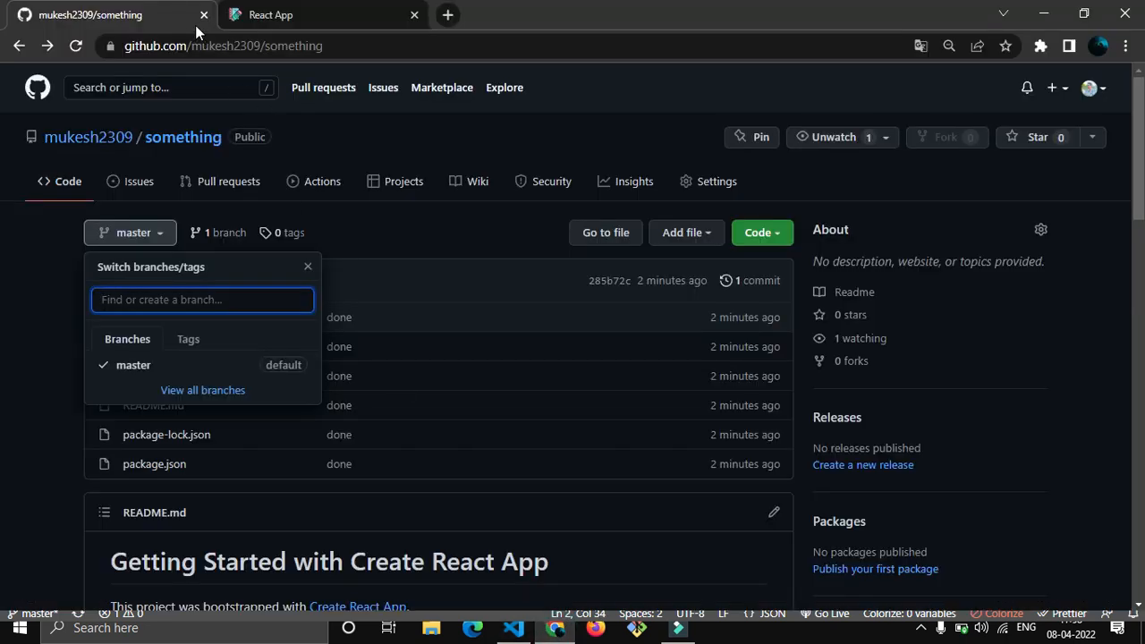
{"action": "left_click", "coordinate": [268, 46]}
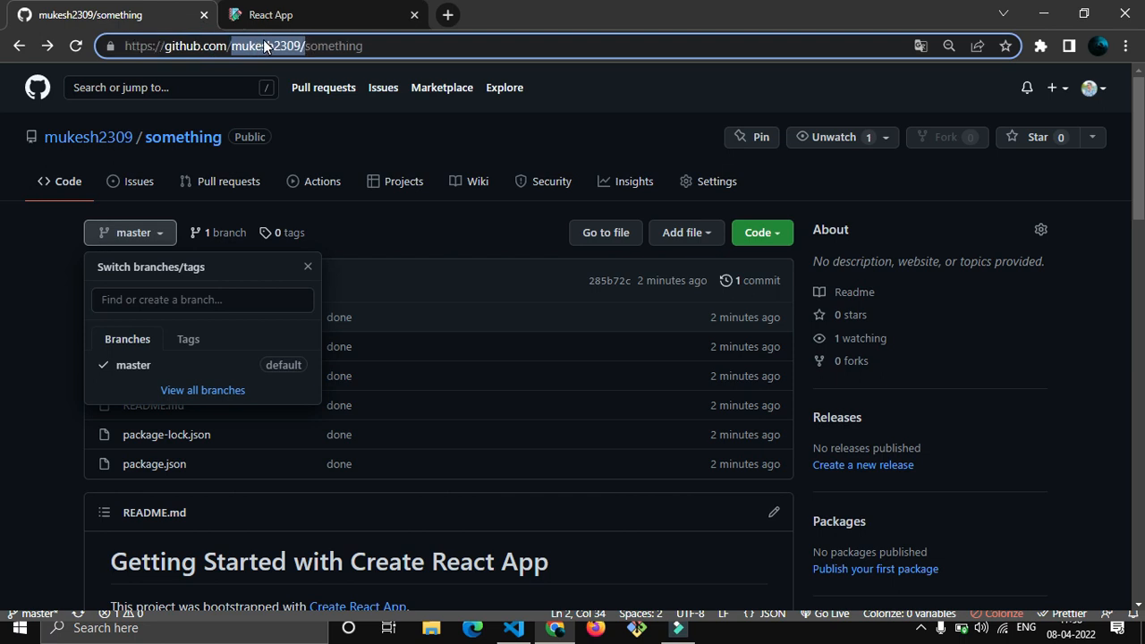
{"action": "left_click", "coordinate": [308, 264]}
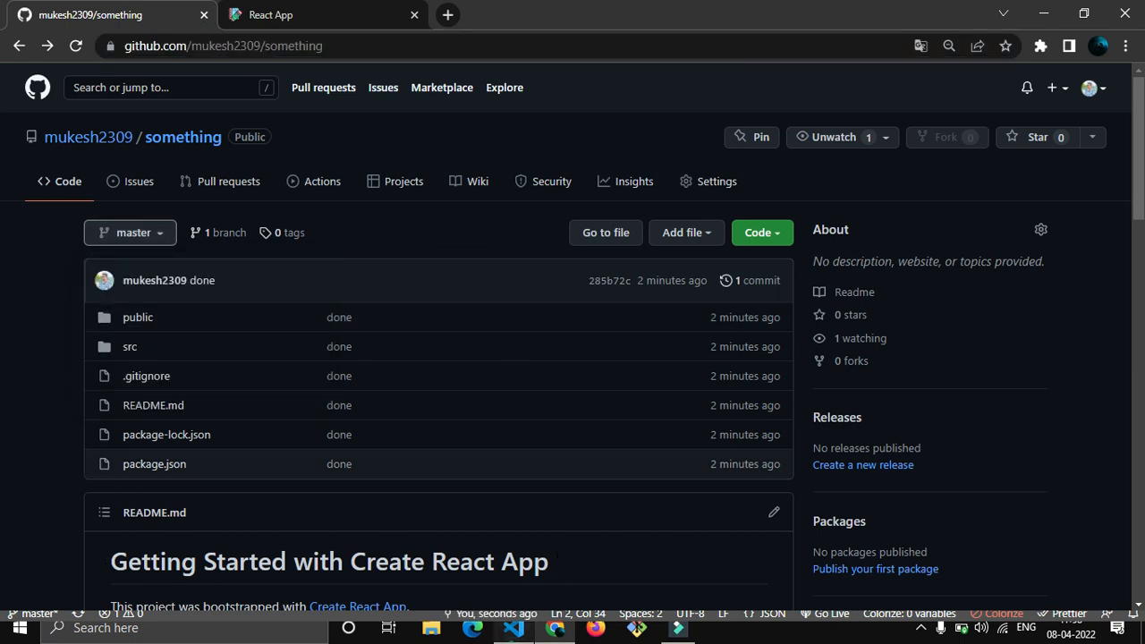
{"action": "left_click", "coordinate": [512, 627]}
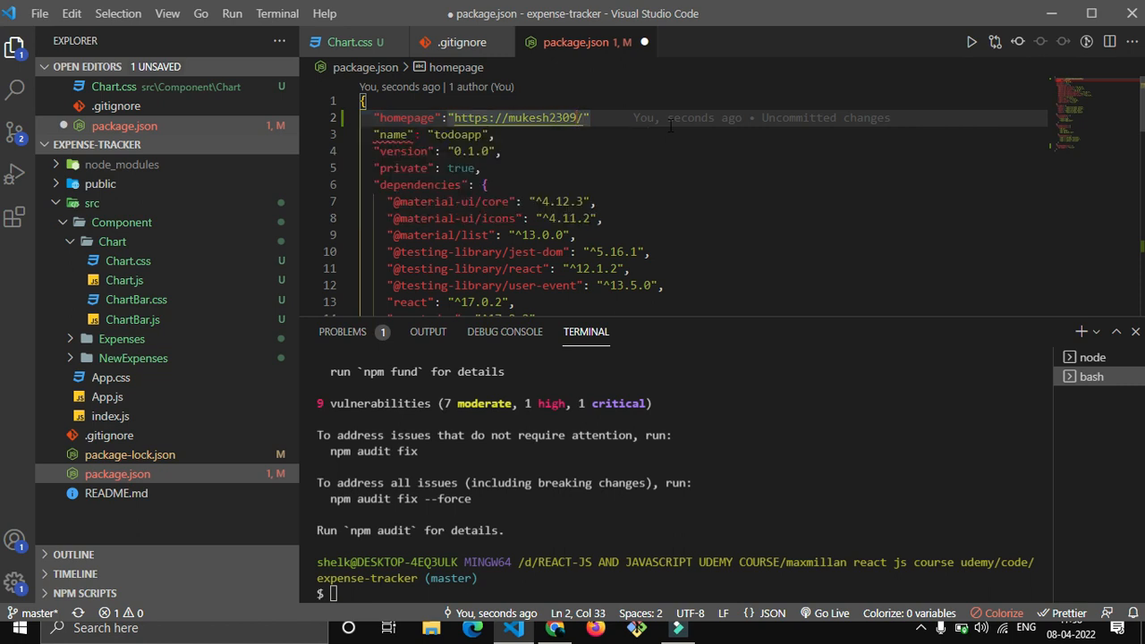
{"action": "type", "text": ".git"}
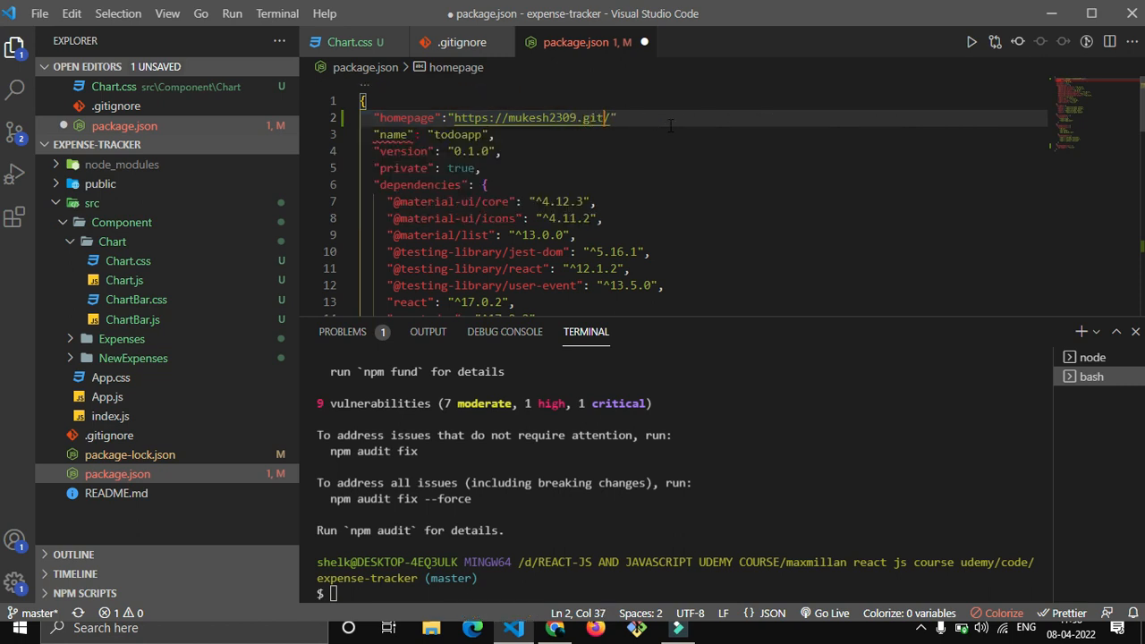
{"action": "type", "text": "hub."}
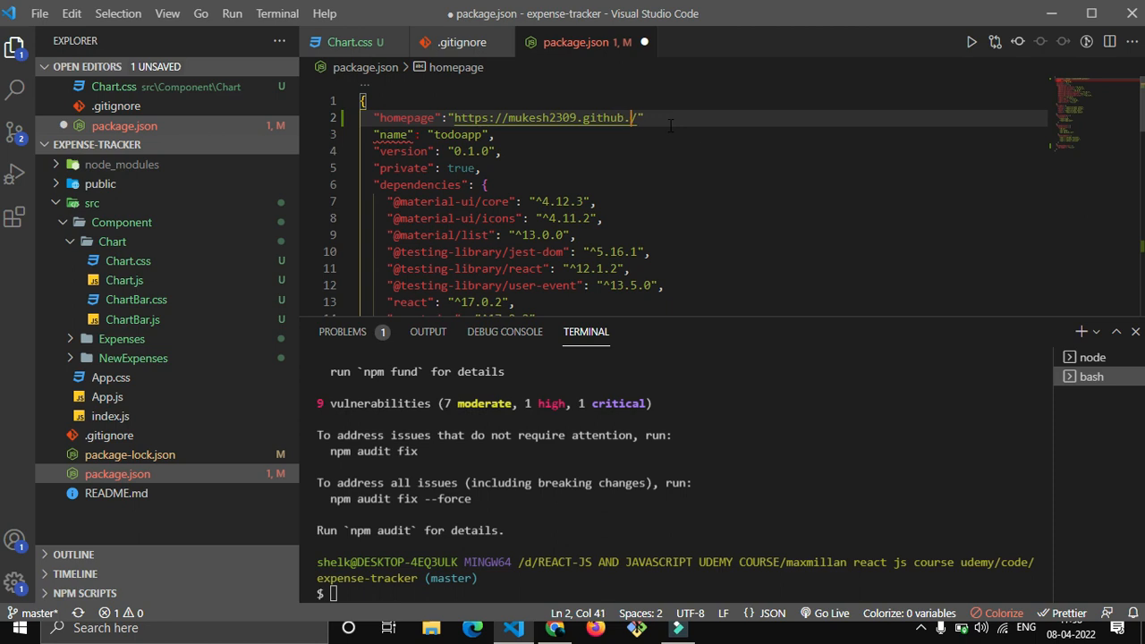
{"action": "type", "text": "io"}
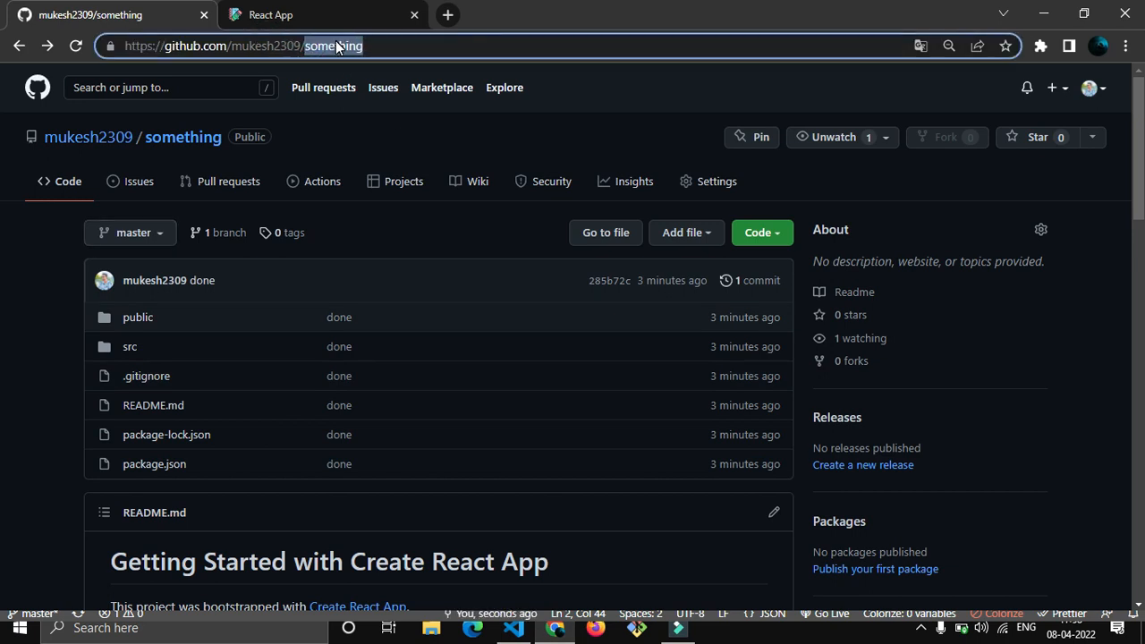
{"action": "left_click", "coordinate": [512, 626]}
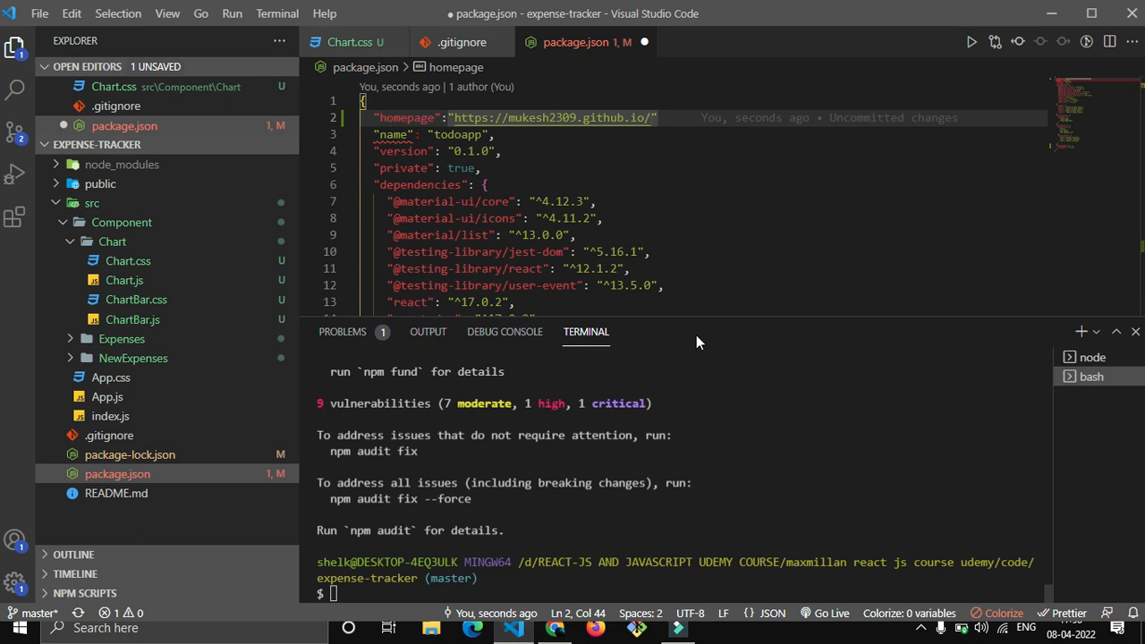
{"action": "type", "text": "something"}
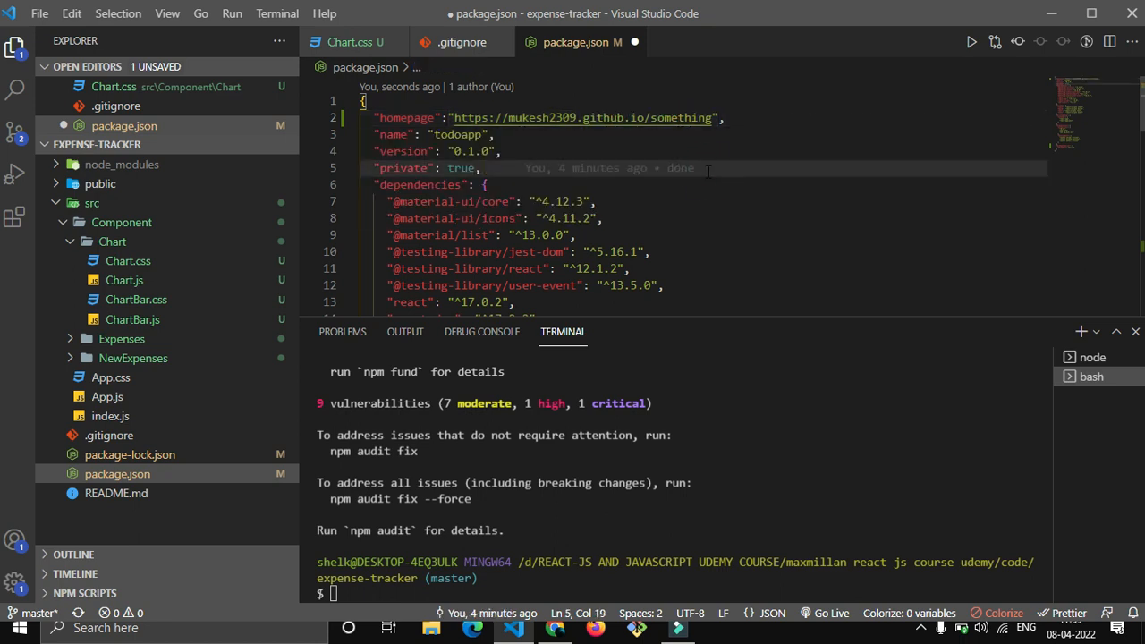
Add a "predeploy": "npm run build" entry at the top of the scripts block.
{"action": "scroll", "scroll_direction": "down", "scroll_amount": 3}
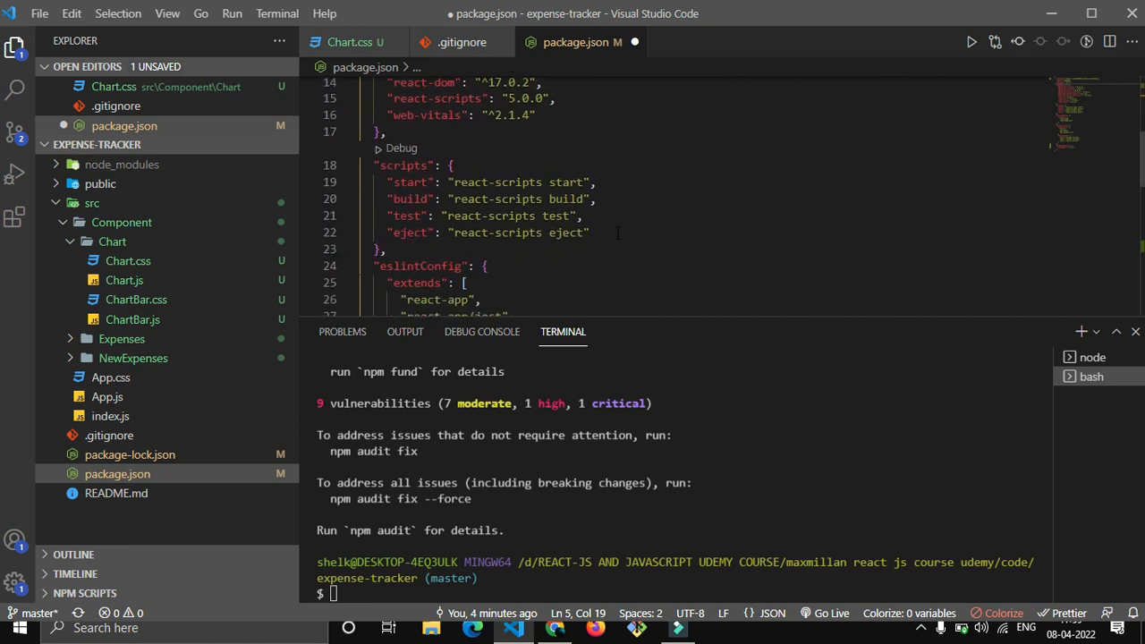
{"action": "left_click", "coordinate": [451, 164]}
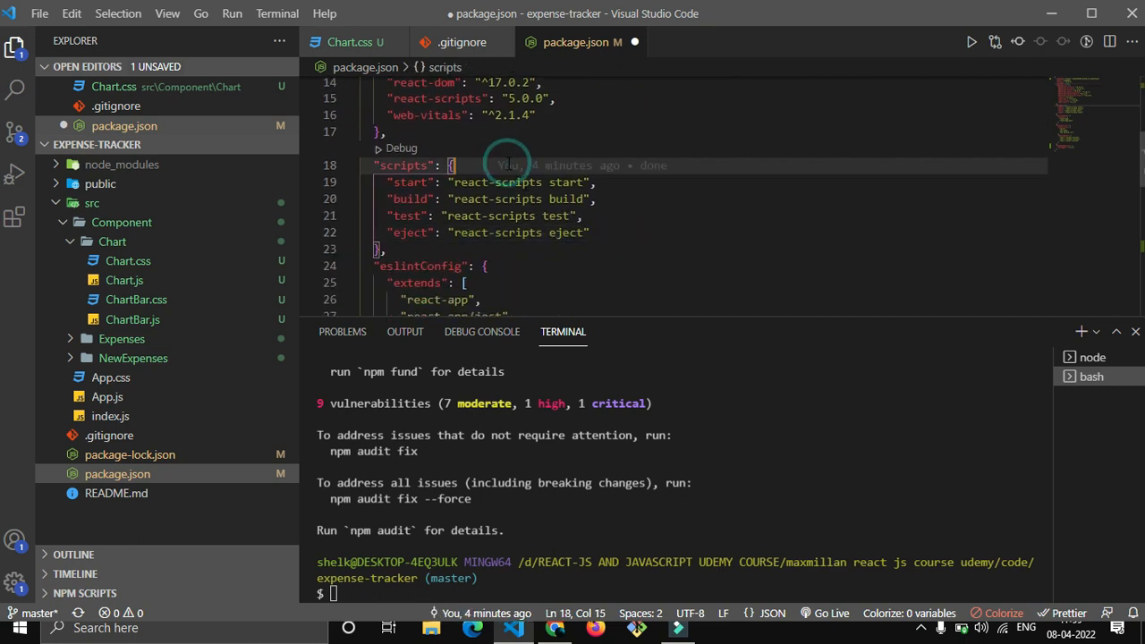
{"action": "key", "text": "Enter"}
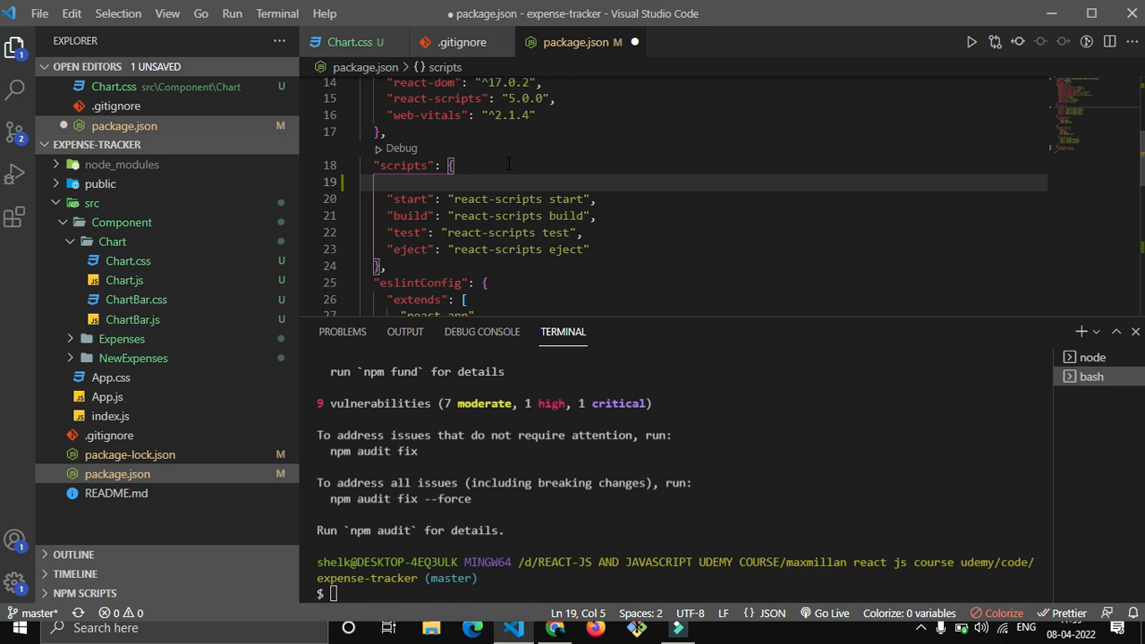
{"action": "type", "text": "pred\""}
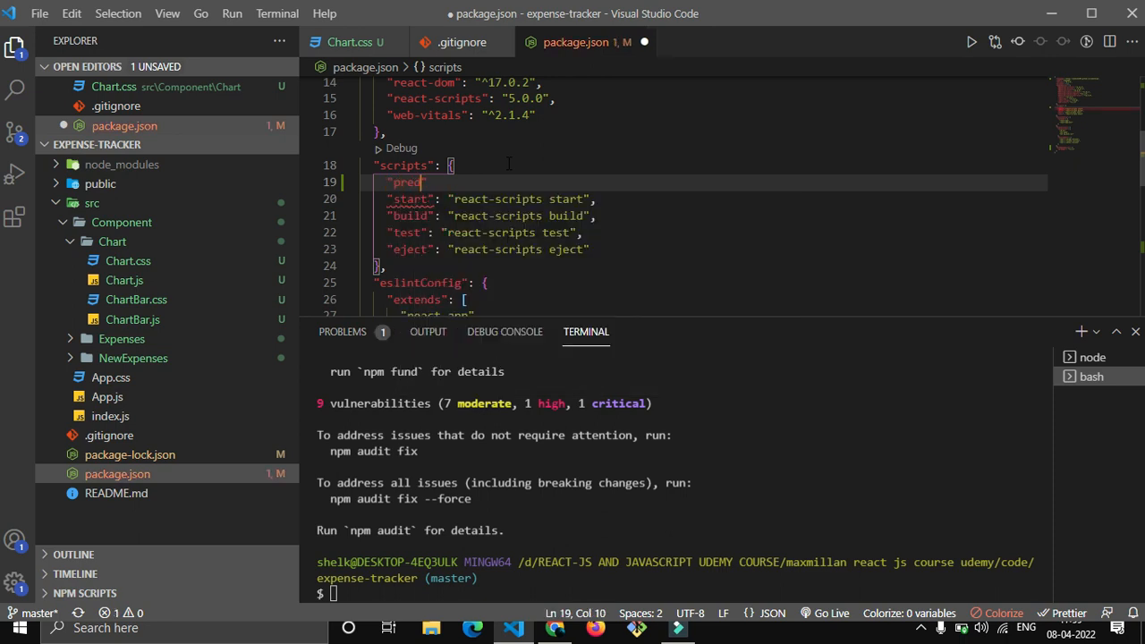
{"action": "type", "text": "eploy"}
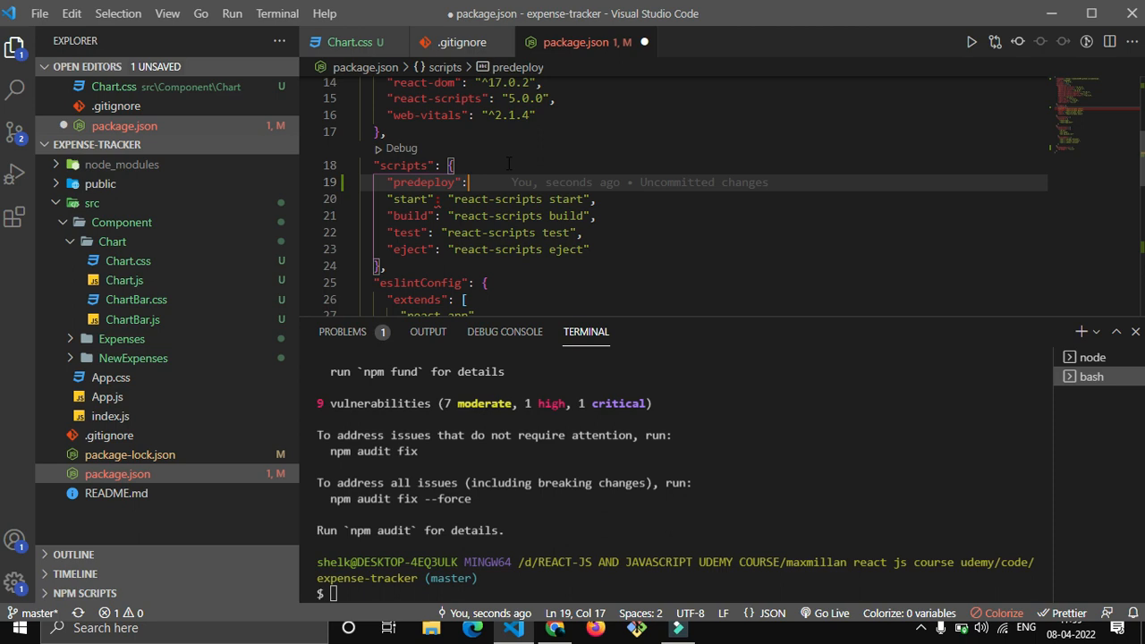
{"action": "type", "text": "\"n"}
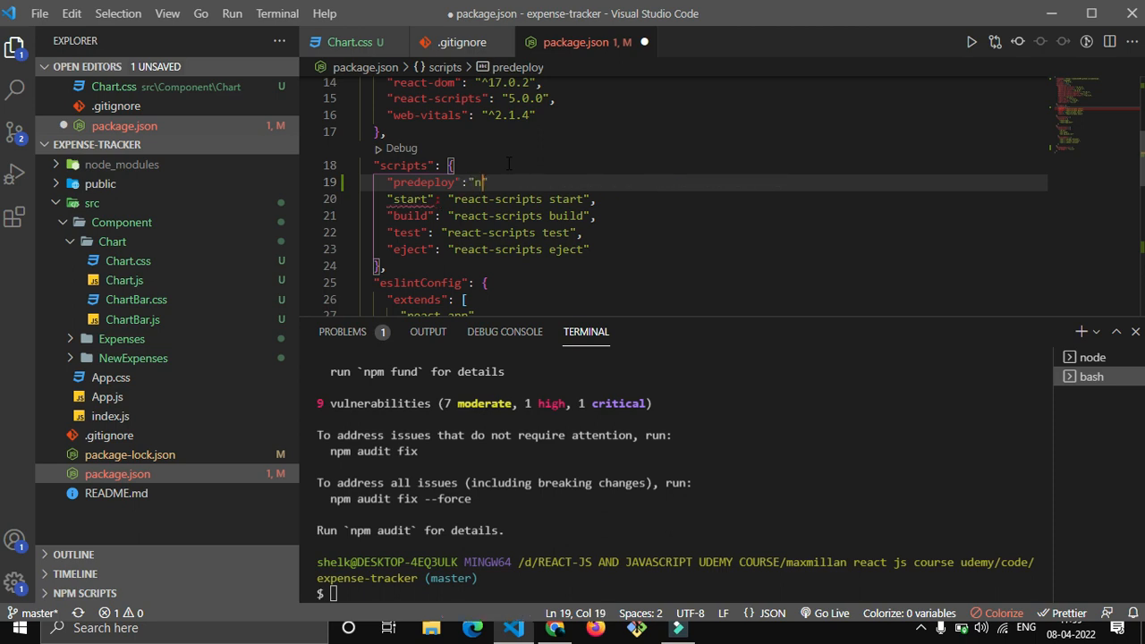
{"action": "type", "text": "pm run"}
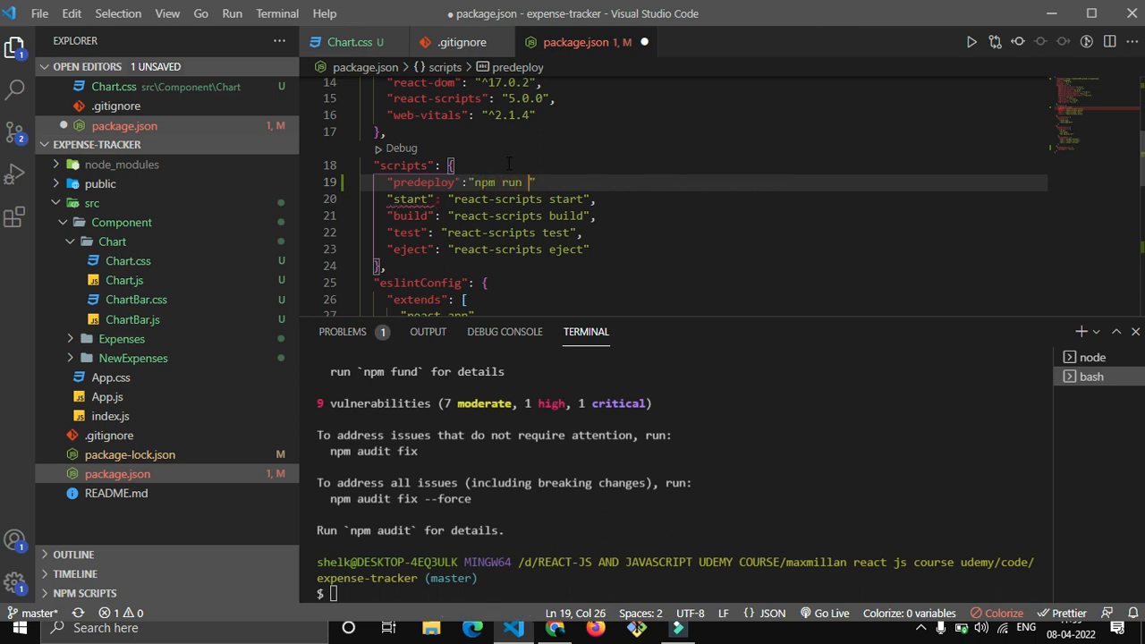
{"action": "type", "text": "build"}
{"action": "type", "text": "\"deploy"}
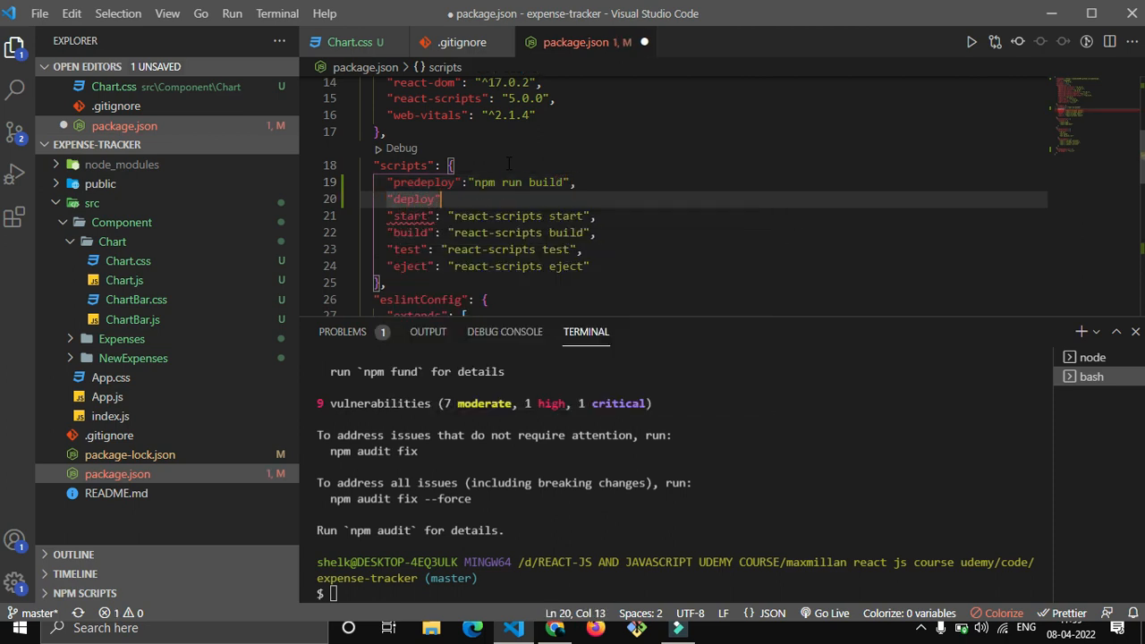
Add the "deploy": "gh-pages -d build" entry after it.
{"action": "type", "text": ": \""}
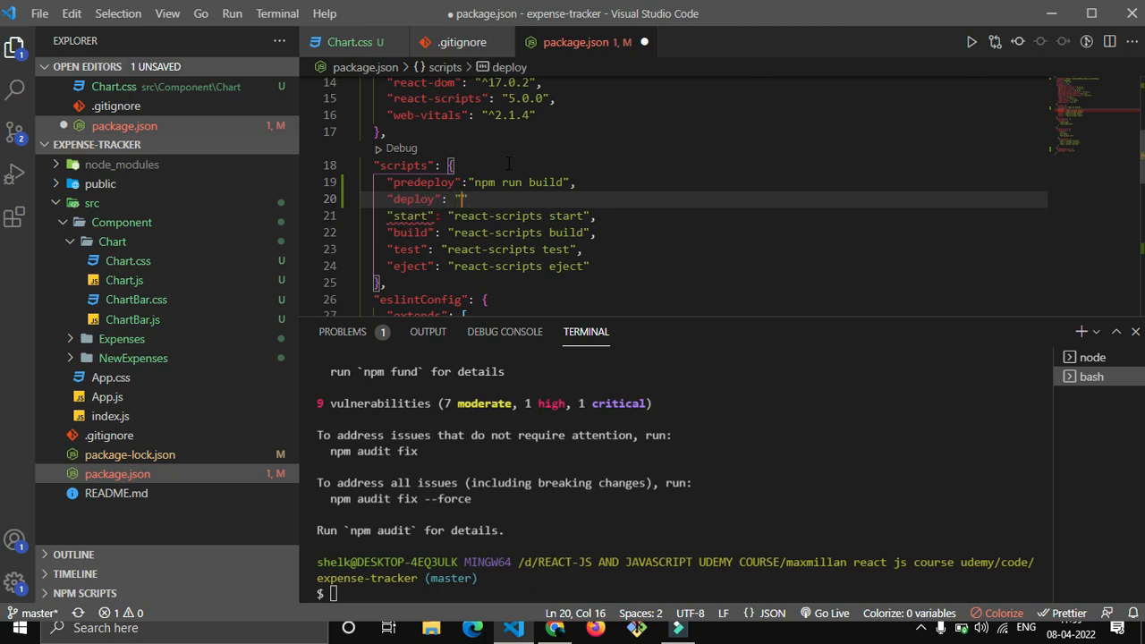
{"action": "type", "text": "gh-p"}
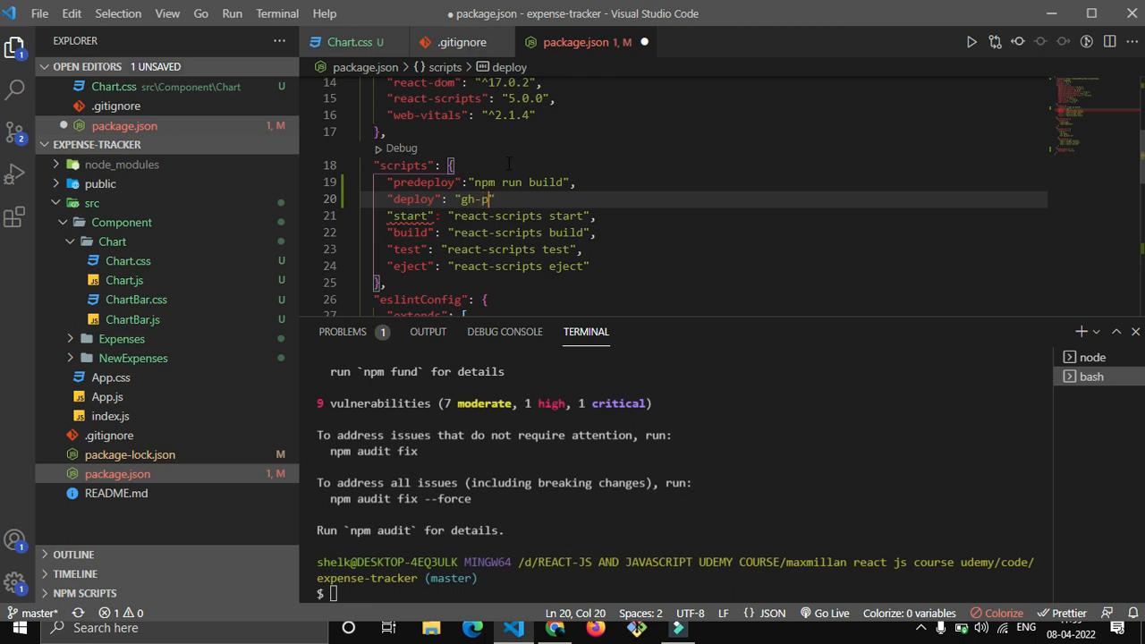
{"action": "type", "text": "ages -d build\","}
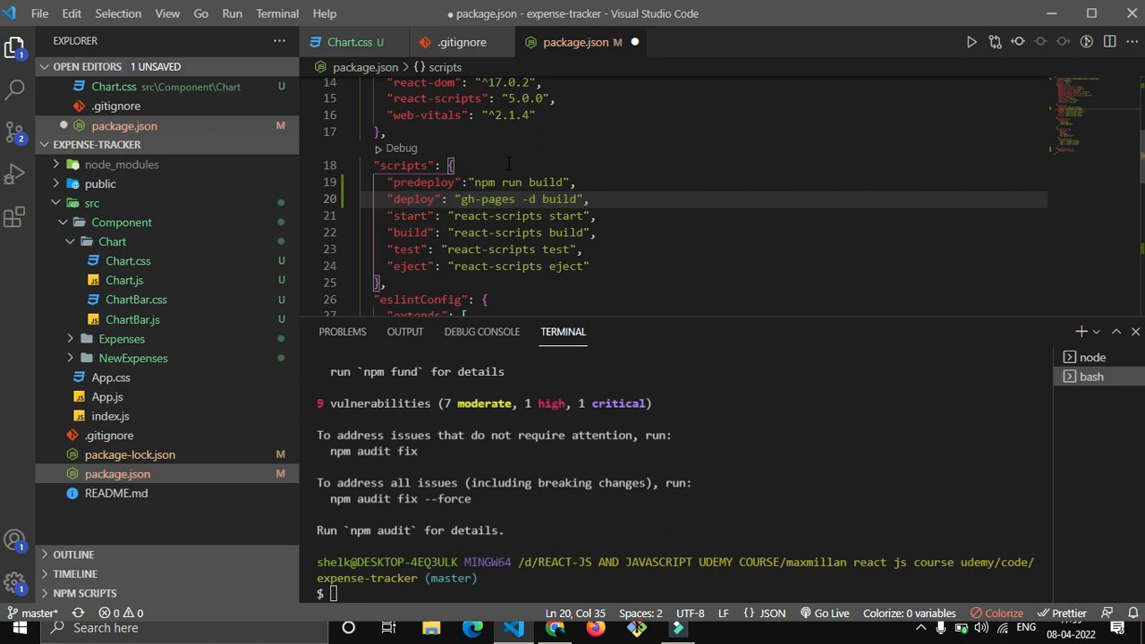
Save package.json and run npm run deploy, building the app and publishing it with gh-pages.
{"action": "key", "text": "ctrl+s"}
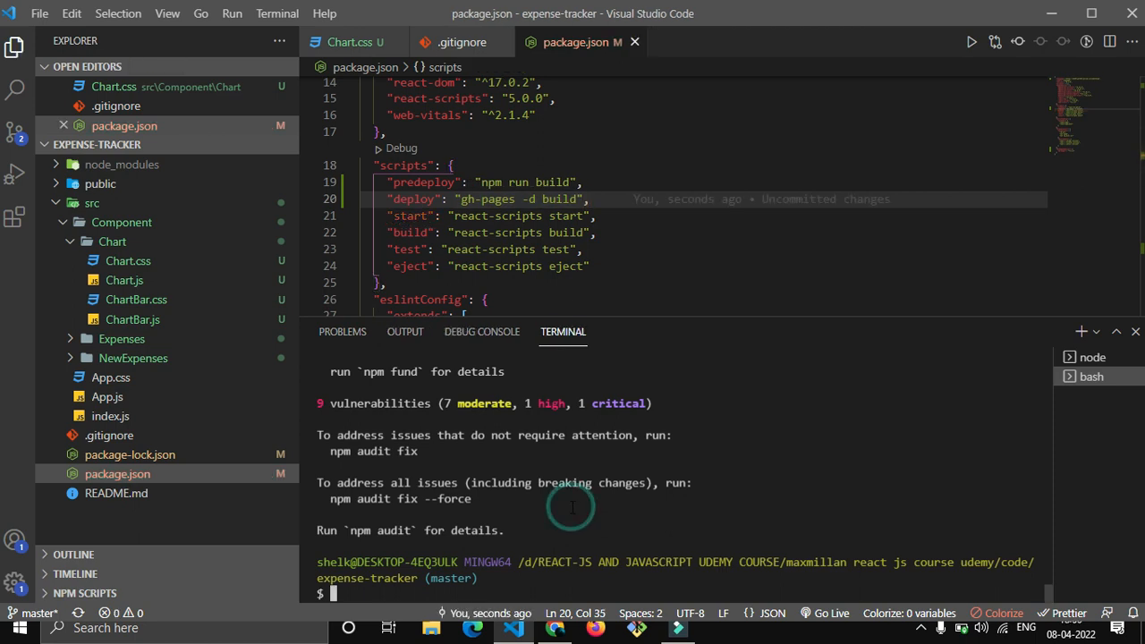
{"action": "type", "text": "np"}
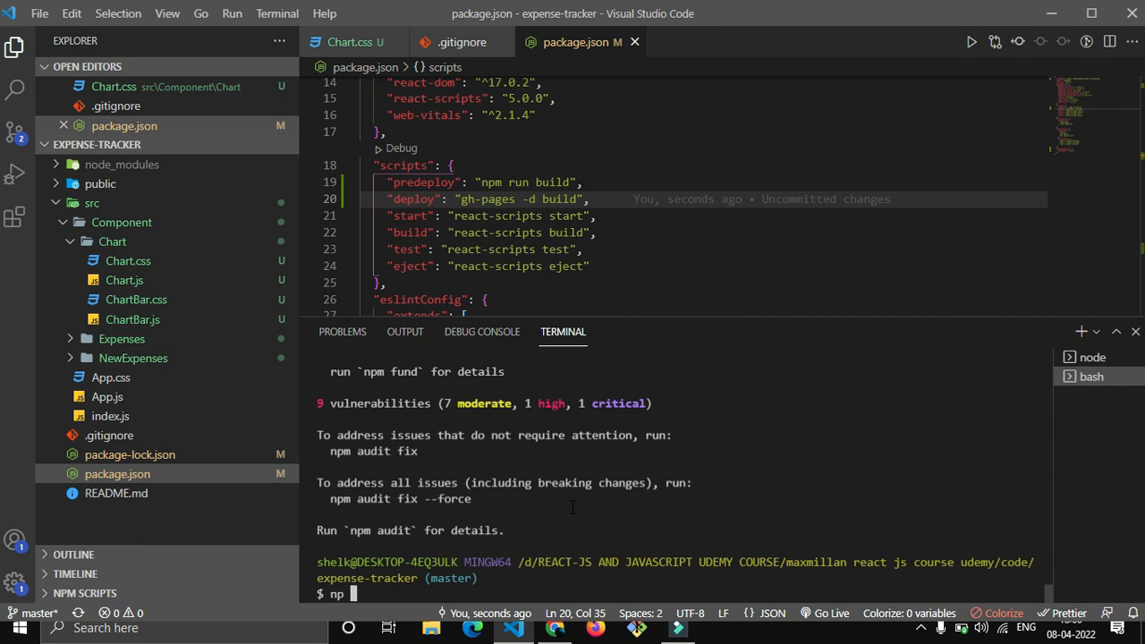
{"action": "type", "text": "pm run"}
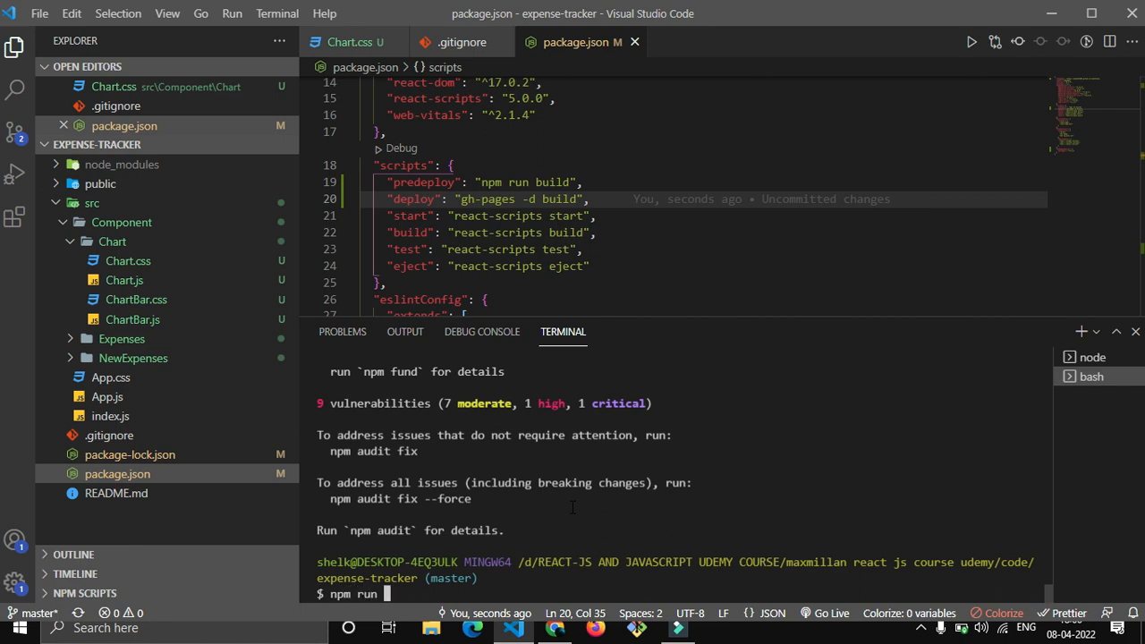
{"action": "type", "text": "deploy"}
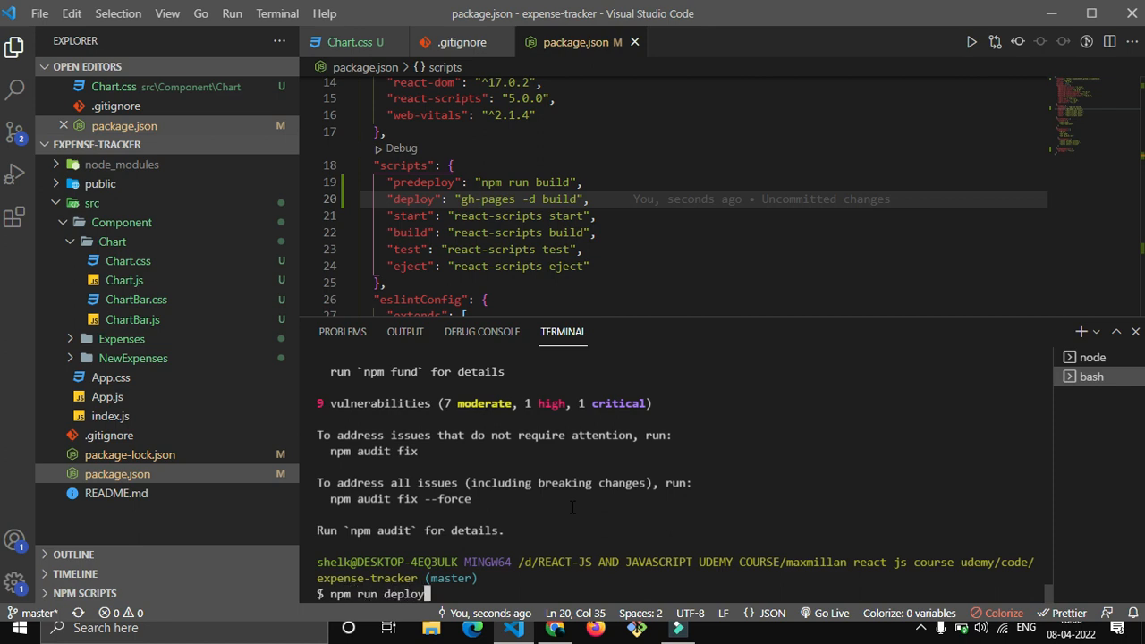
{"action": "key", "text": "Return"}
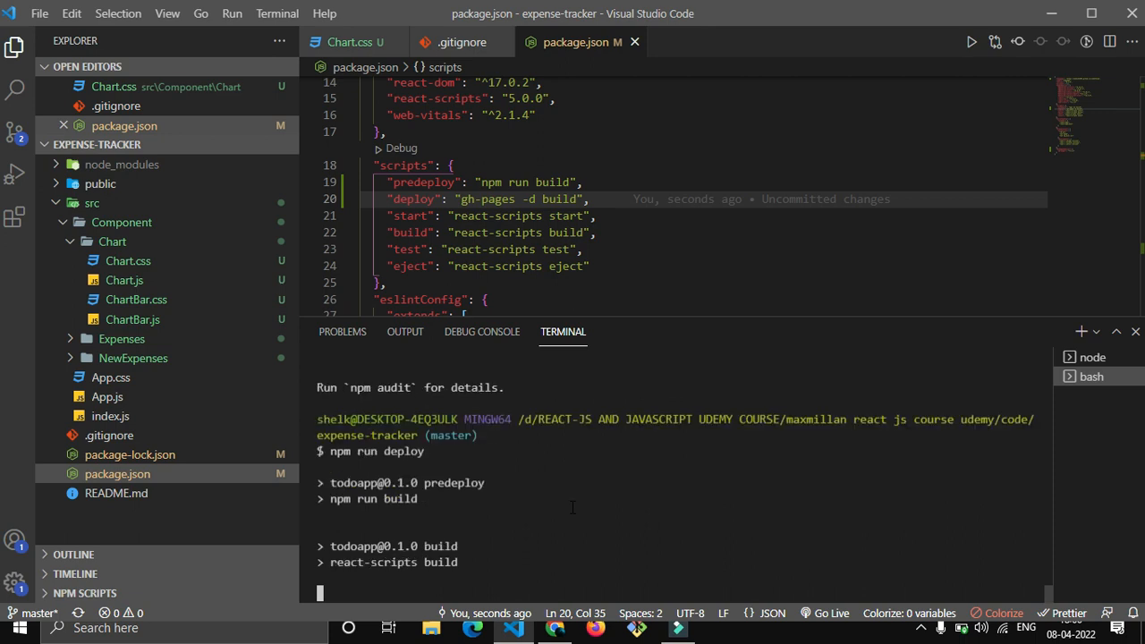
{"action": "mouse_move", "coordinate": [250, 474]}
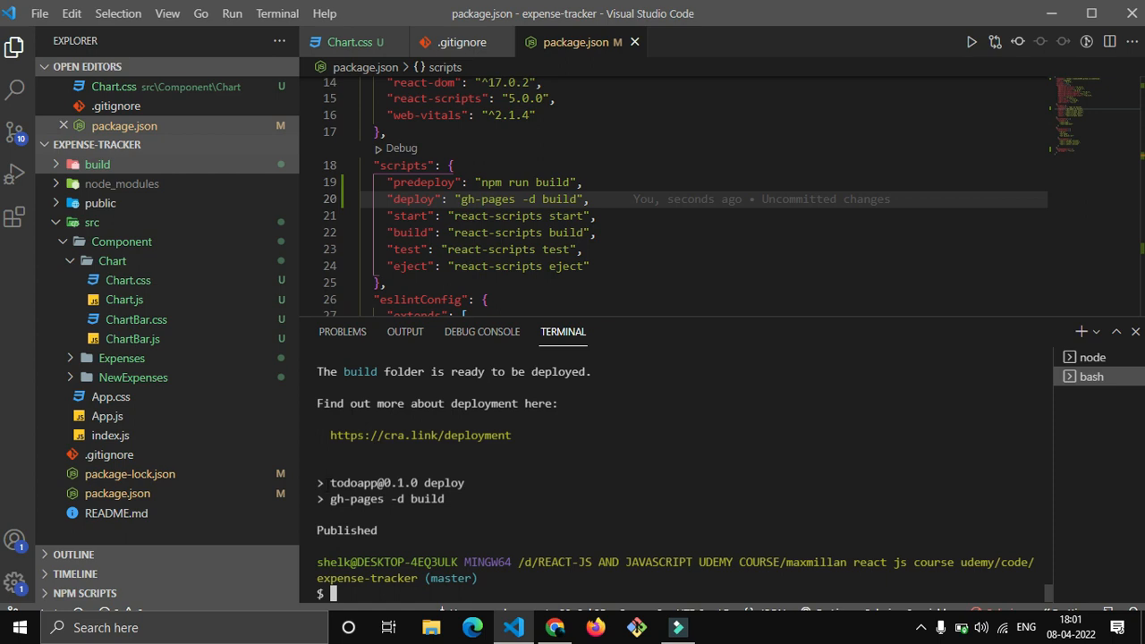
{"action": "left_click", "coordinate": [454, 494]}
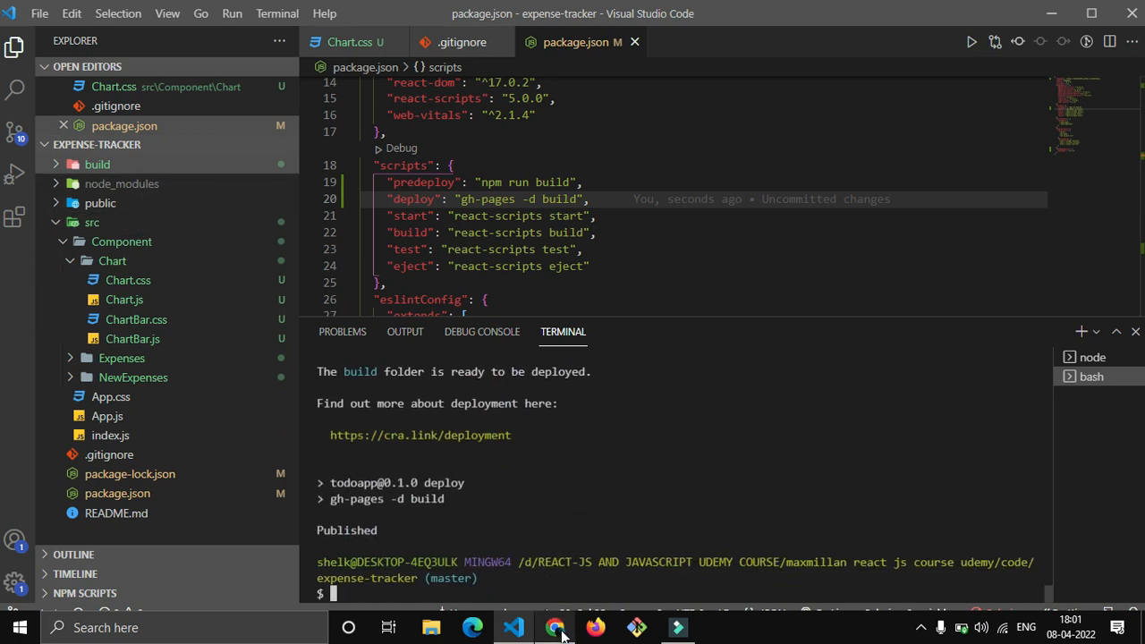
Reload the GitHub repository and switch to the new gh-pages branch holding the built files.
{"action": "left_click", "coordinate": [554, 626]}
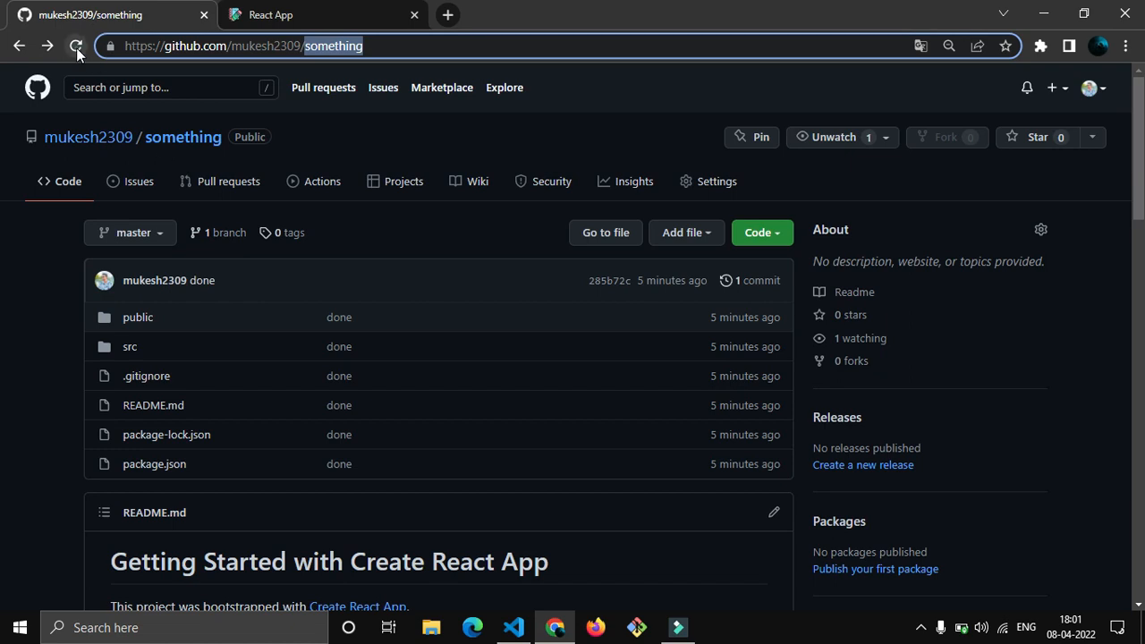
{"action": "left_click", "coordinate": [75, 46]}
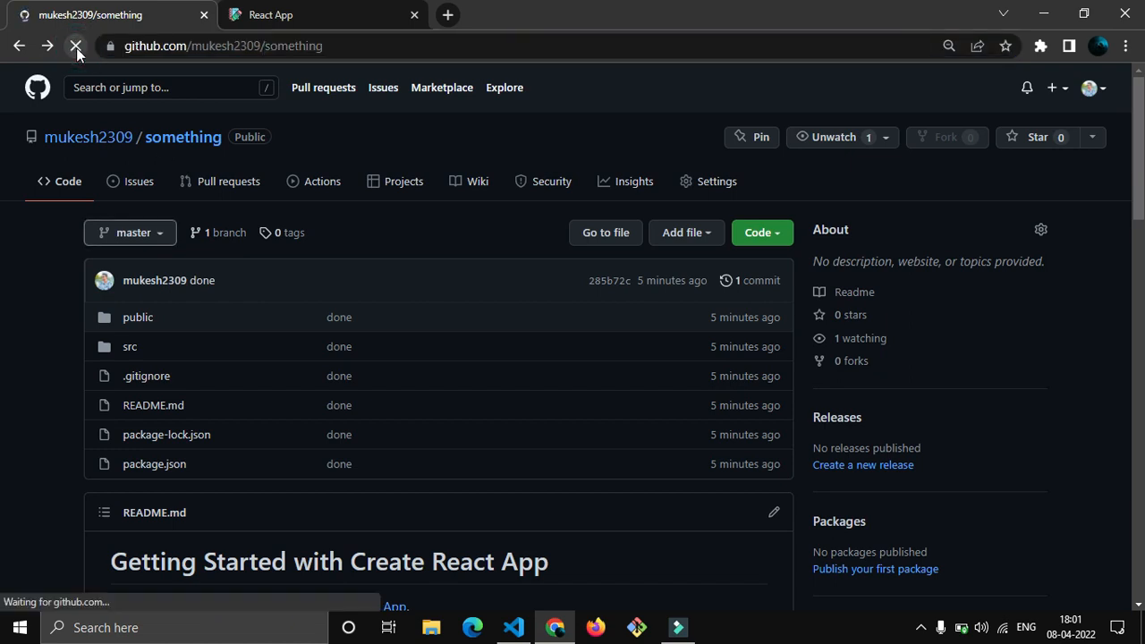
{"action": "left_click", "coordinate": [129, 233]}
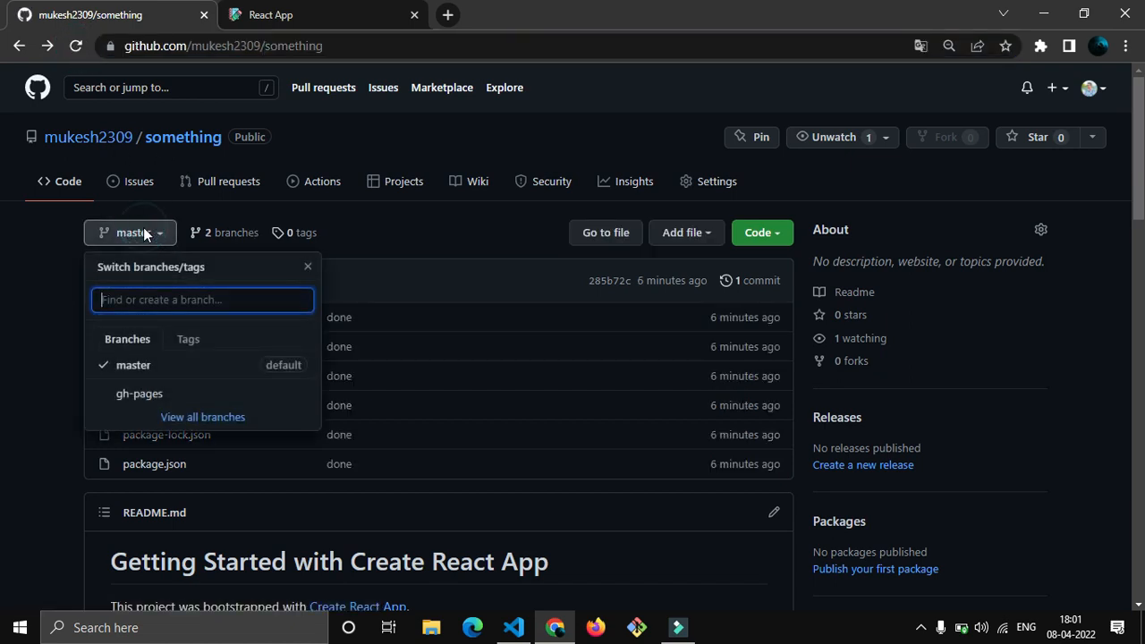
{"action": "mouse_move", "coordinate": [165, 370]}
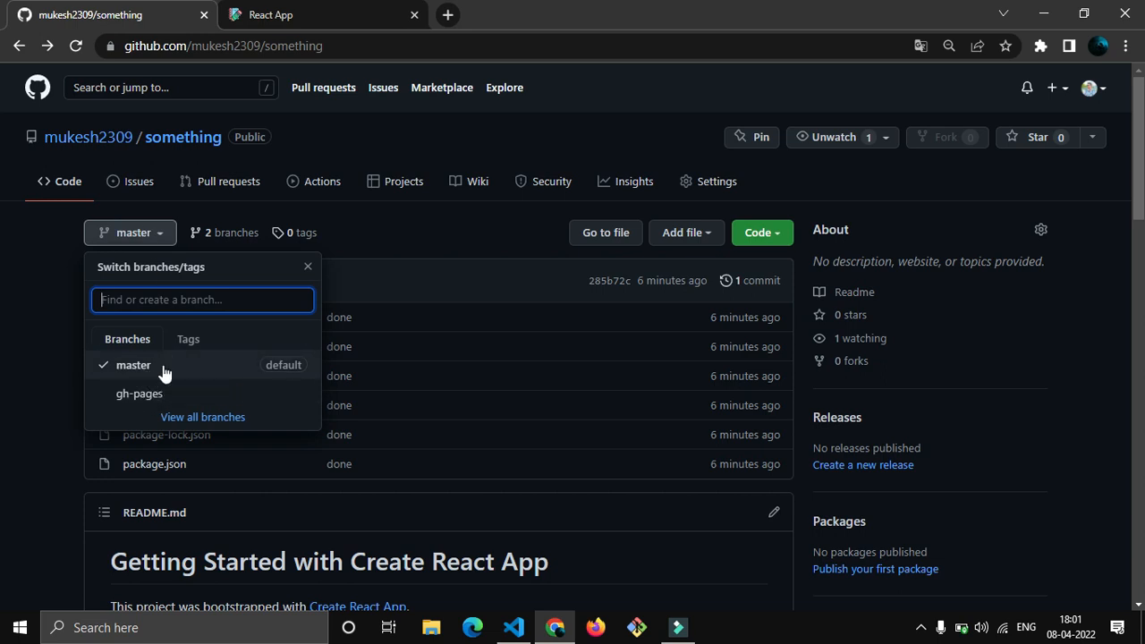
{"action": "mouse_move", "coordinate": [140, 393]}
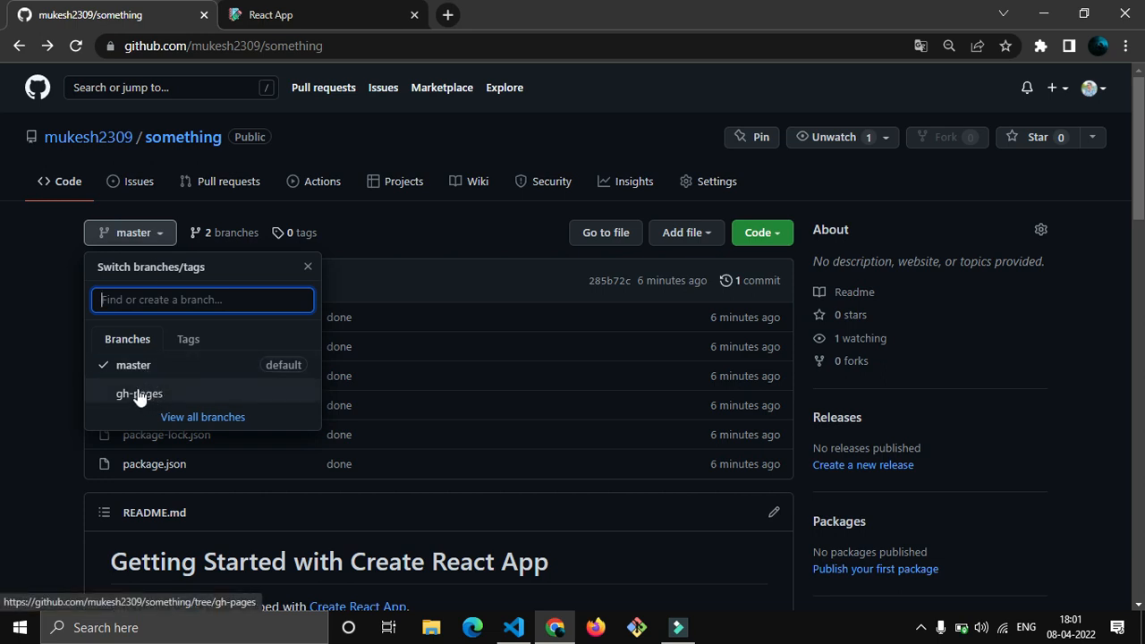
{"action": "left_click", "coordinate": [140, 393]}
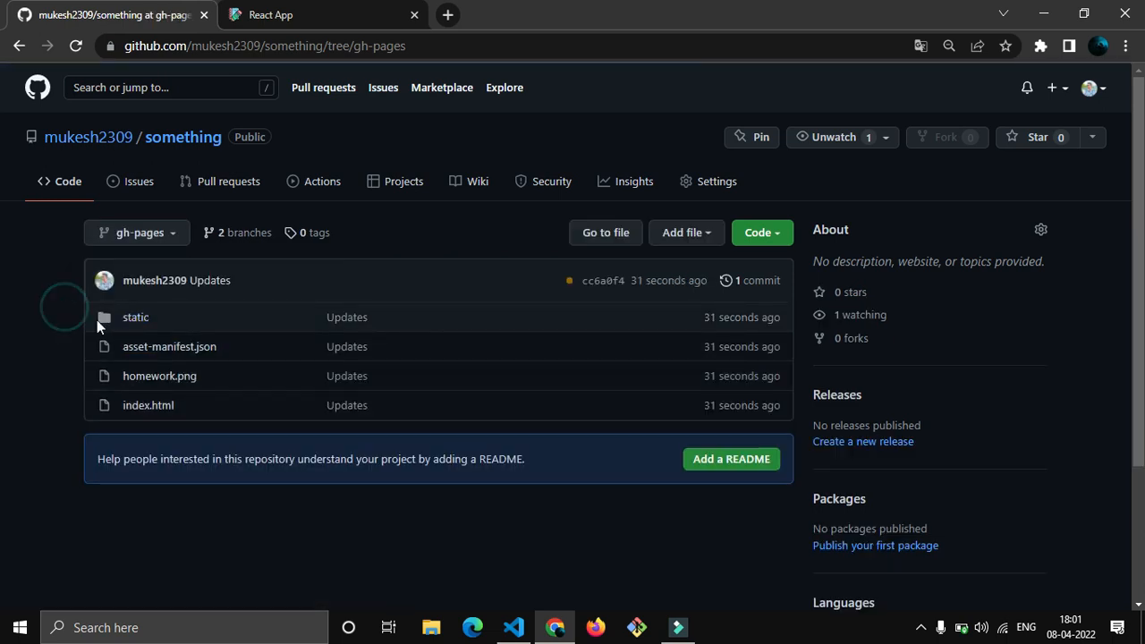
{"action": "mouse_move", "coordinate": [136, 317]}
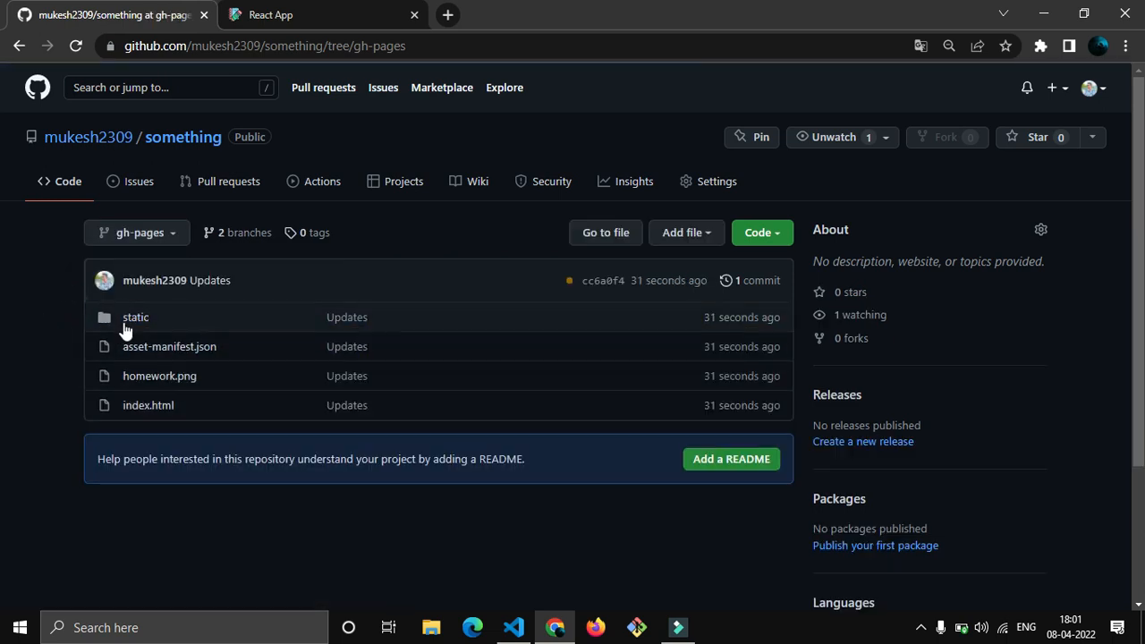
Return to the master branch view and review the branch list.
{"action": "left_click", "coordinate": [136, 317]}
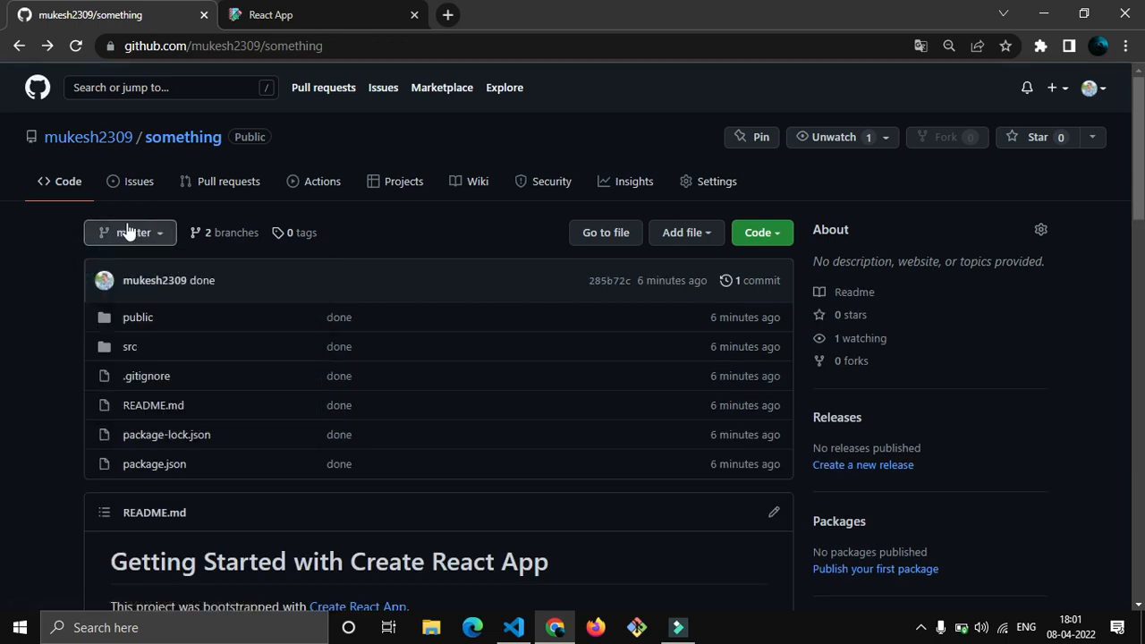
{"action": "mouse_move", "coordinate": [88, 265]}
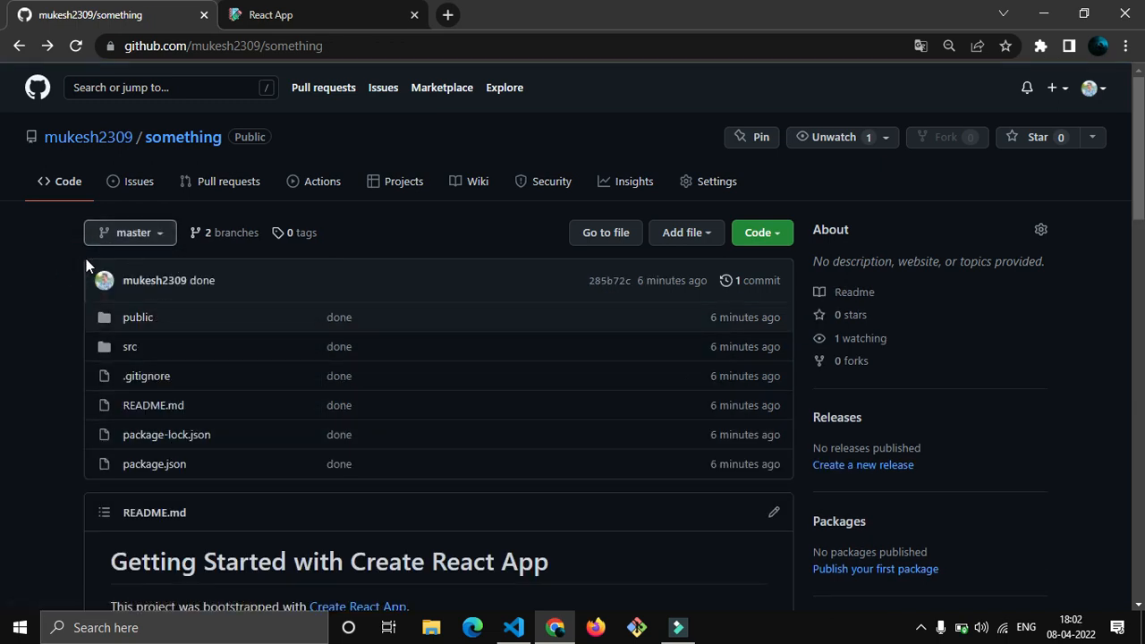
{"action": "left_click", "coordinate": [129, 232]}
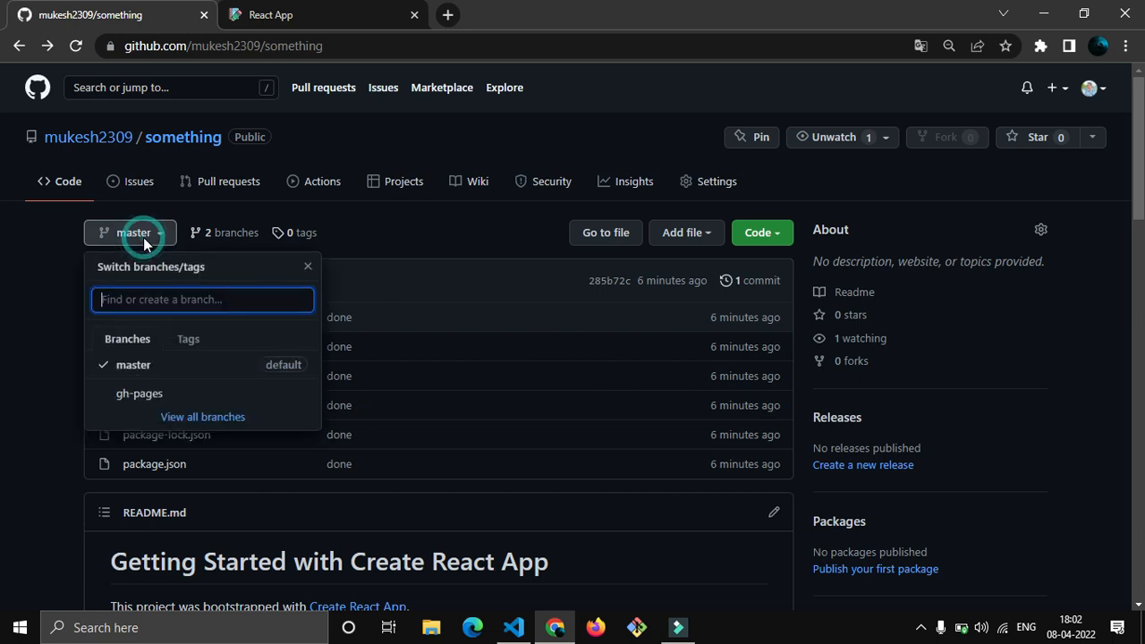
{"action": "mouse_move", "coordinate": [308, 269]}
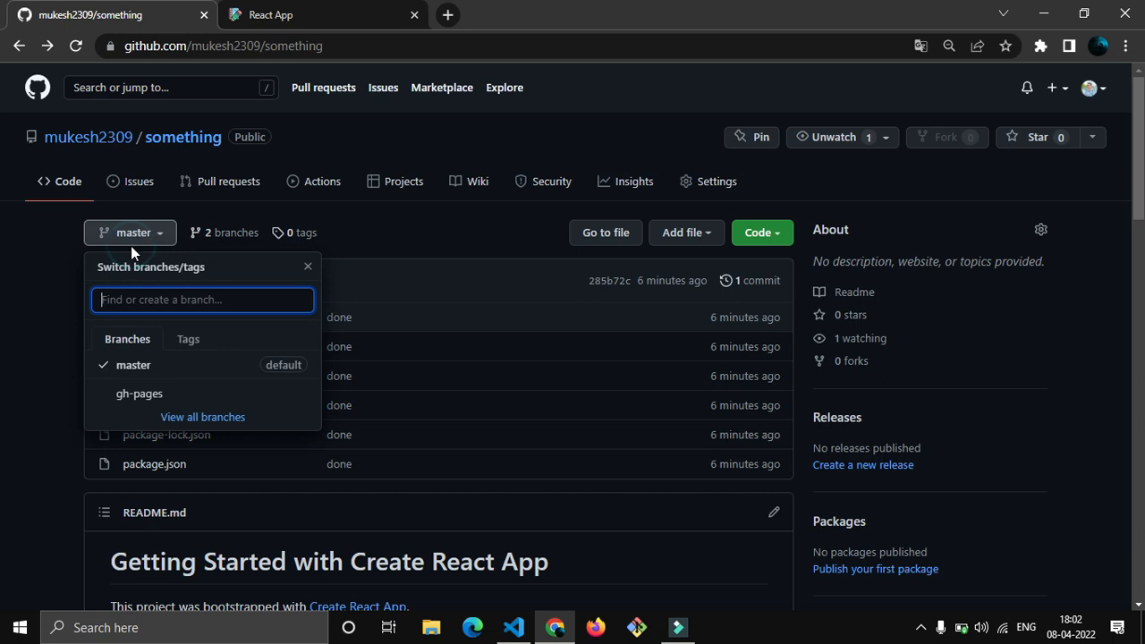
{"action": "mouse_move", "coordinate": [308, 269]}
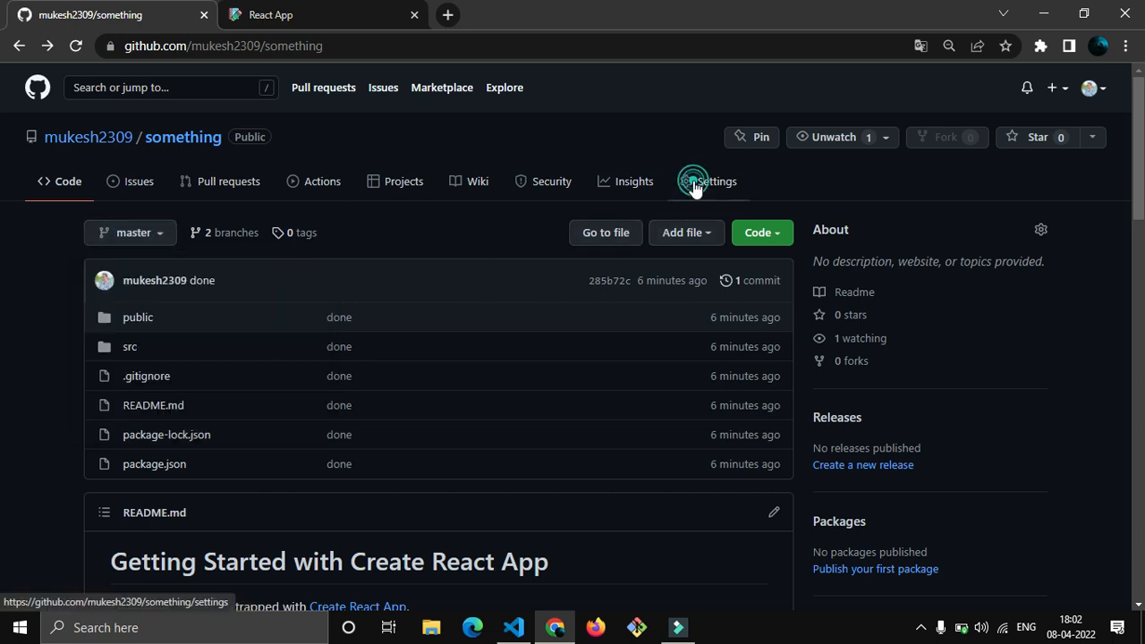
Go to the repository's GitHub Pages settings showing the site published from gh-pages.
{"action": "left_click", "coordinate": [716, 181]}
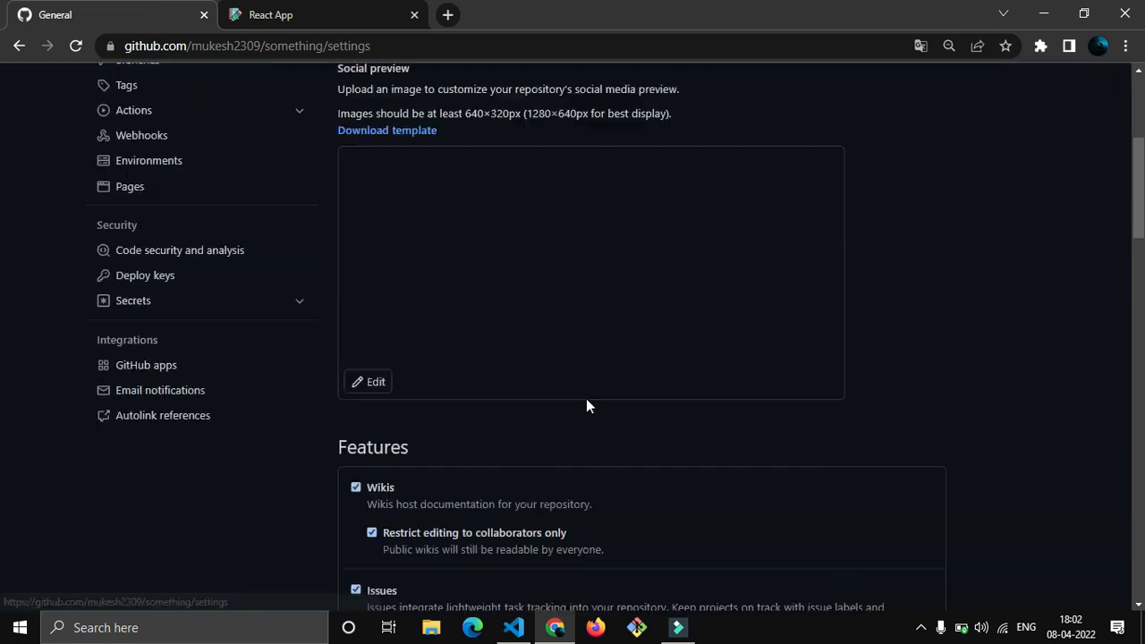
{"action": "scroll", "scroll_direction": "down", "scroll_amount": 3}
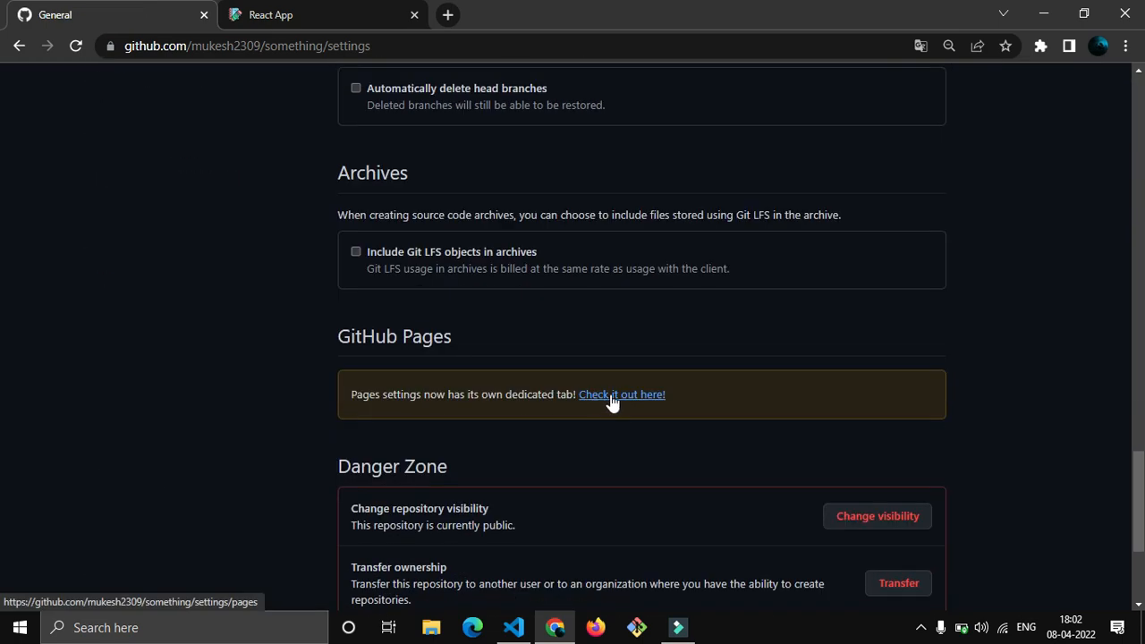
{"action": "left_click", "coordinate": [621, 394]}
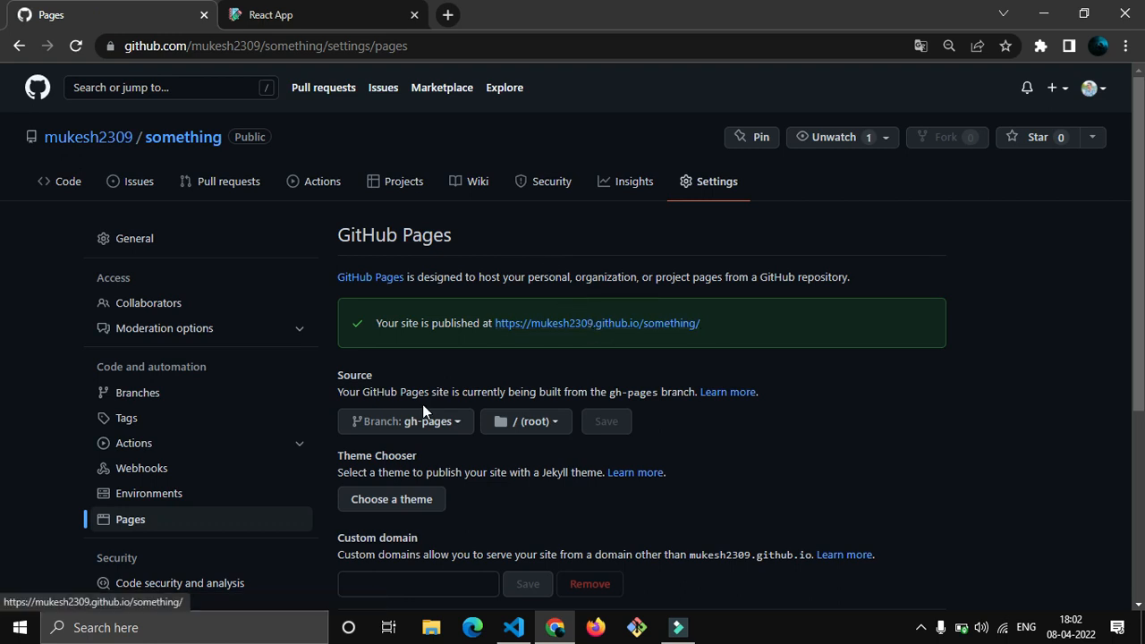
Visit the live expense tracker at mukesh2309.github.io/something, then return to the Pages settings.
{"action": "left_click", "coordinate": [596, 322]}
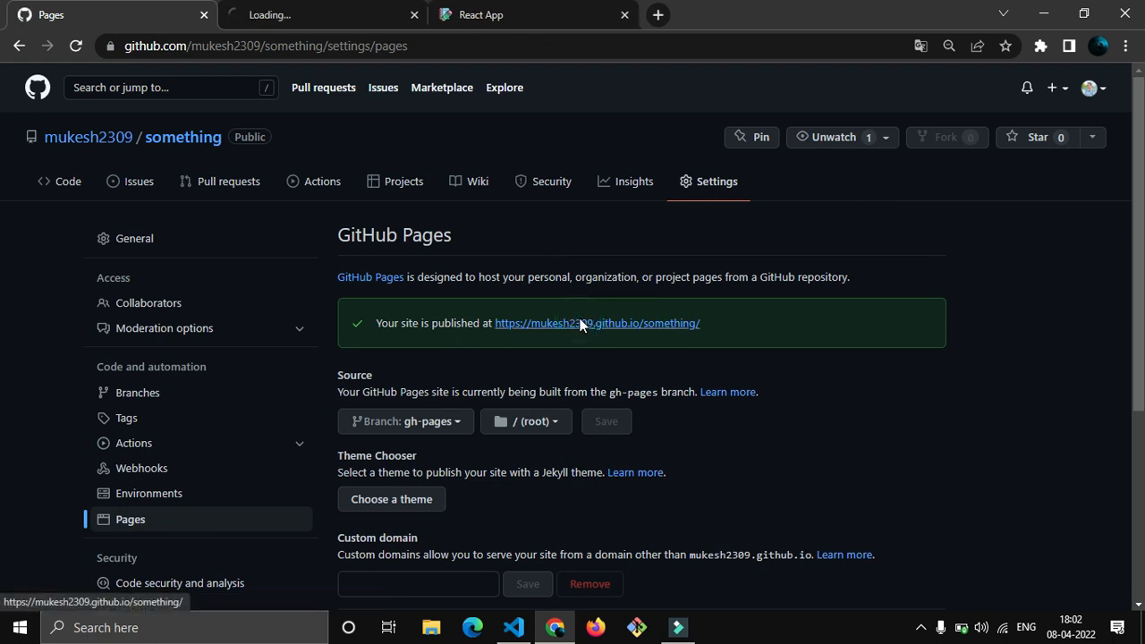
{"action": "left_click", "coordinate": [596, 322]}
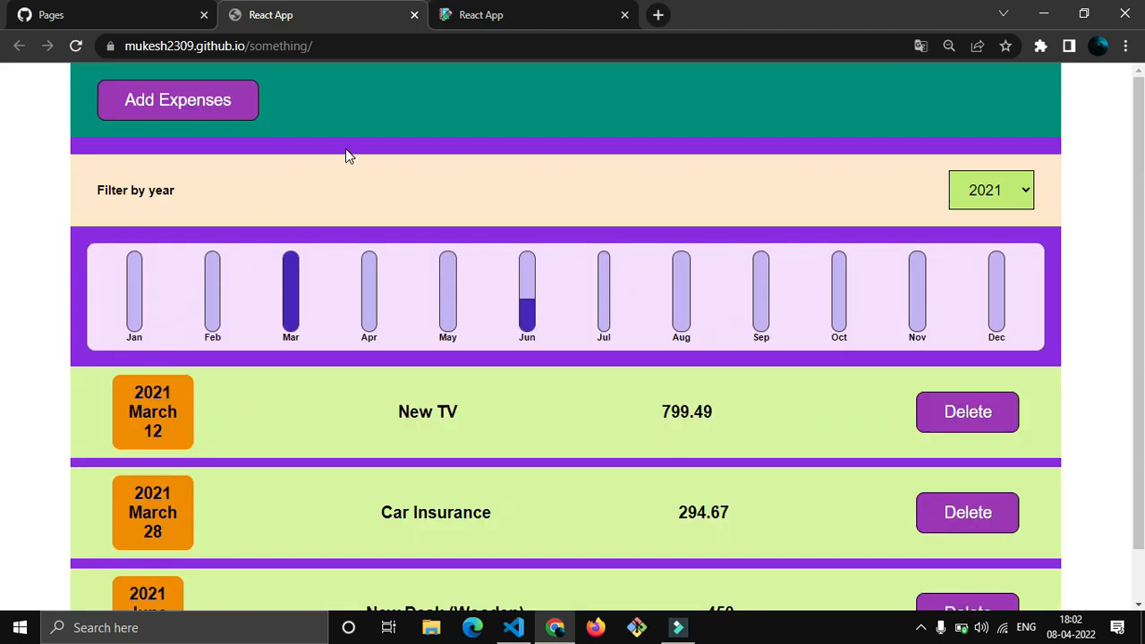
{"action": "left_click", "coordinate": [218, 47]}
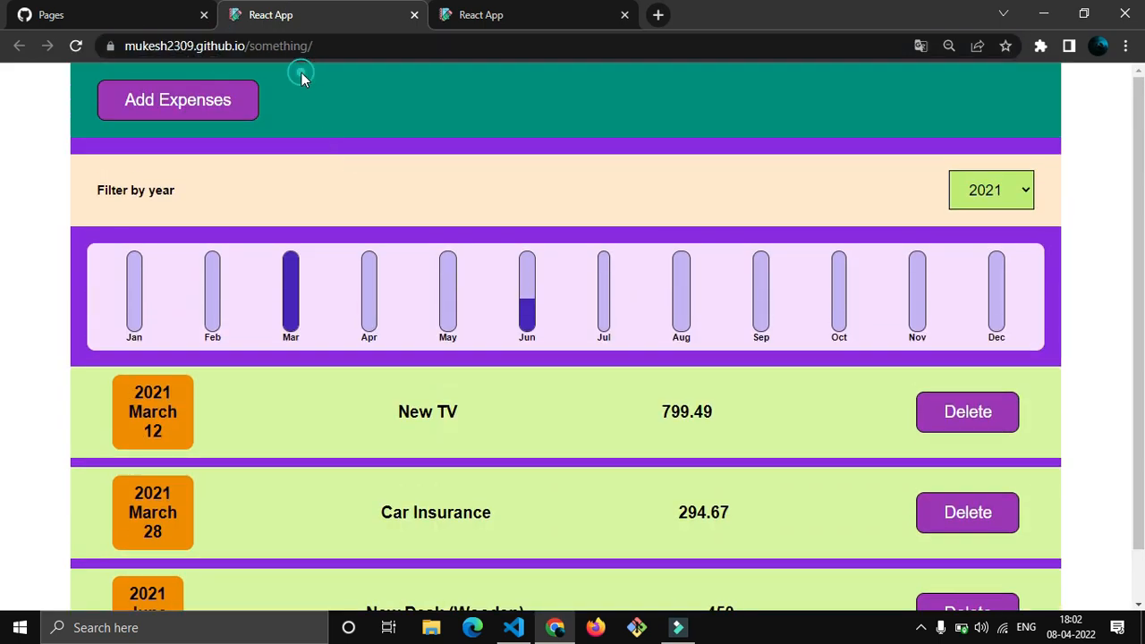
{"action": "left_click", "coordinate": [107, 14]}
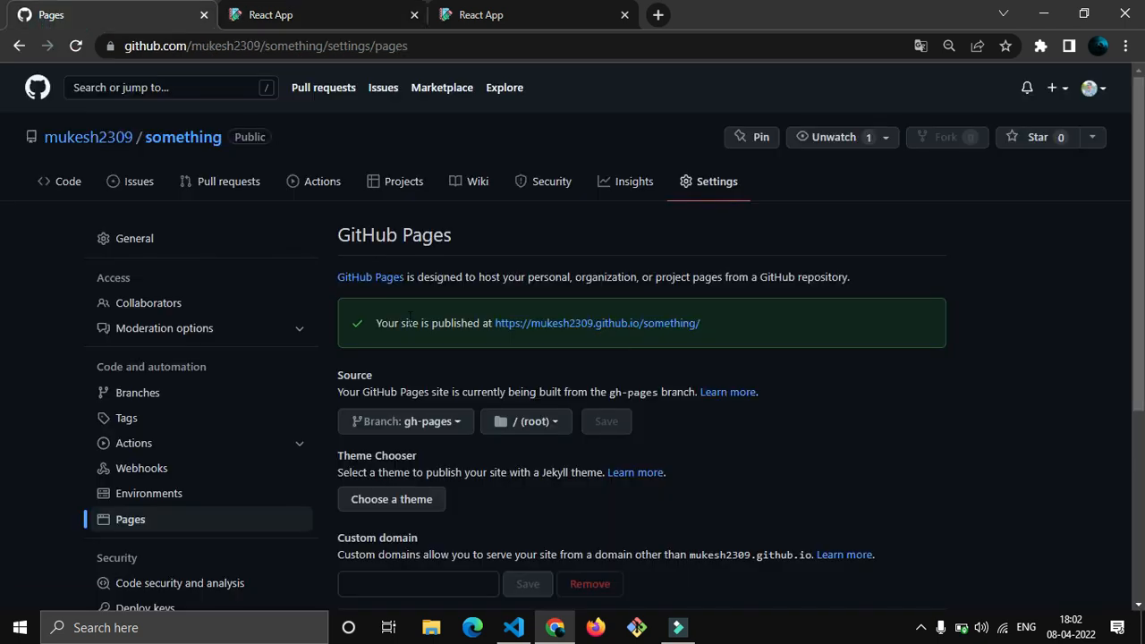
Back on the Code page, view the gh-pages branch contents (static, asset-manifest.json, homework.png, index.html), then switch to the editor.
{"action": "left_click", "coordinate": [404, 422]}
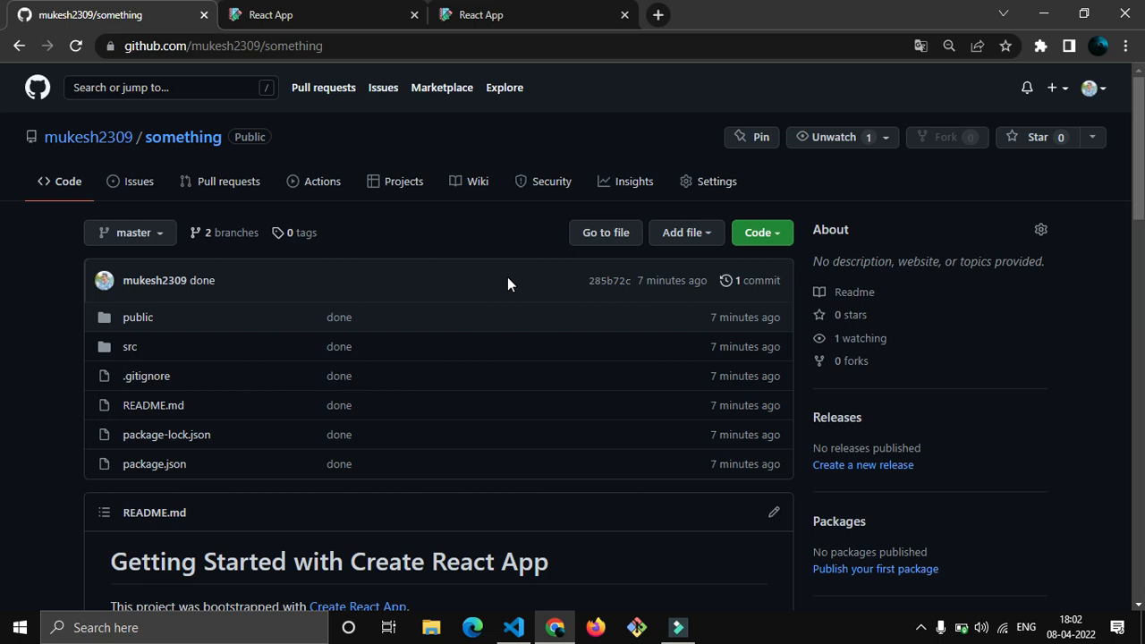
{"action": "scroll", "scroll_direction": "down", "scroll_amount": 3}
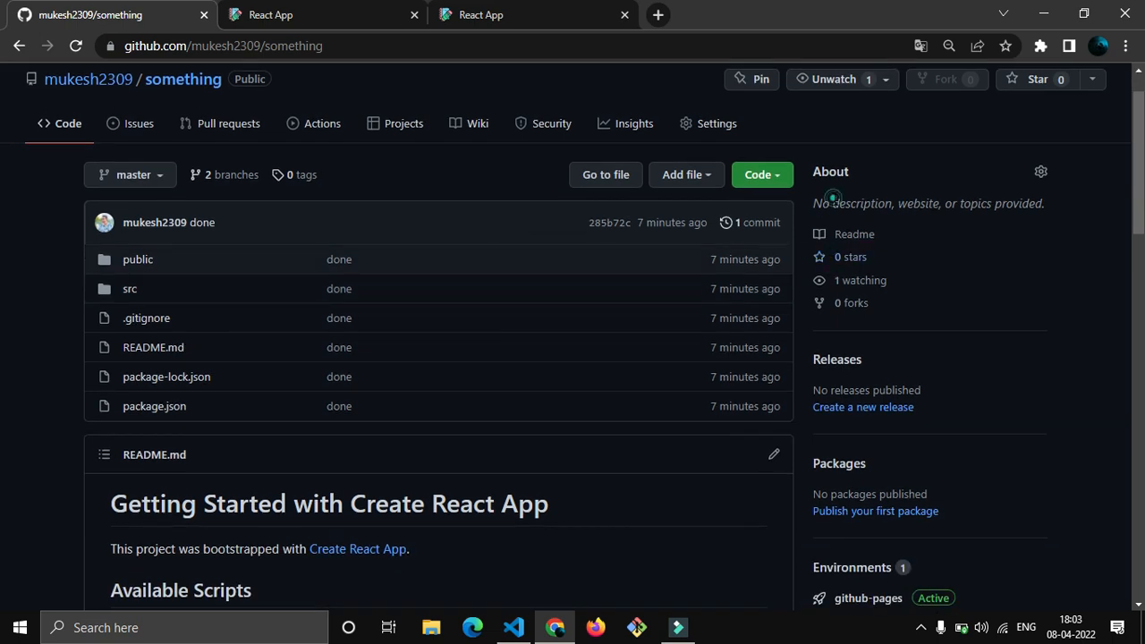
{"action": "mouse_move", "coordinate": [951, 218]}
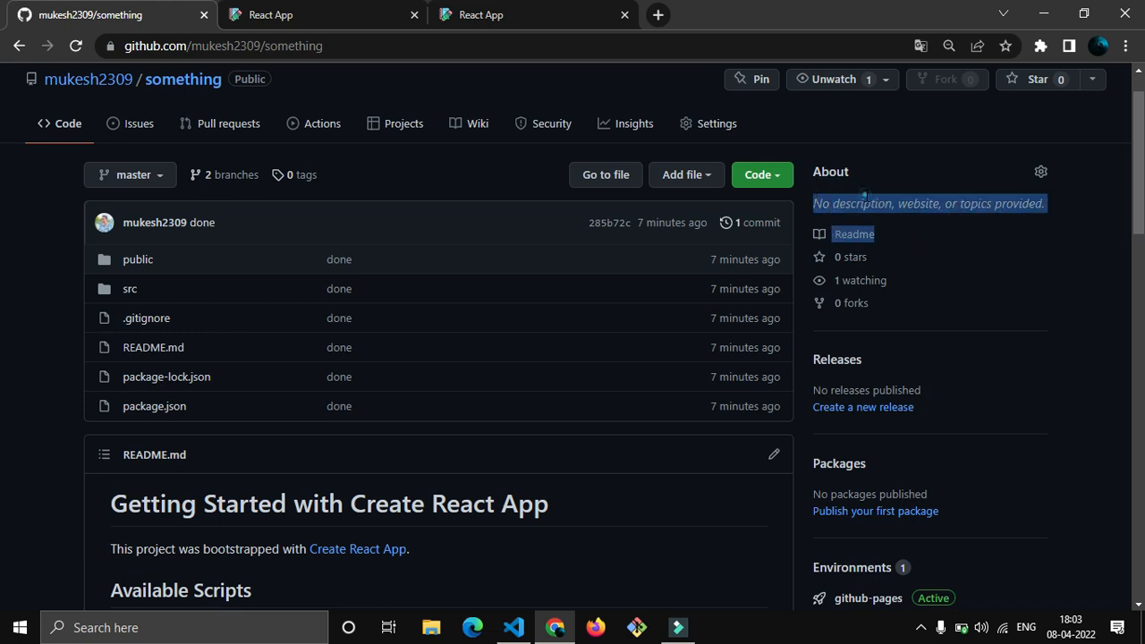
{"action": "scroll", "scroll_direction": "up", "scroll_amount": 3}
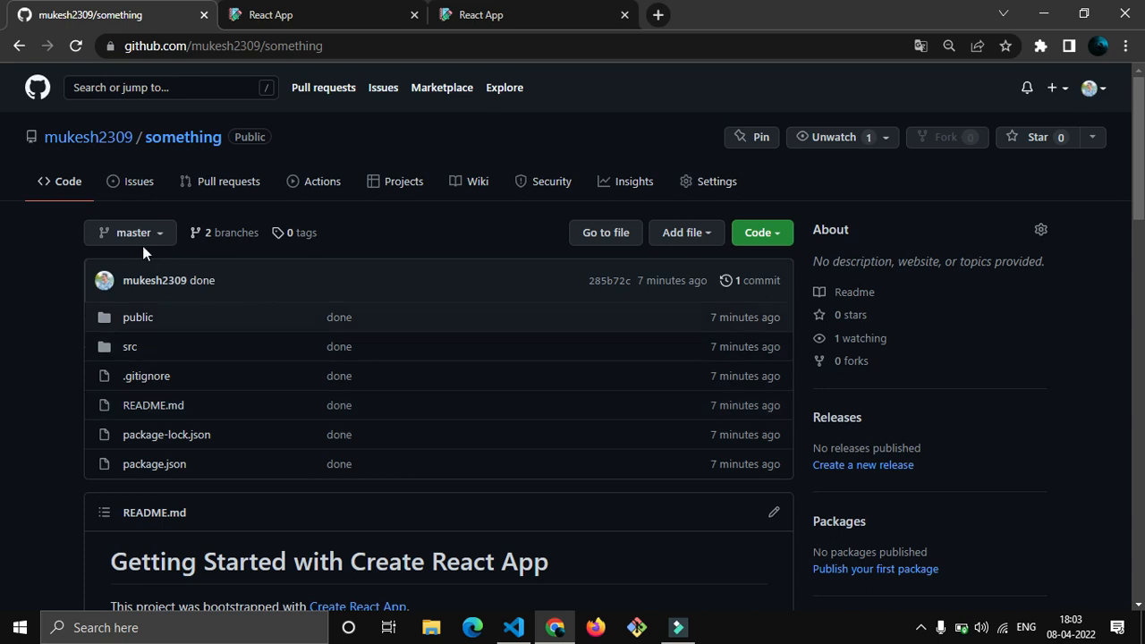
{"action": "mouse_move", "coordinate": [90, 251]}
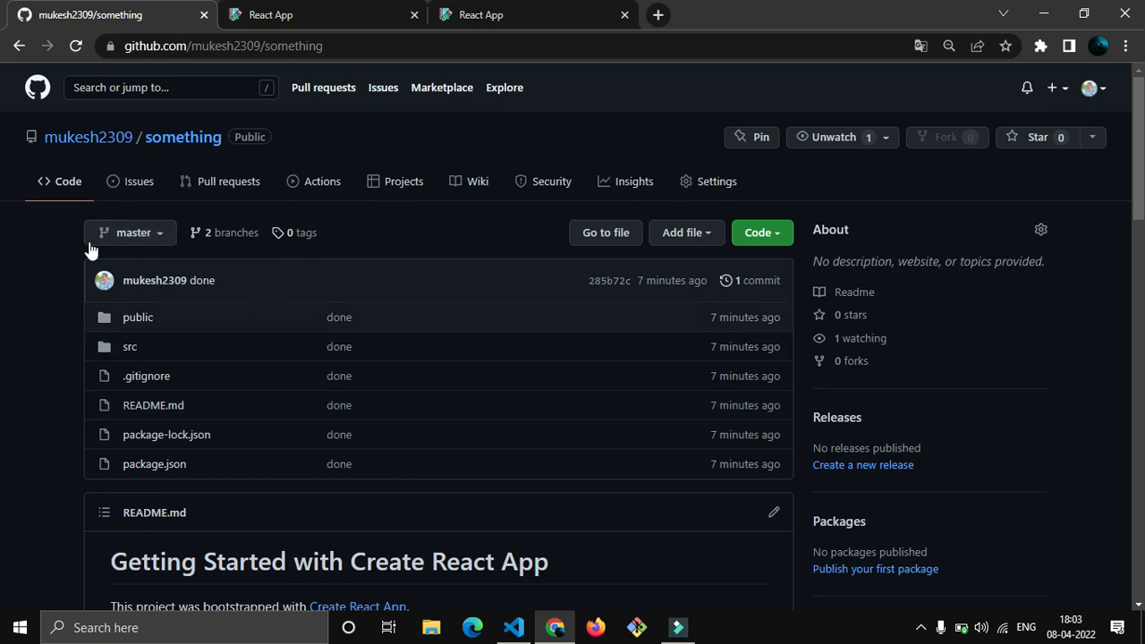
{"action": "left_click", "coordinate": [128, 232]}
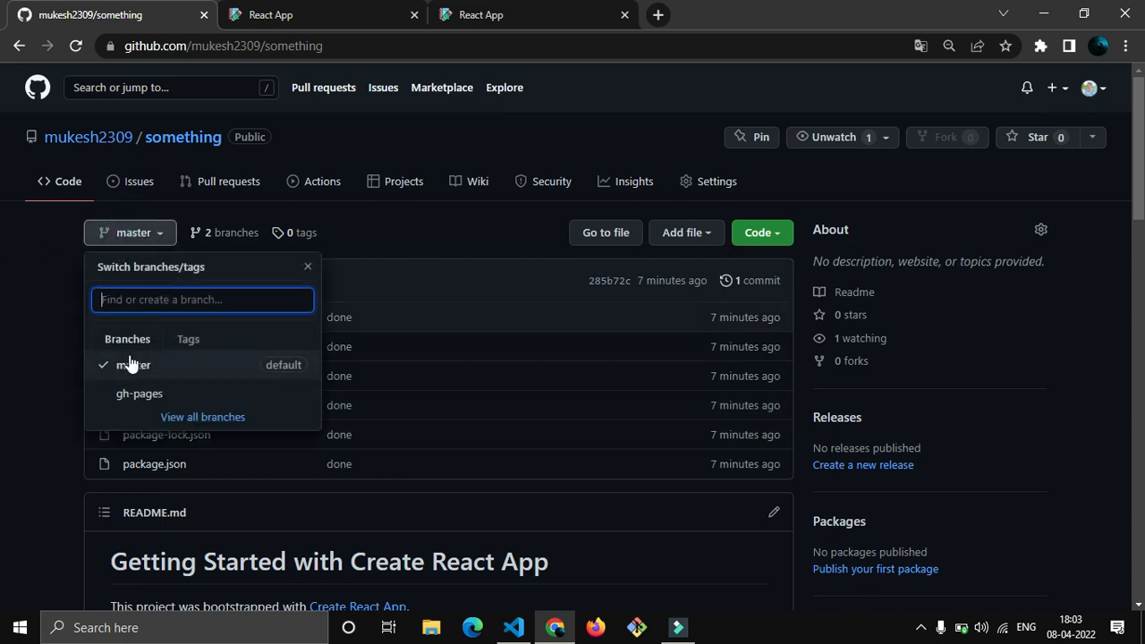
{"action": "mouse_move", "coordinate": [290, 285]}
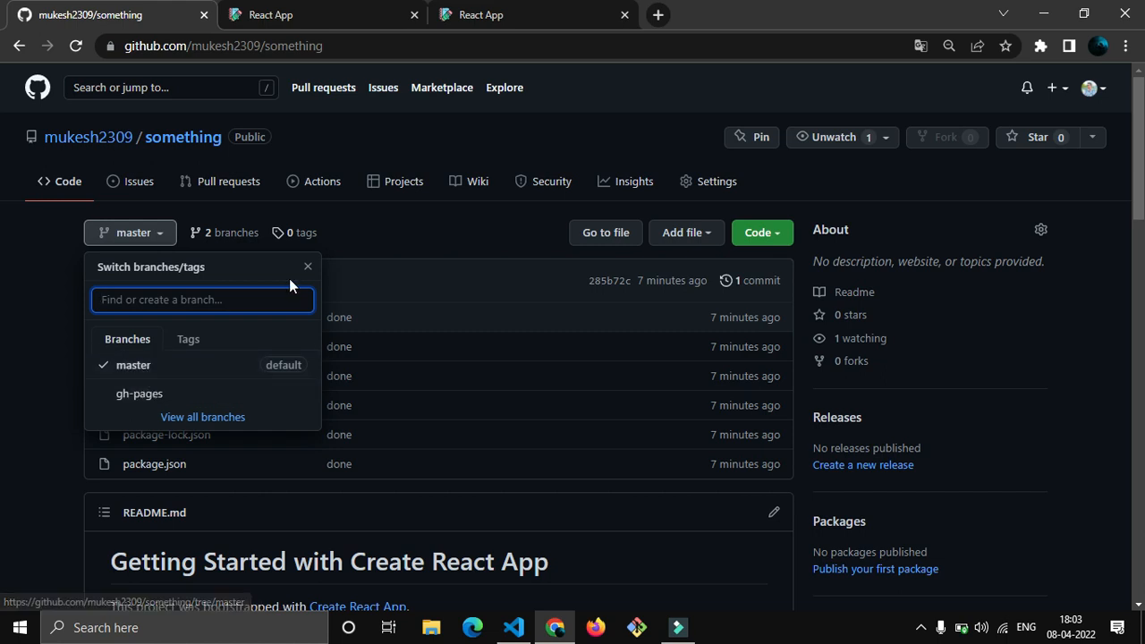
{"action": "left_click", "coordinate": [129, 233]}
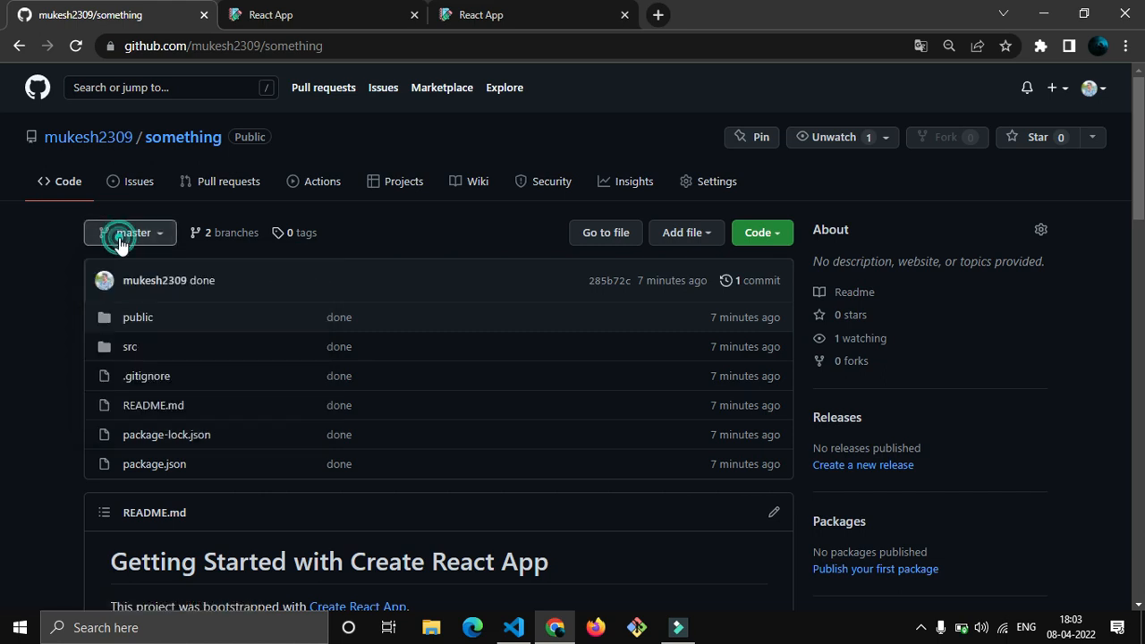
{"action": "left_click", "coordinate": [129, 233]}
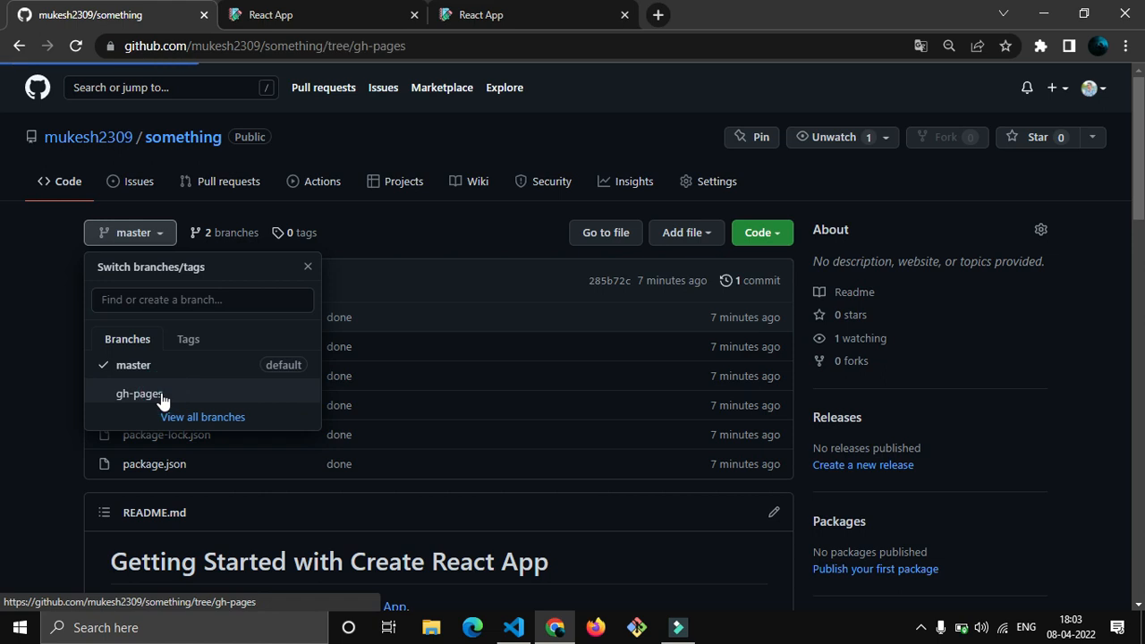
{"action": "left_click", "coordinate": [140, 394]}
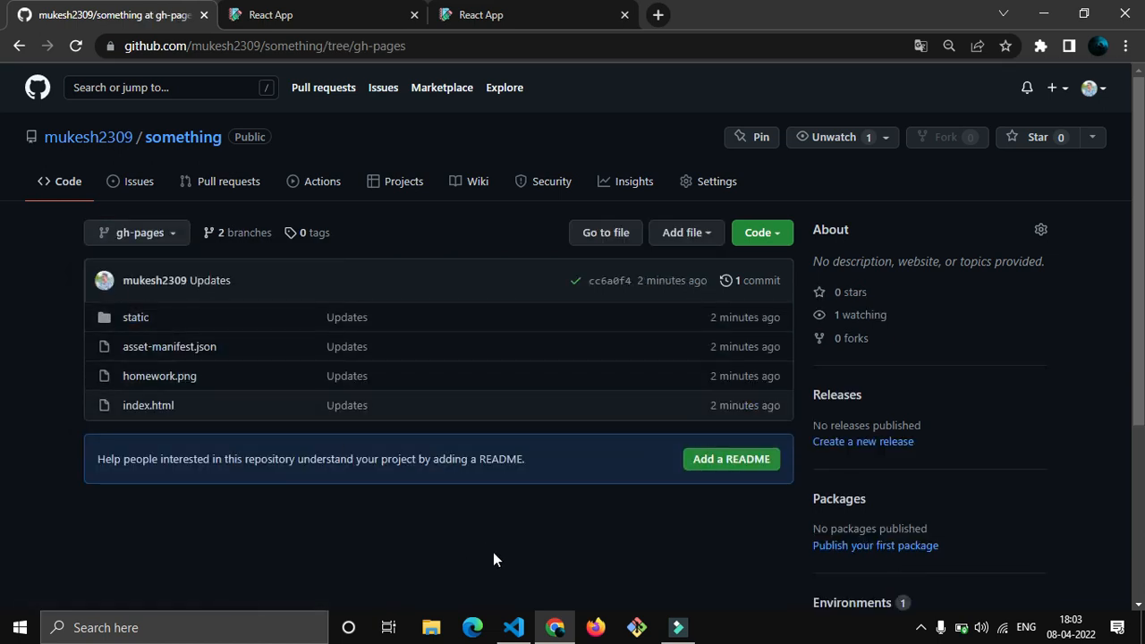
{"action": "left_click", "coordinate": [512, 626]}
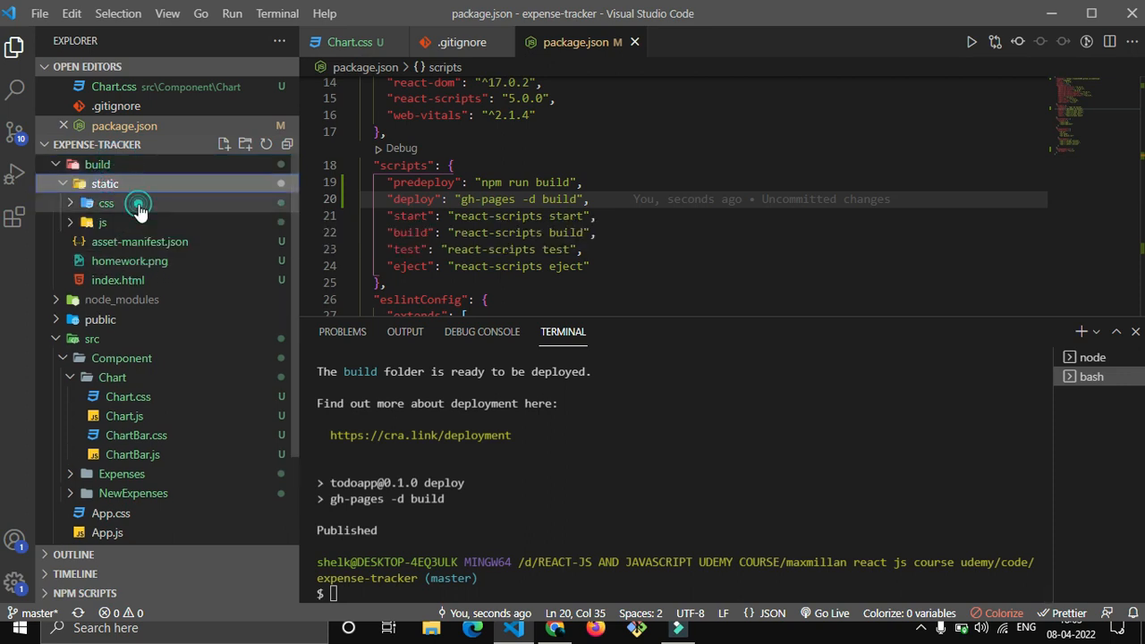
Expand build/static/css to reveal main.c444b20.css and its source map.
{"action": "left_click", "coordinate": [106, 204]}
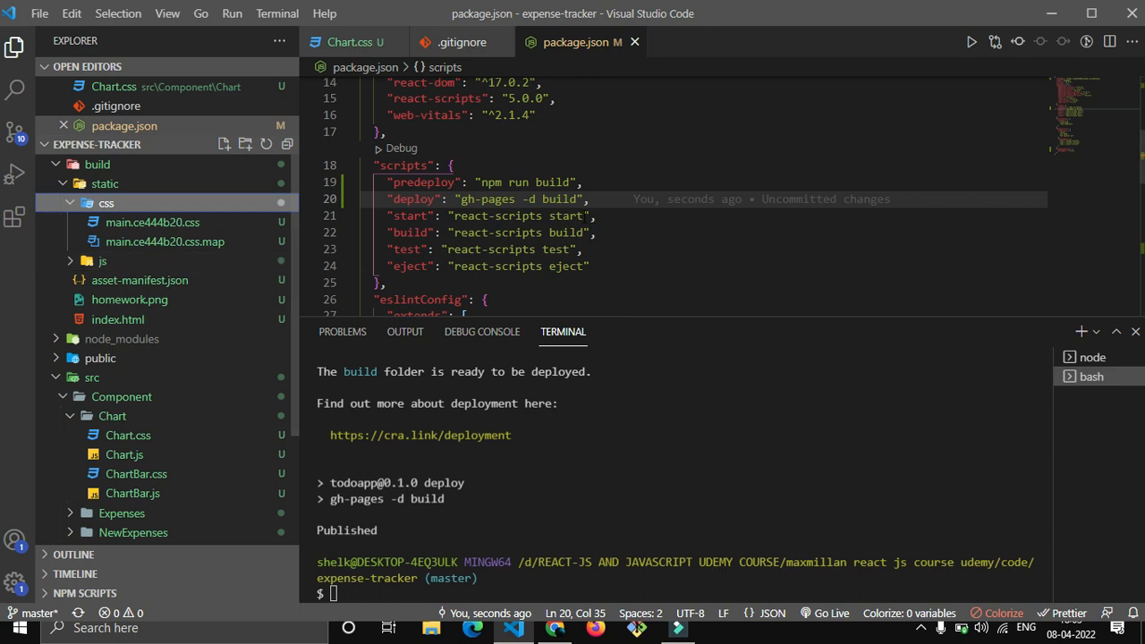